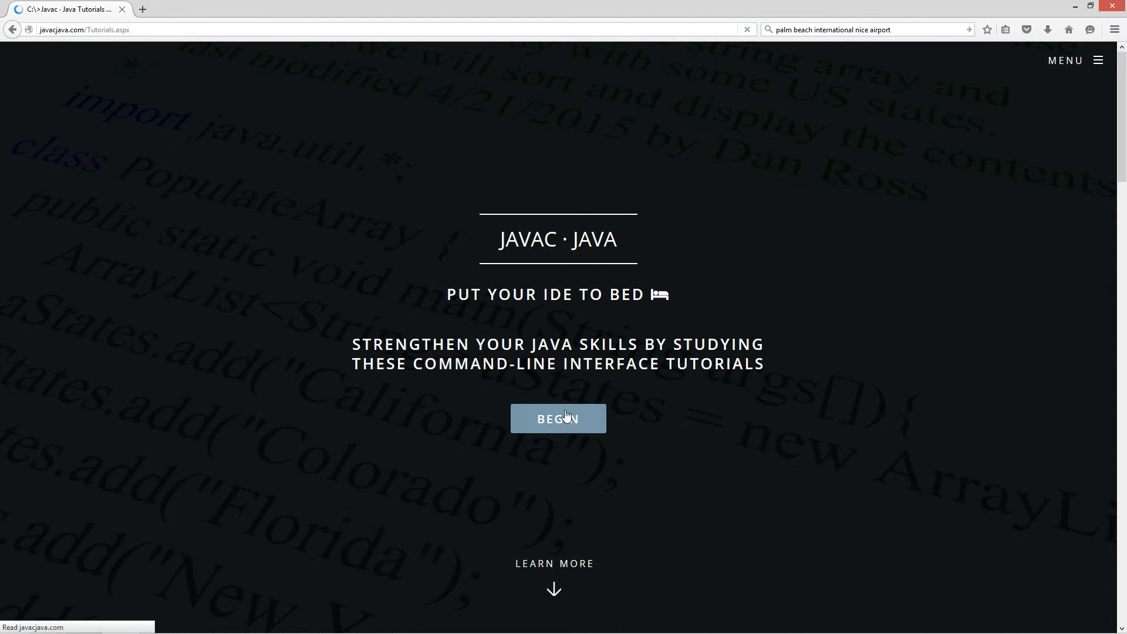
# From the javacjava.com tutorial list, open the 'Anonymous Inner - Implements' tutorial page.
pyautogui.click(558, 418)
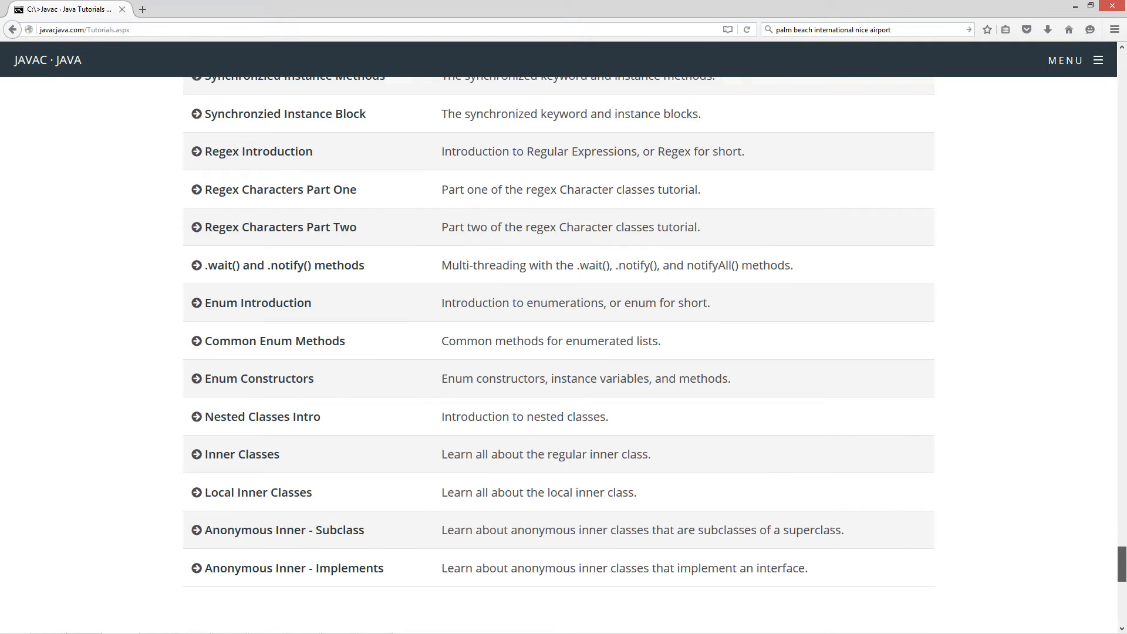
pyautogui.scroll(-3)
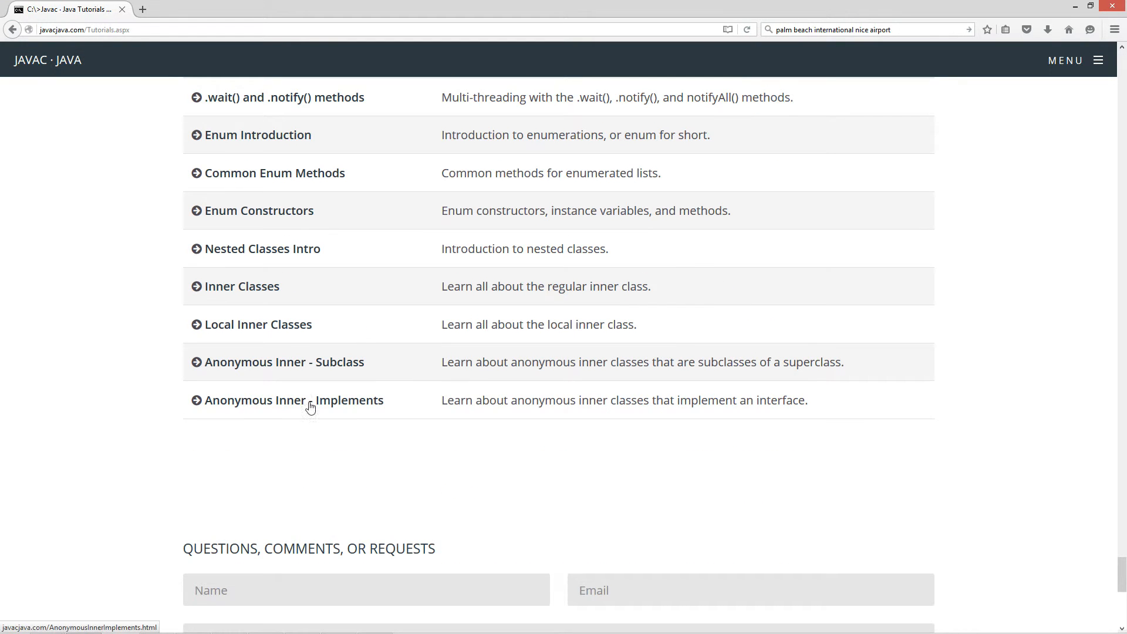
pyautogui.moveTo(585, 406)
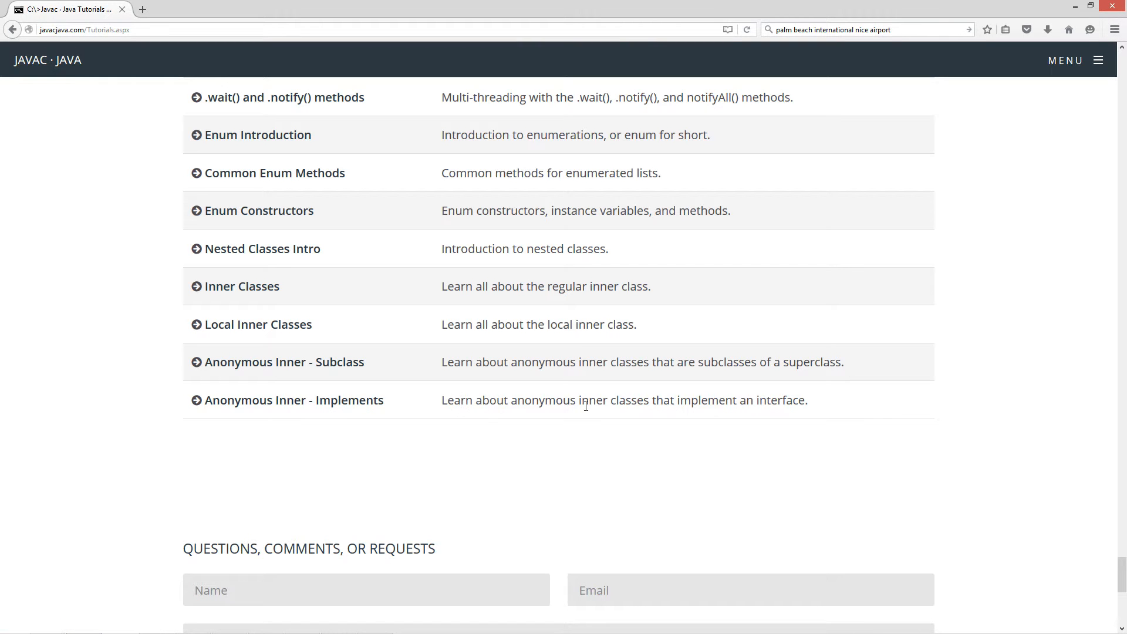
pyautogui.moveTo(273, 400)
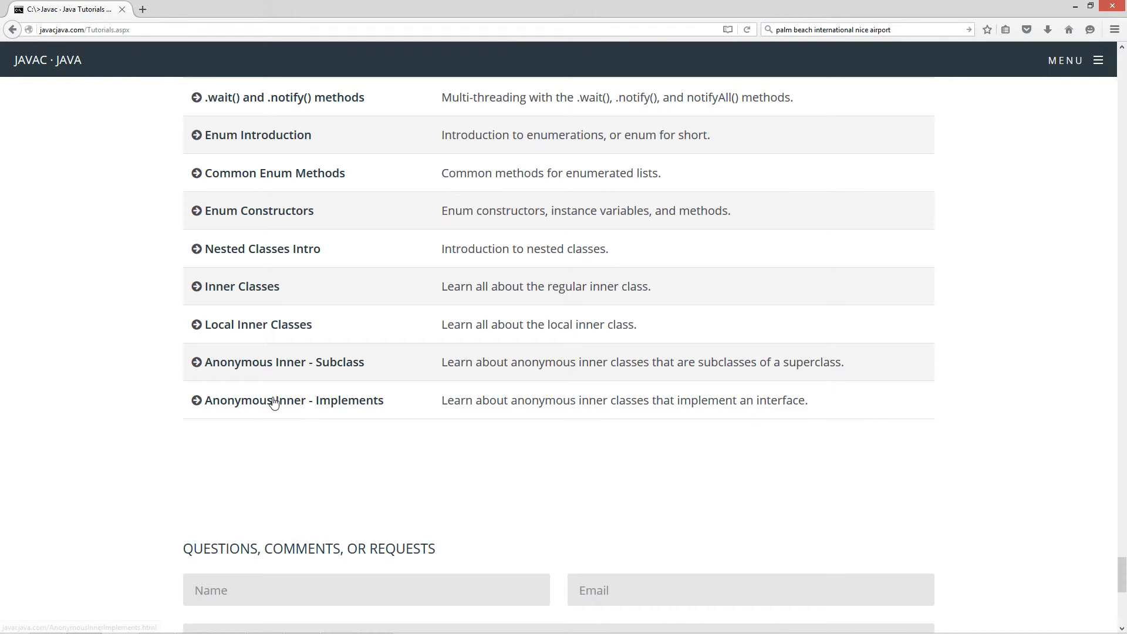
pyautogui.click(293, 399)
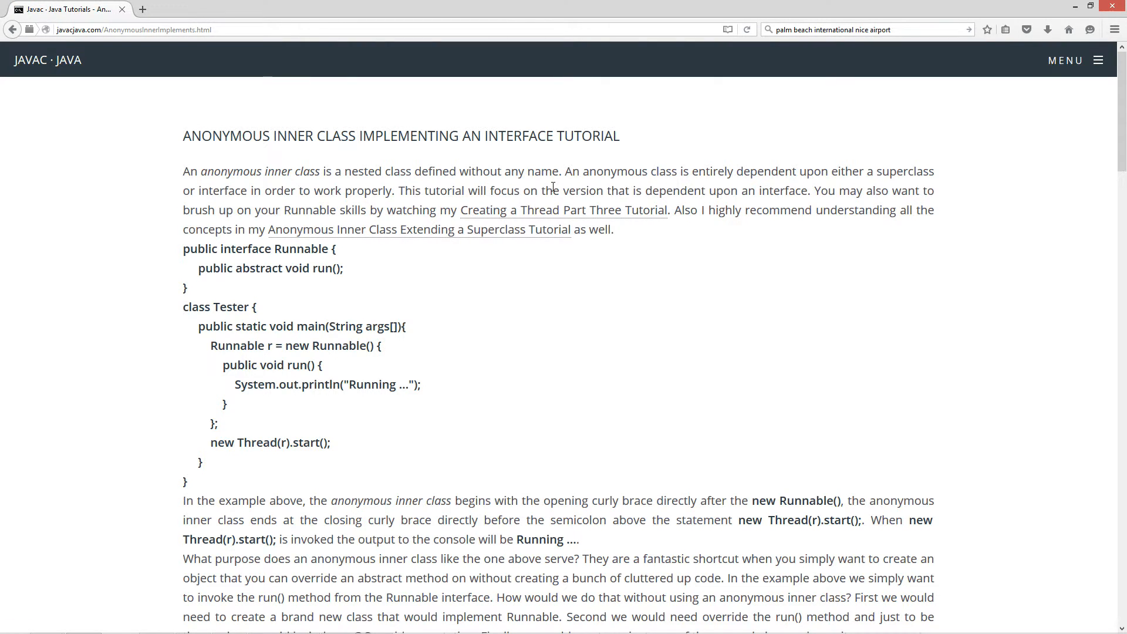
pyautogui.moveTo(855, 178)
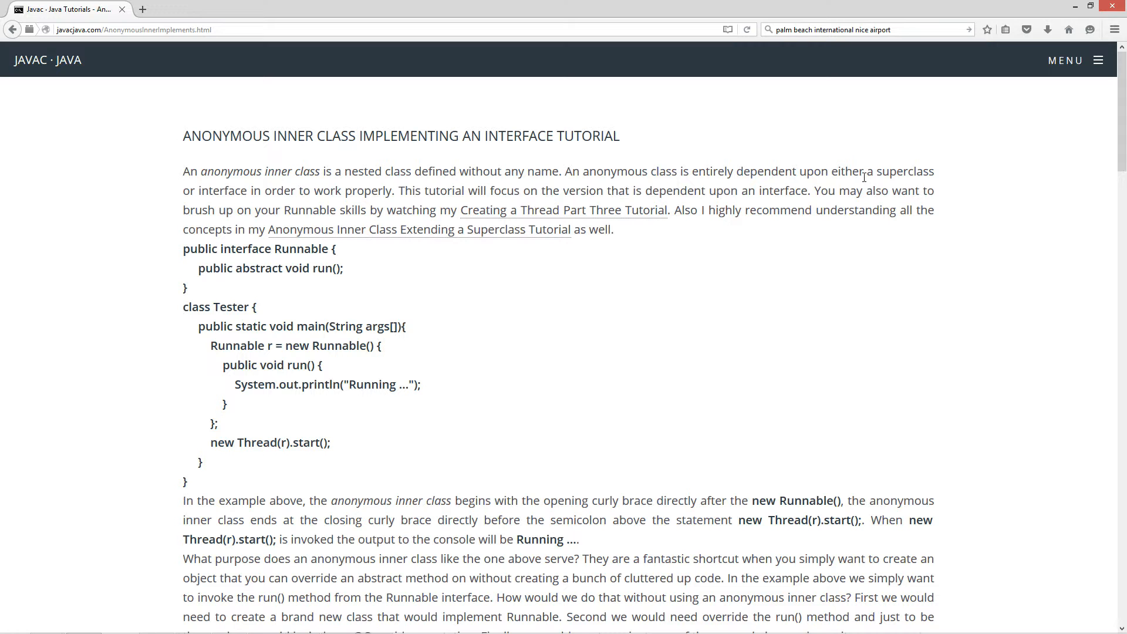
pyautogui.moveTo(429, 212)
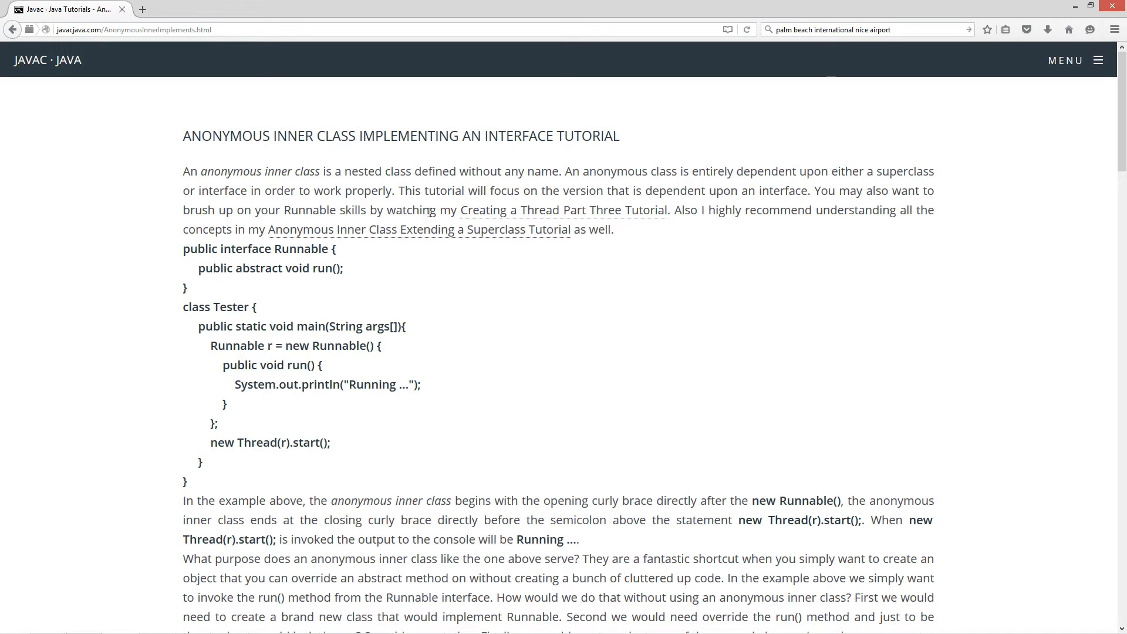
pyautogui.moveTo(704, 236)
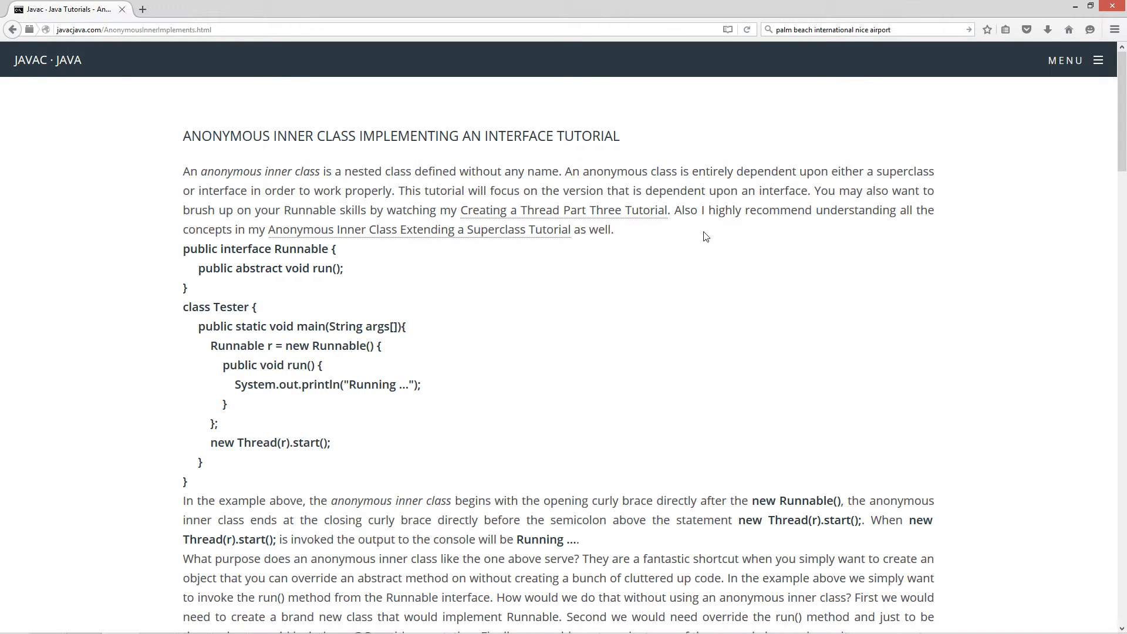
pyautogui.moveTo(376, 242)
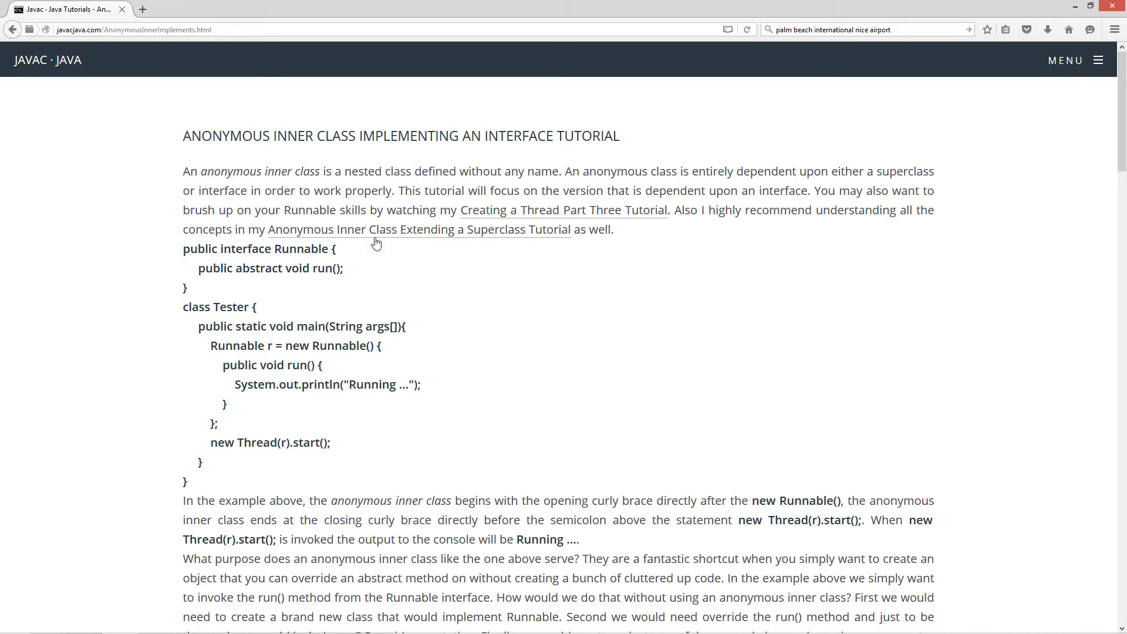
pyautogui.moveTo(443, 238)
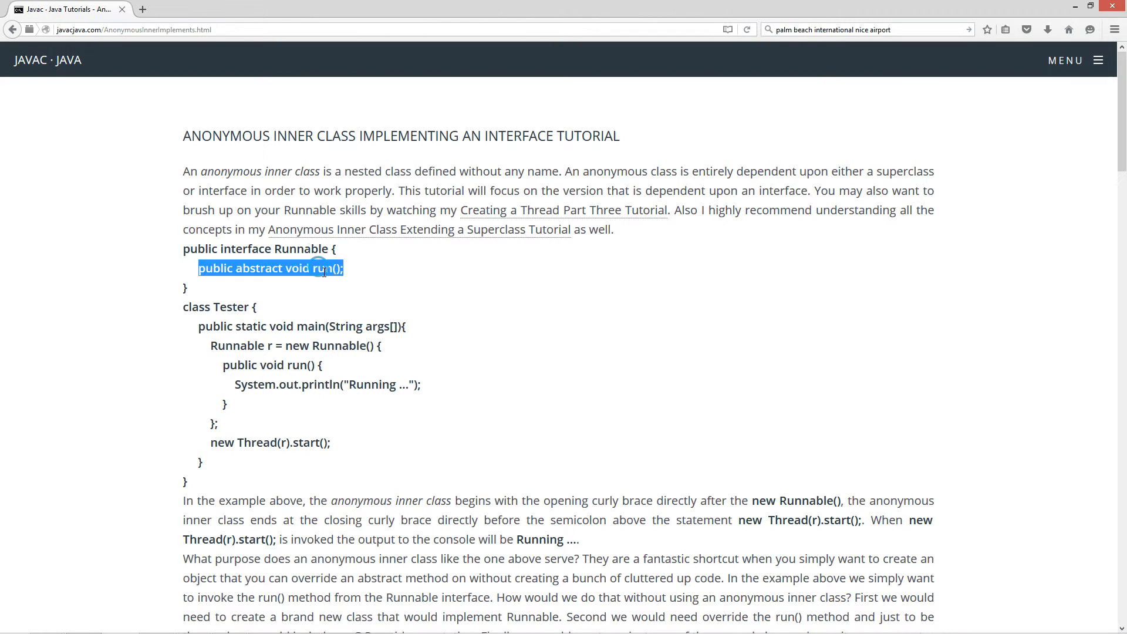
pyautogui.moveTo(352, 287)
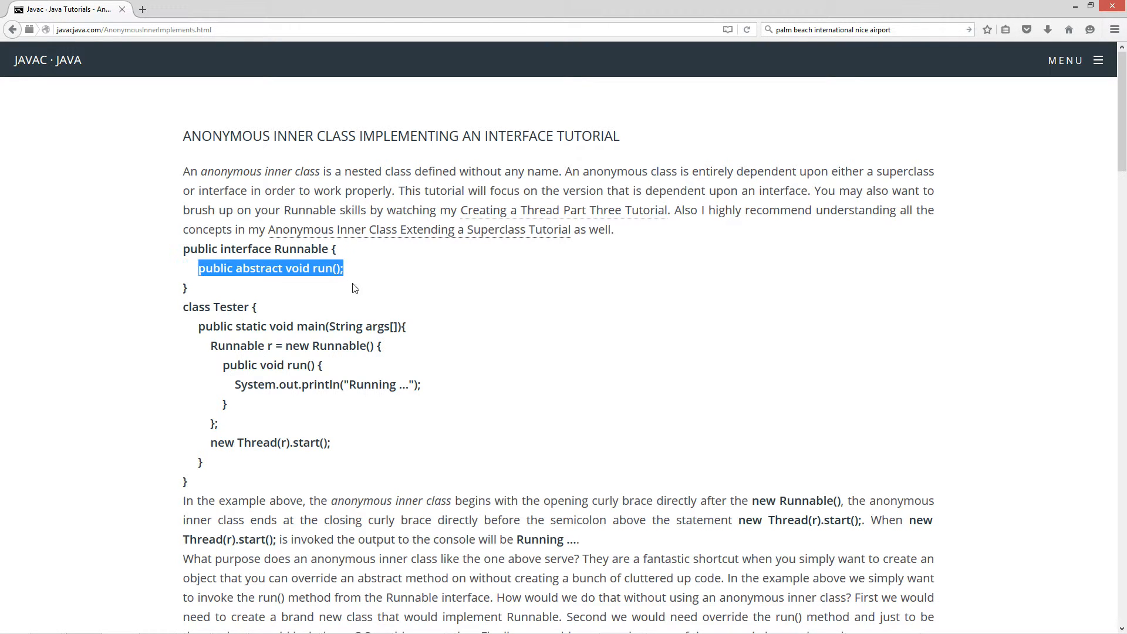
pyautogui.moveTo(193, 325)
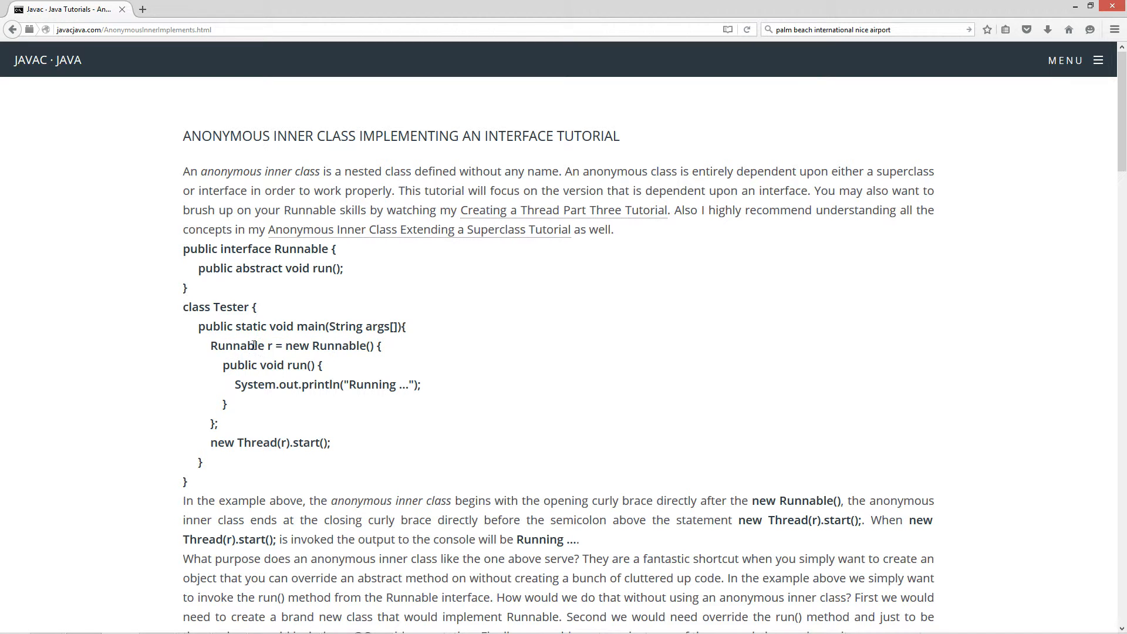
pyautogui.doubleClick(236, 345)
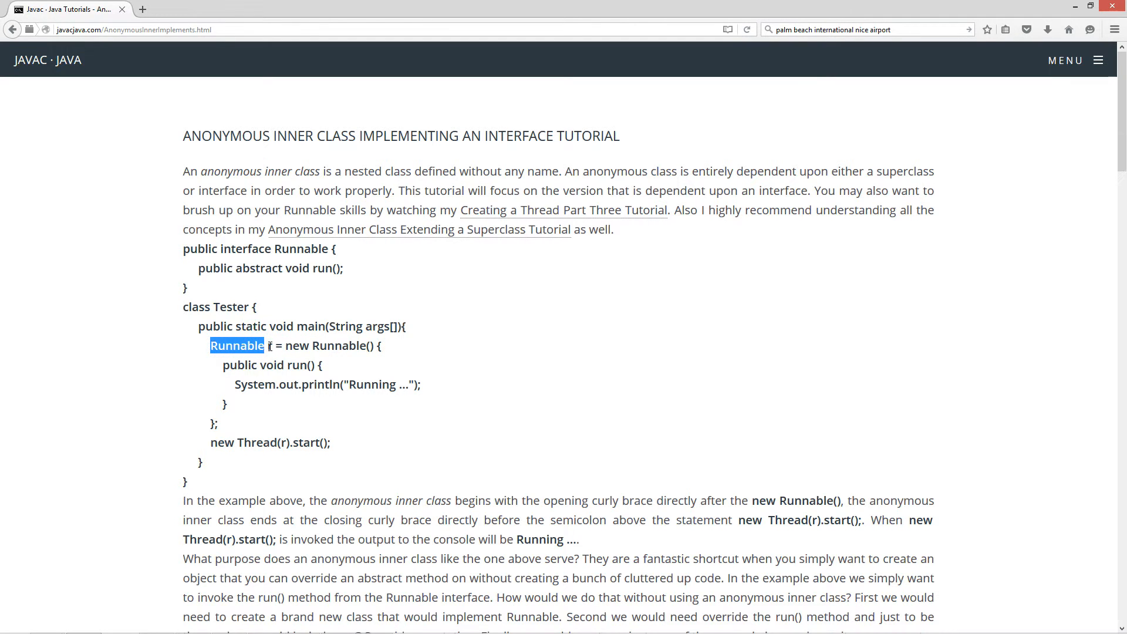
pyautogui.doubleClick(326, 345)
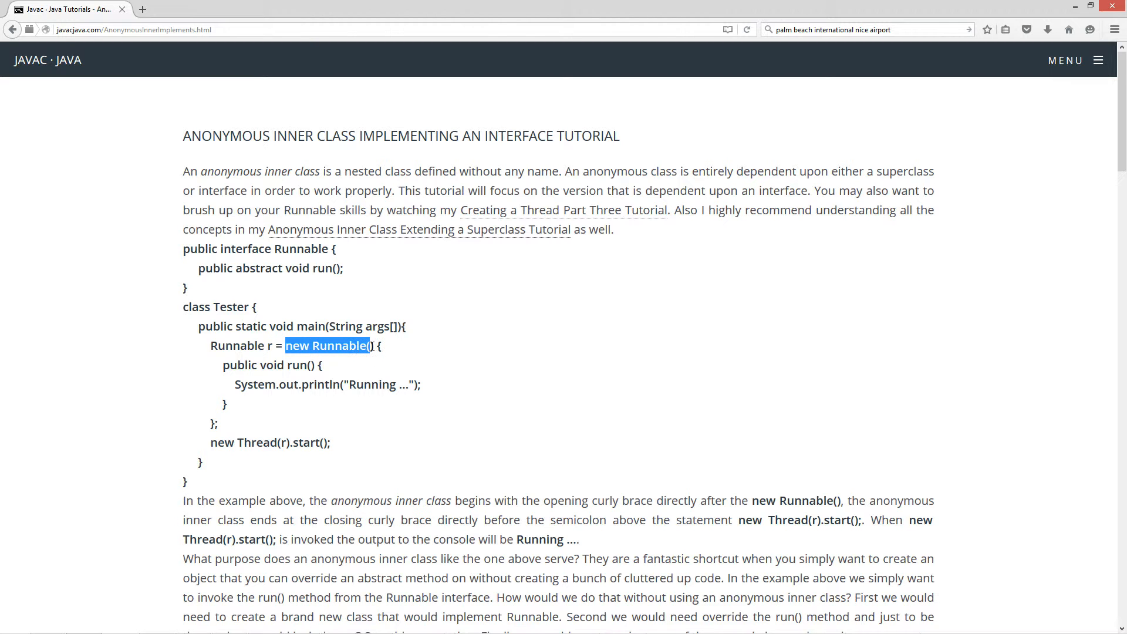
pyautogui.click(373, 345)
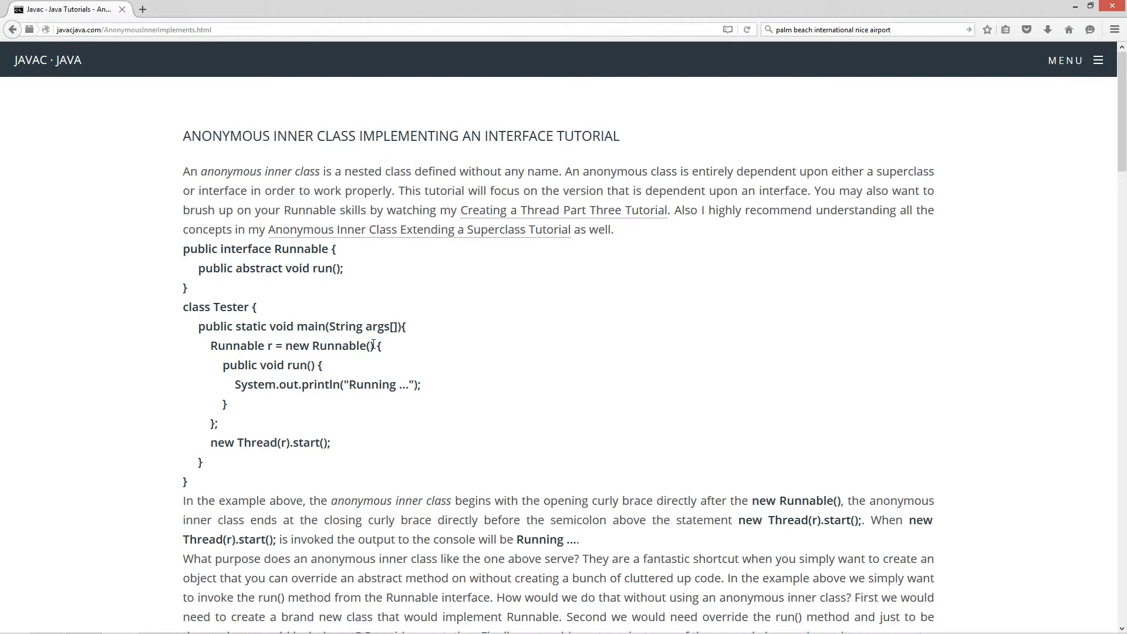
pyautogui.moveTo(360, 376)
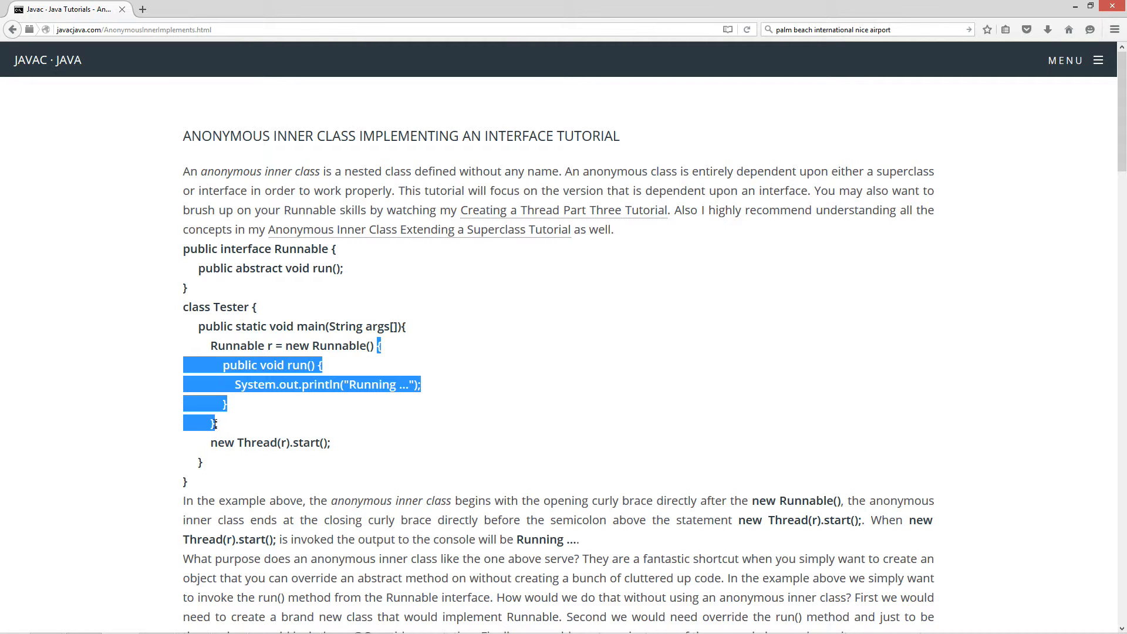
pyautogui.click(314, 442)
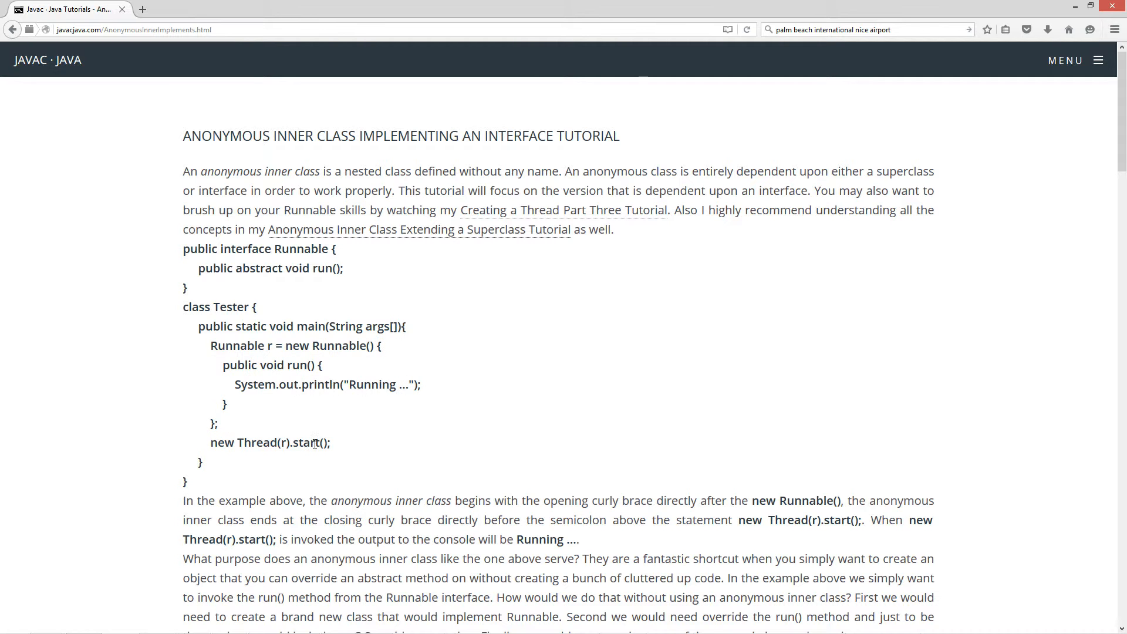
pyautogui.scroll(-3)
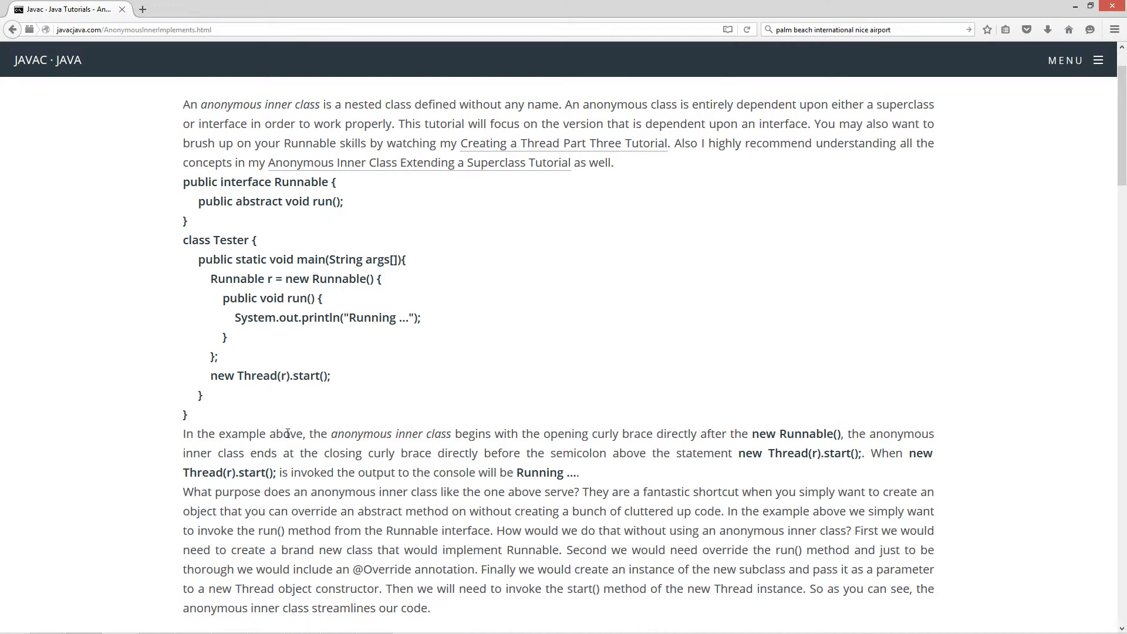
pyautogui.scroll(-3)
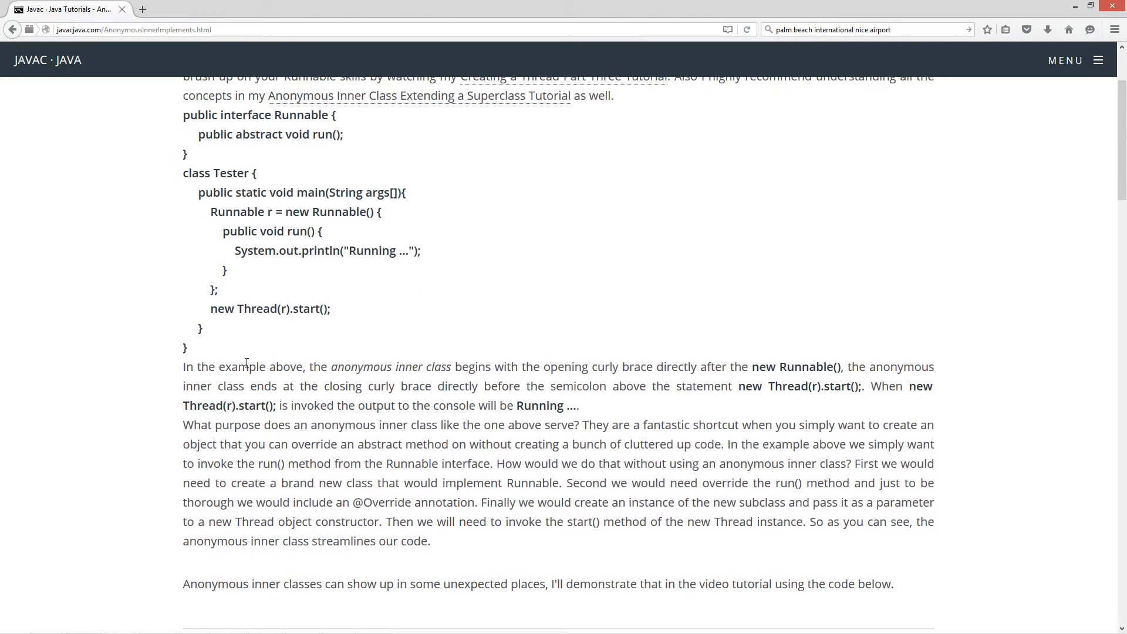
pyautogui.moveTo(468, 362)
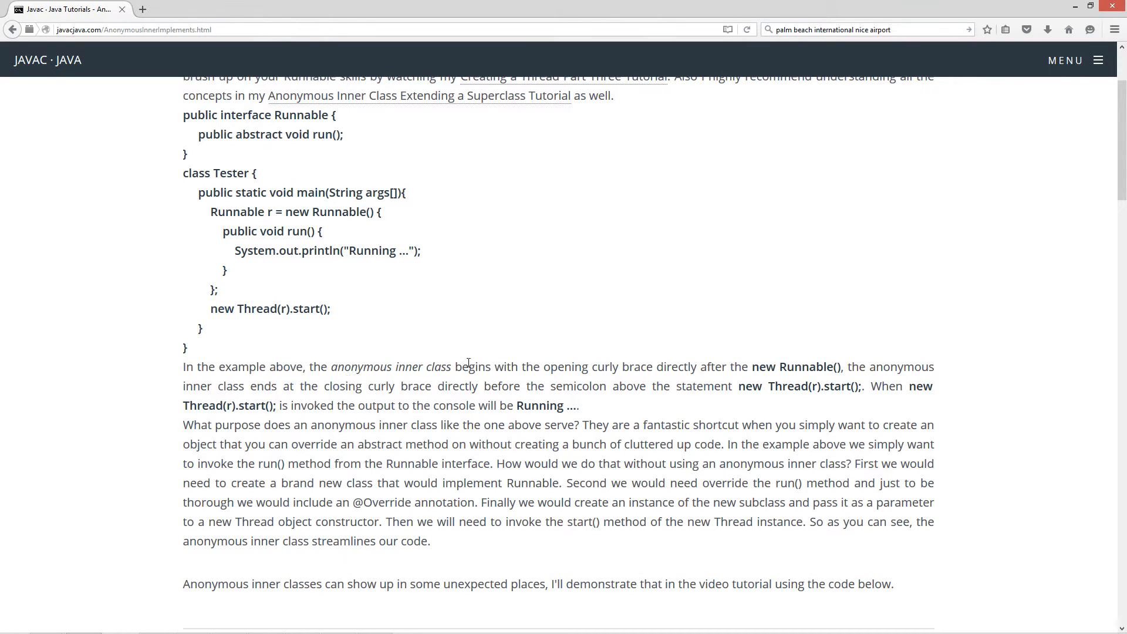
pyautogui.moveTo(731, 365)
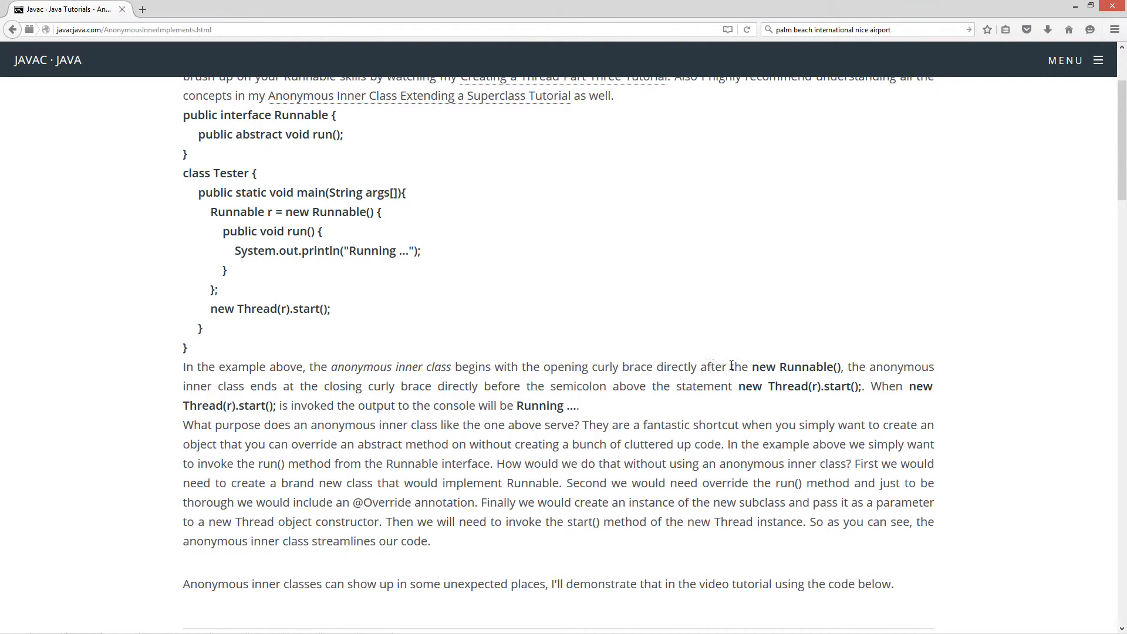
pyautogui.moveTo(325, 209)
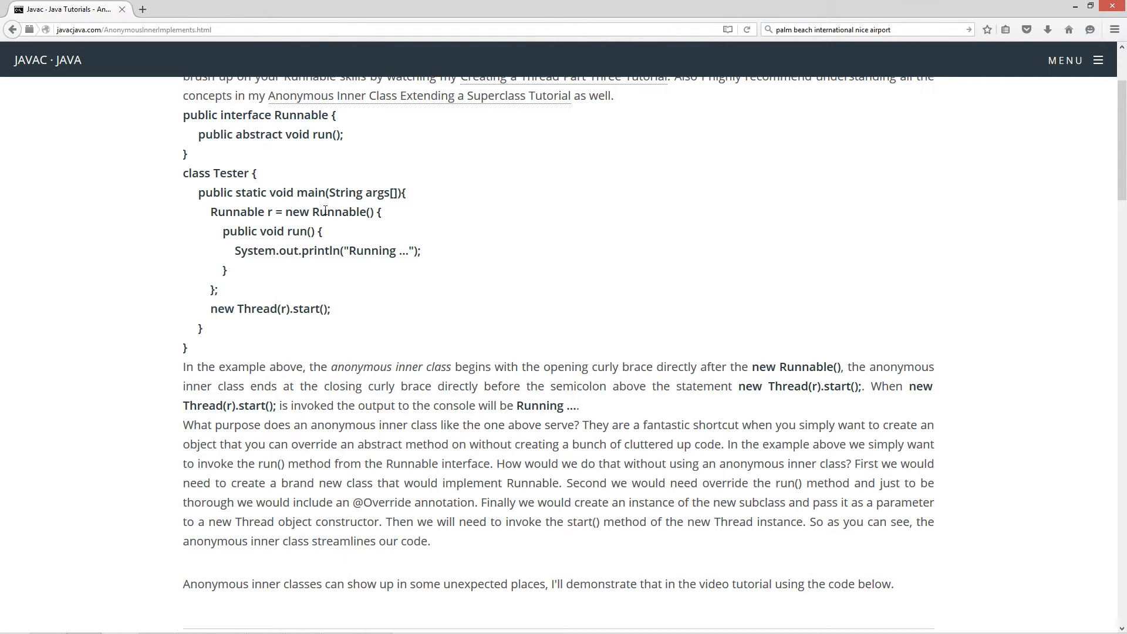
pyautogui.doubleClick(327, 212)
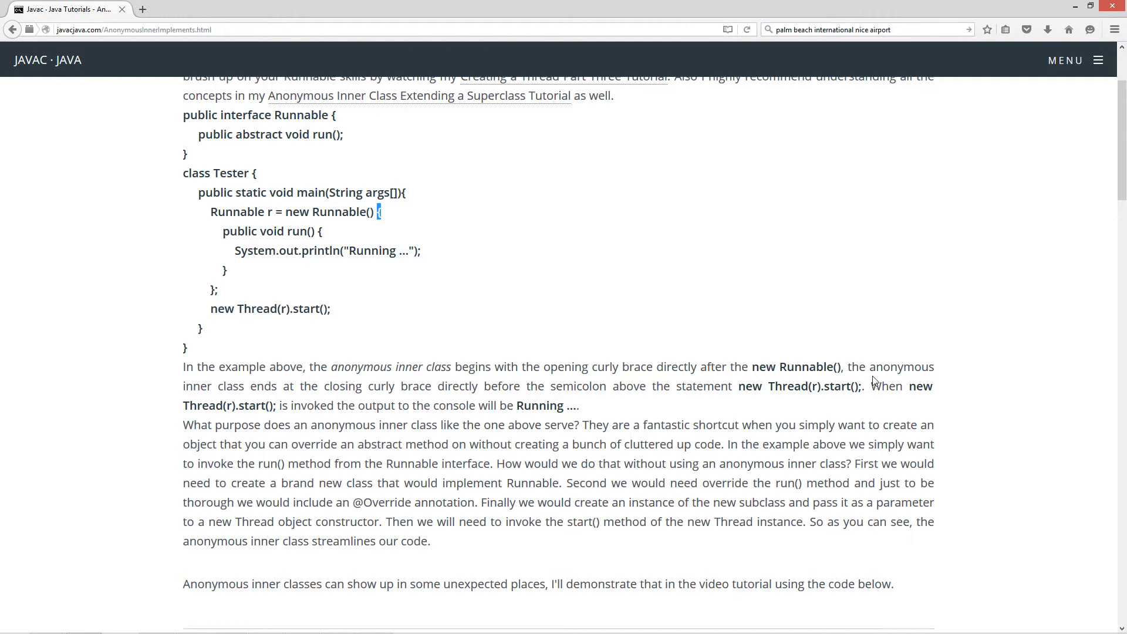
pyautogui.moveTo(406, 395)
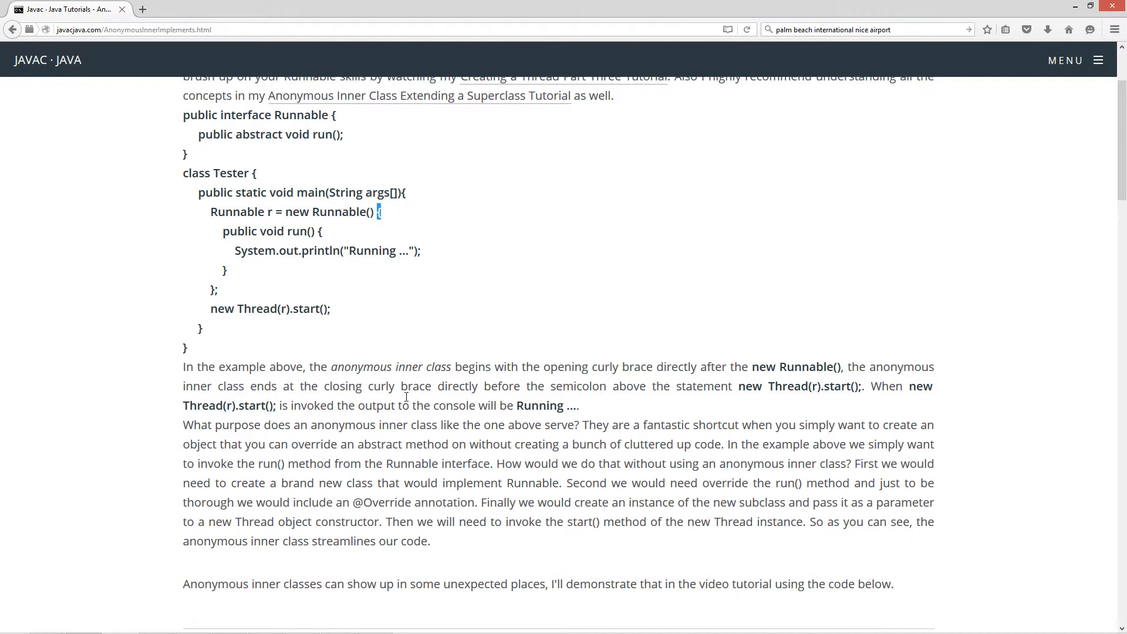
pyautogui.moveTo(588, 399)
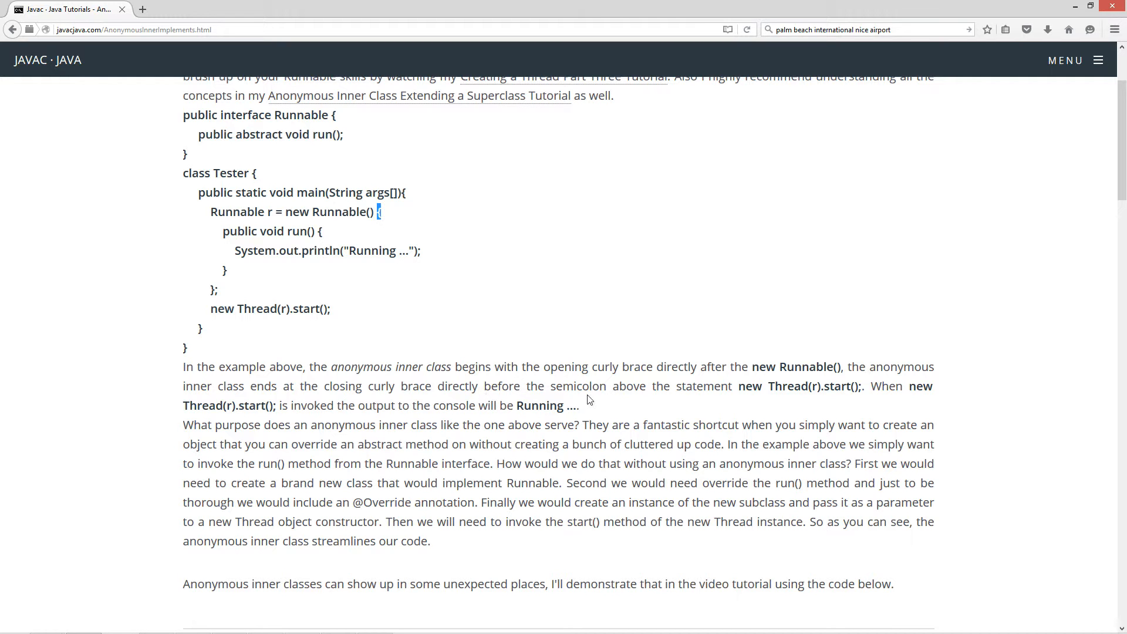
pyautogui.moveTo(830, 388)
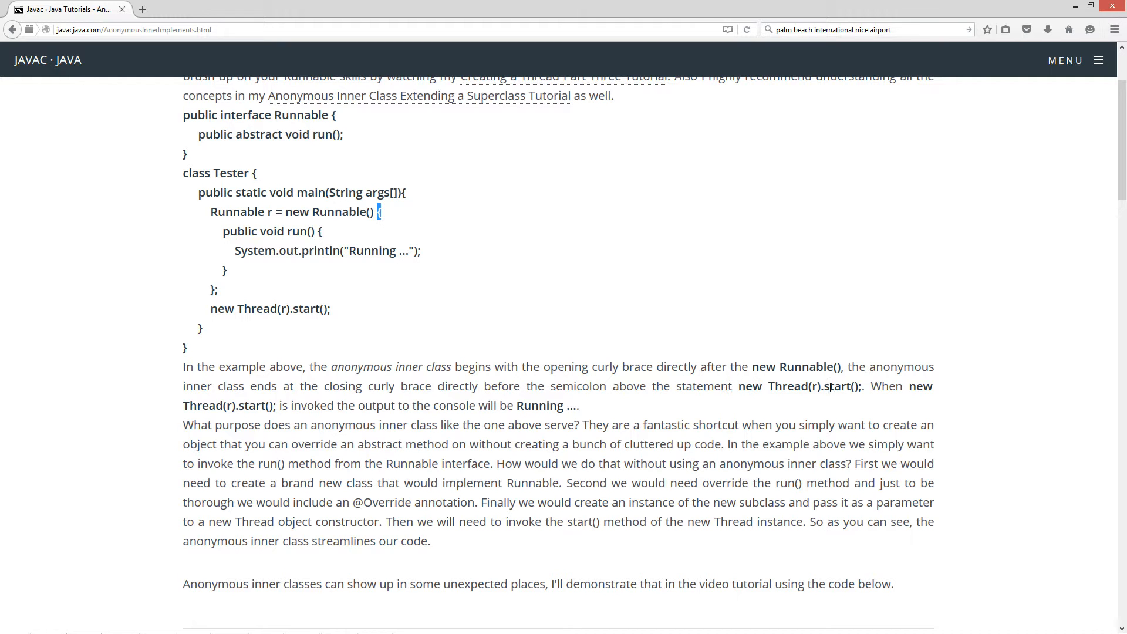
pyautogui.moveTo(214, 290)
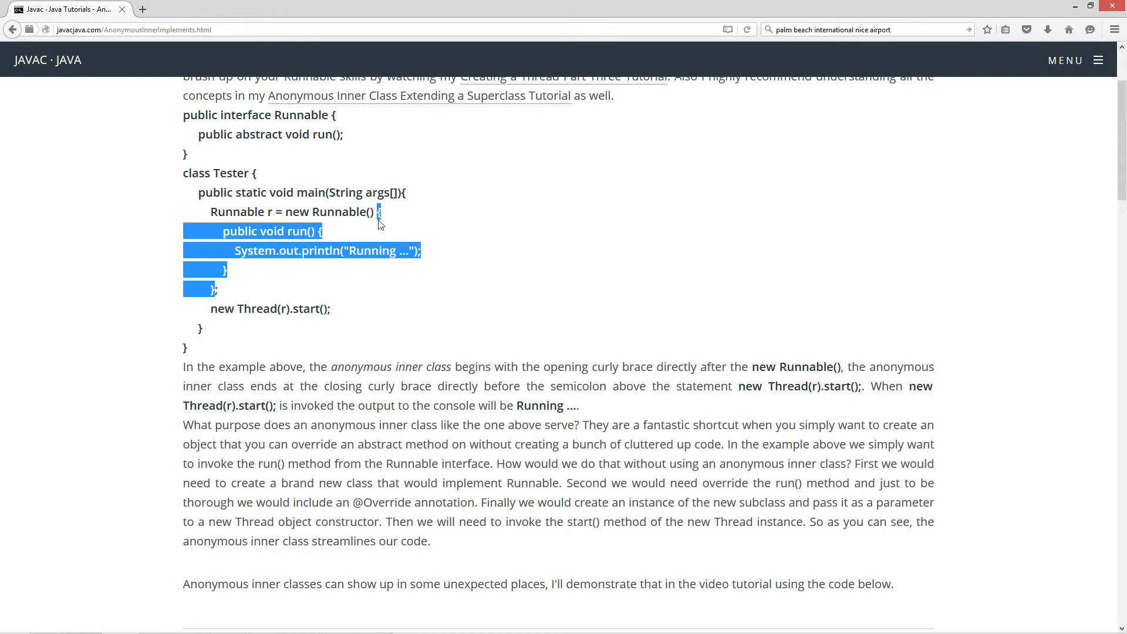
pyautogui.moveTo(902, 390)
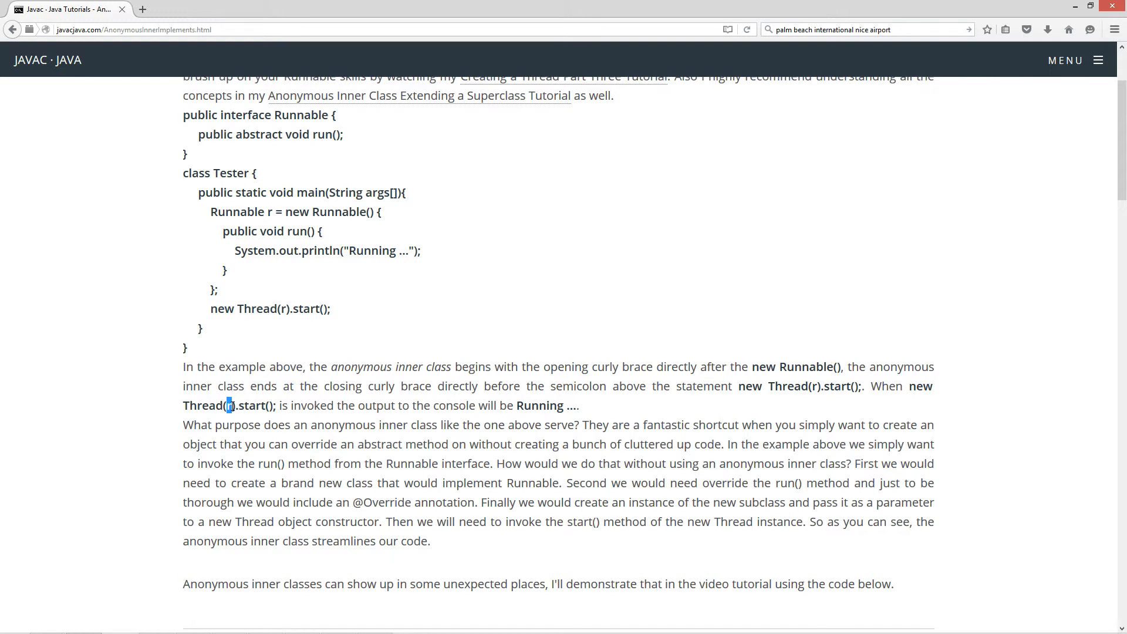
pyautogui.moveTo(268, 210)
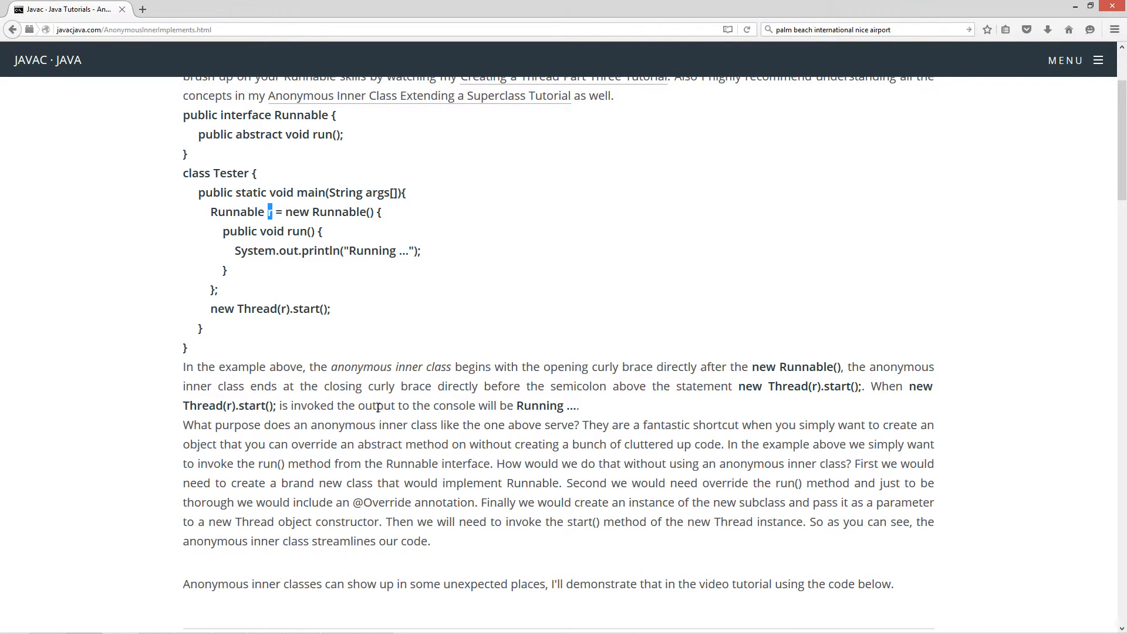
pyautogui.doubleClick(270, 309)
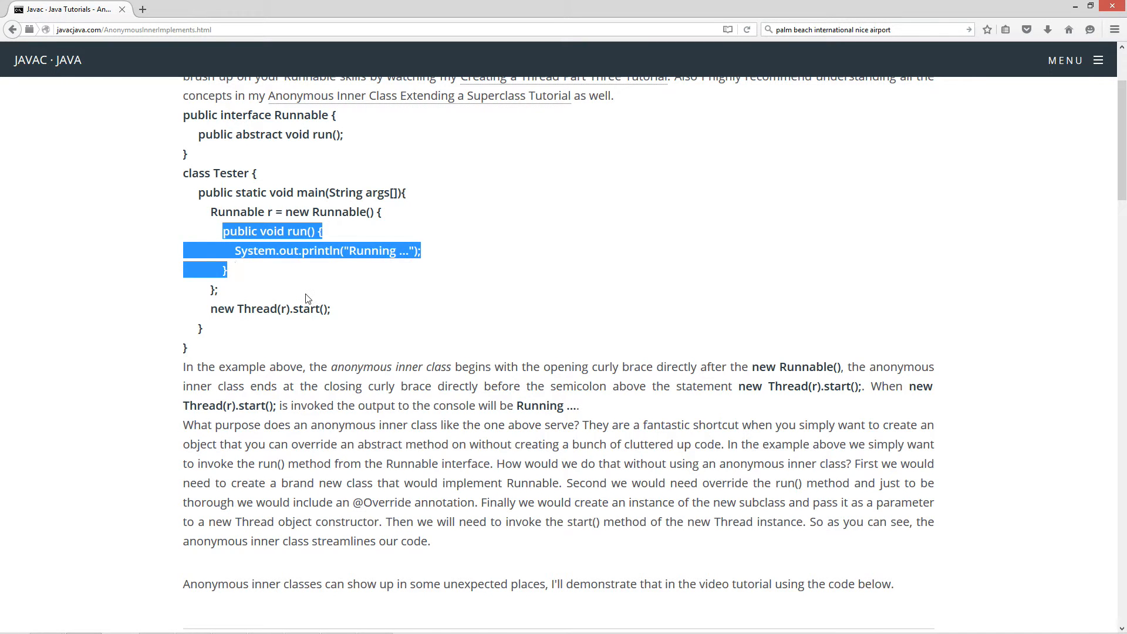
pyautogui.scroll(3)
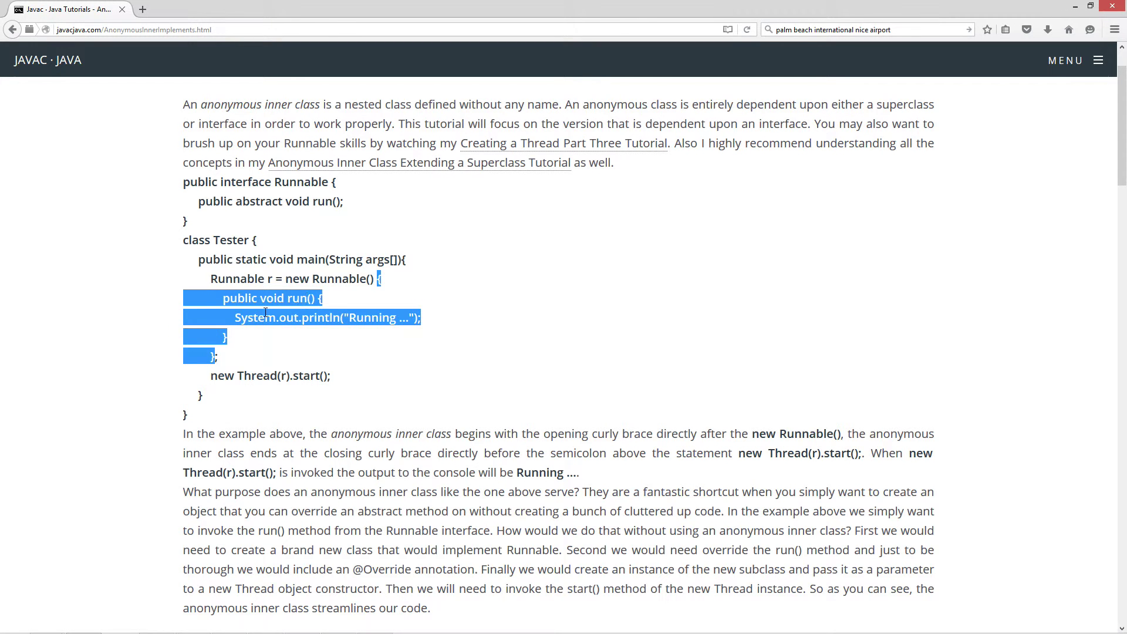
pyautogui.click(303, 316)
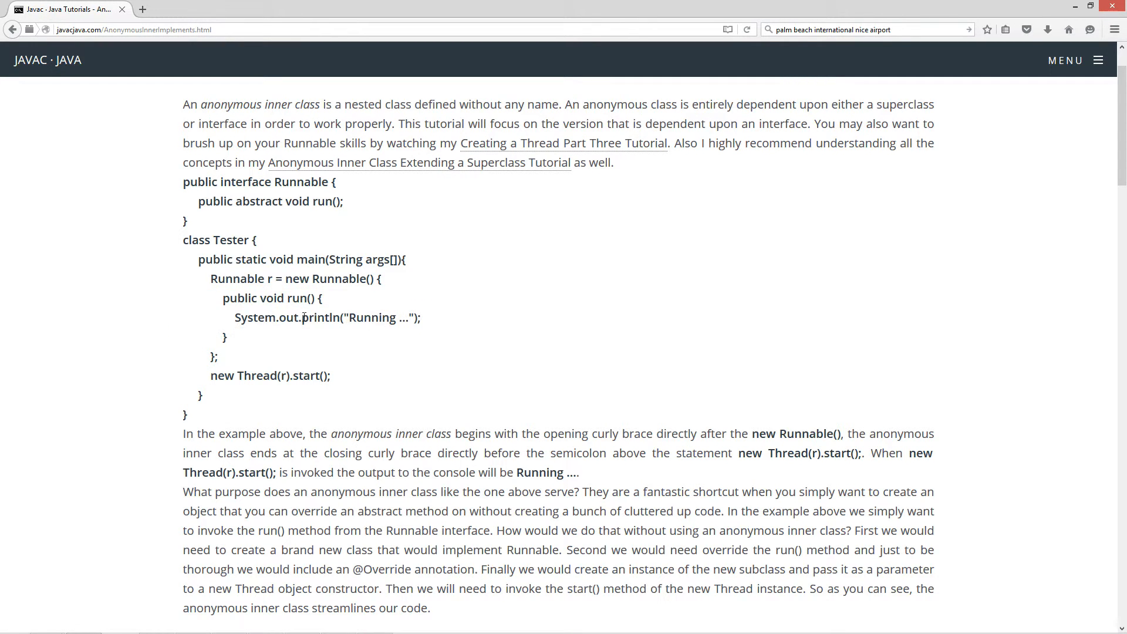
pyautogui.tripleClick(328, 317)
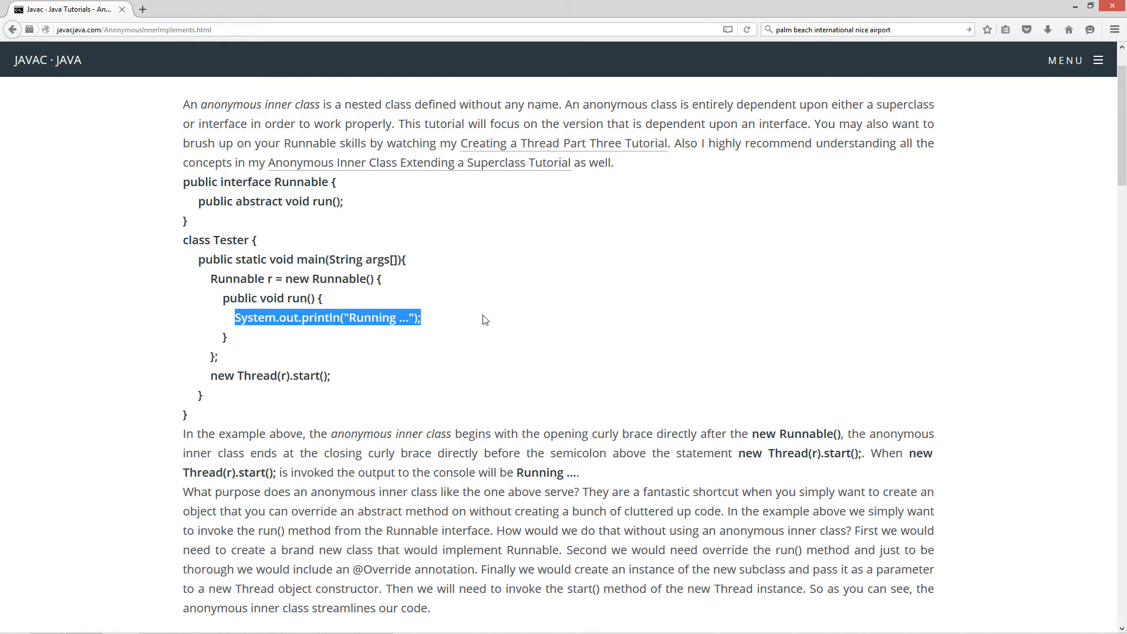
pyautogui.moveTo(448, 306)
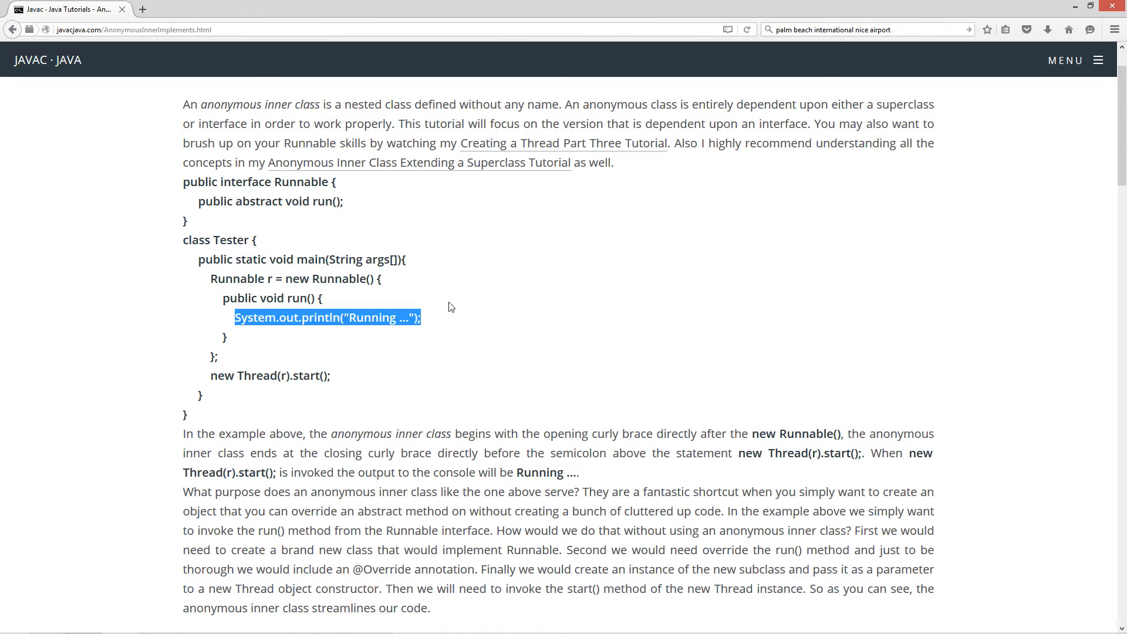
pyautogui.click(344, 317)
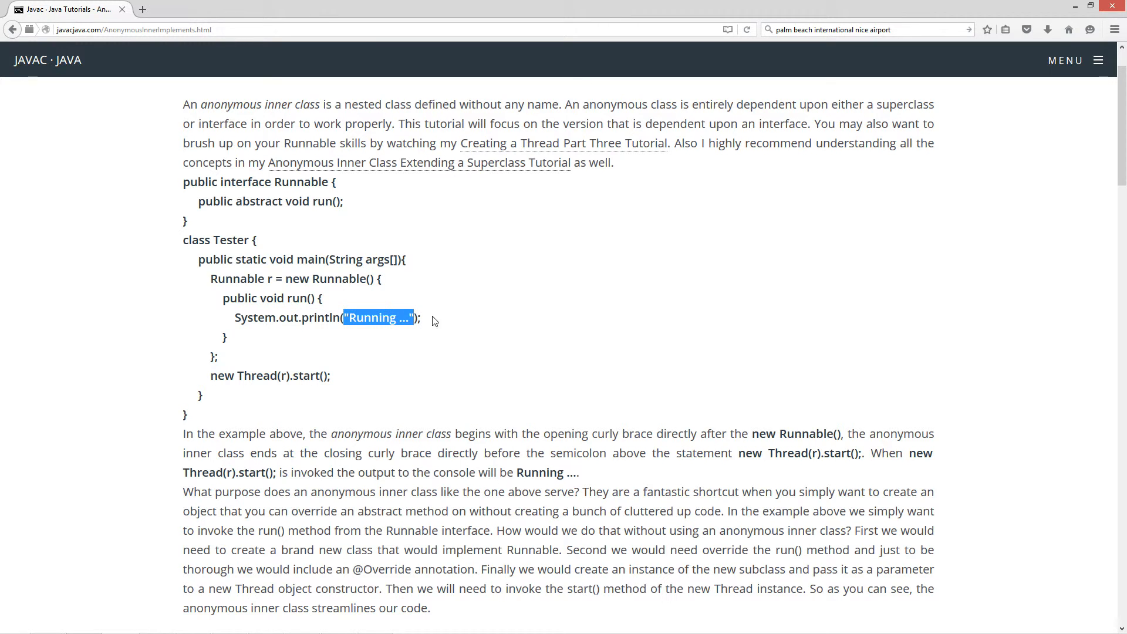
pyautogui.tripleClick(328, 318)
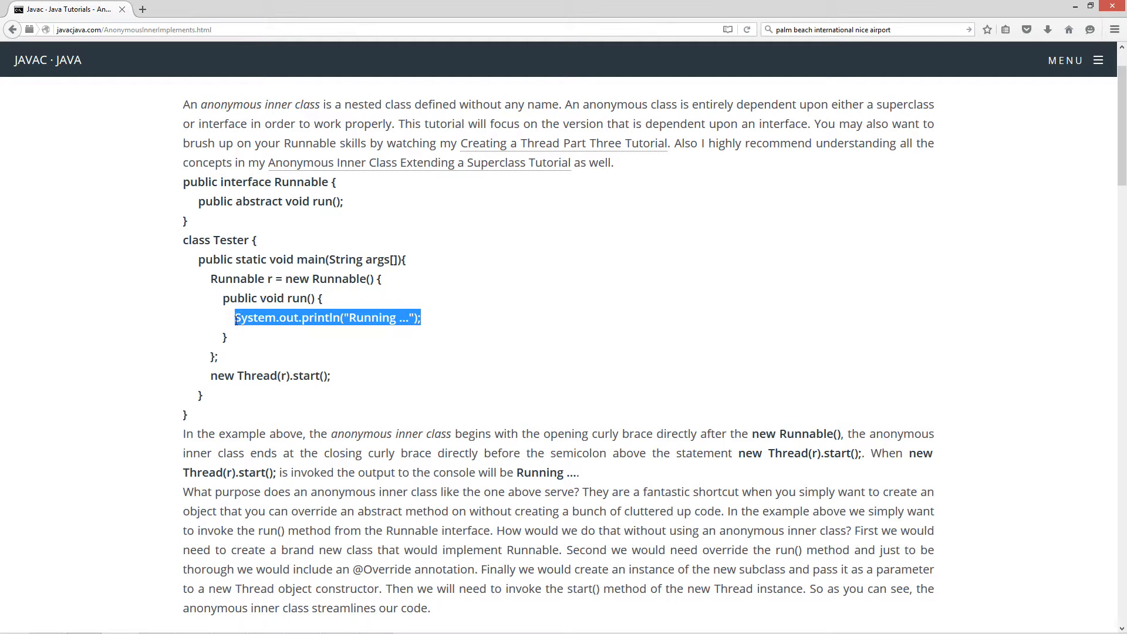
pyautogui.scroll(-3)
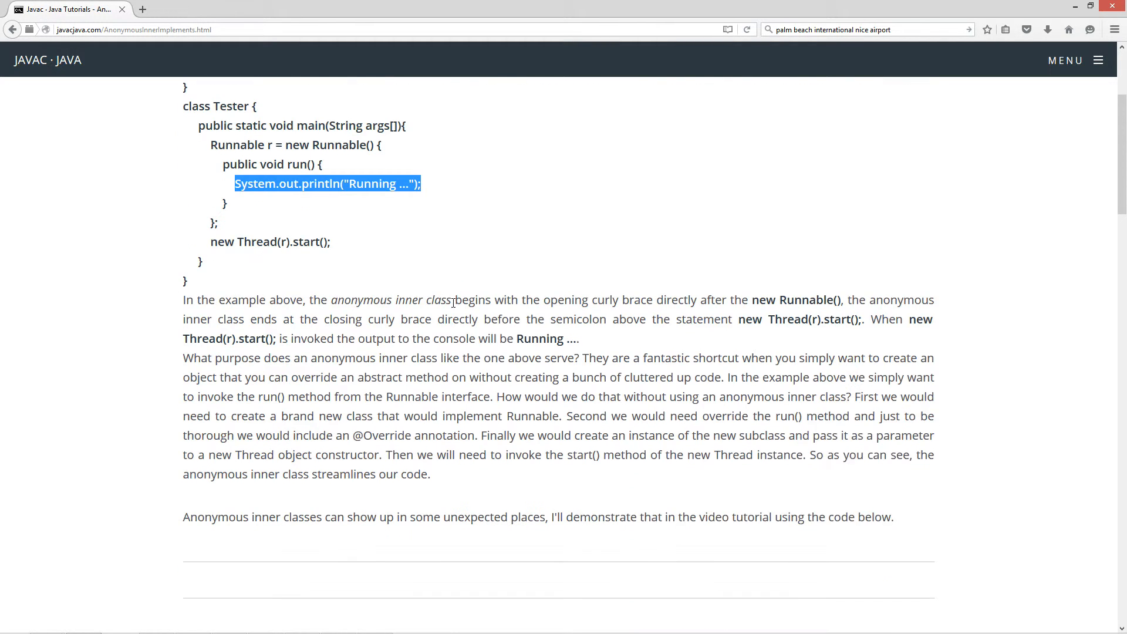
pyautogui.scroll(3)
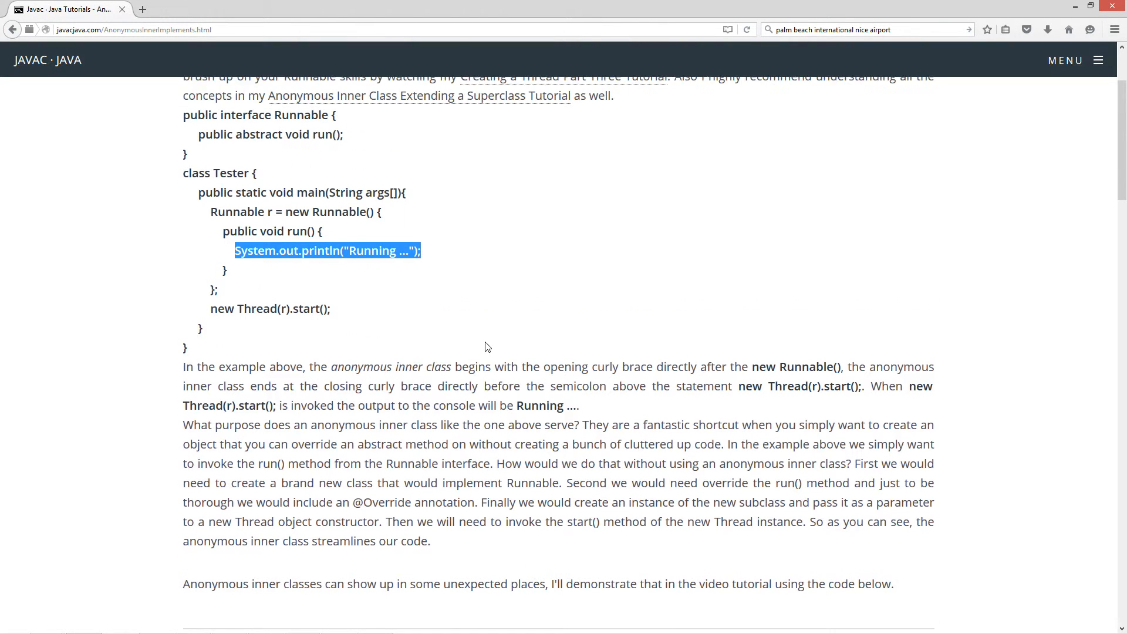
pyautogui.scroll(-3)
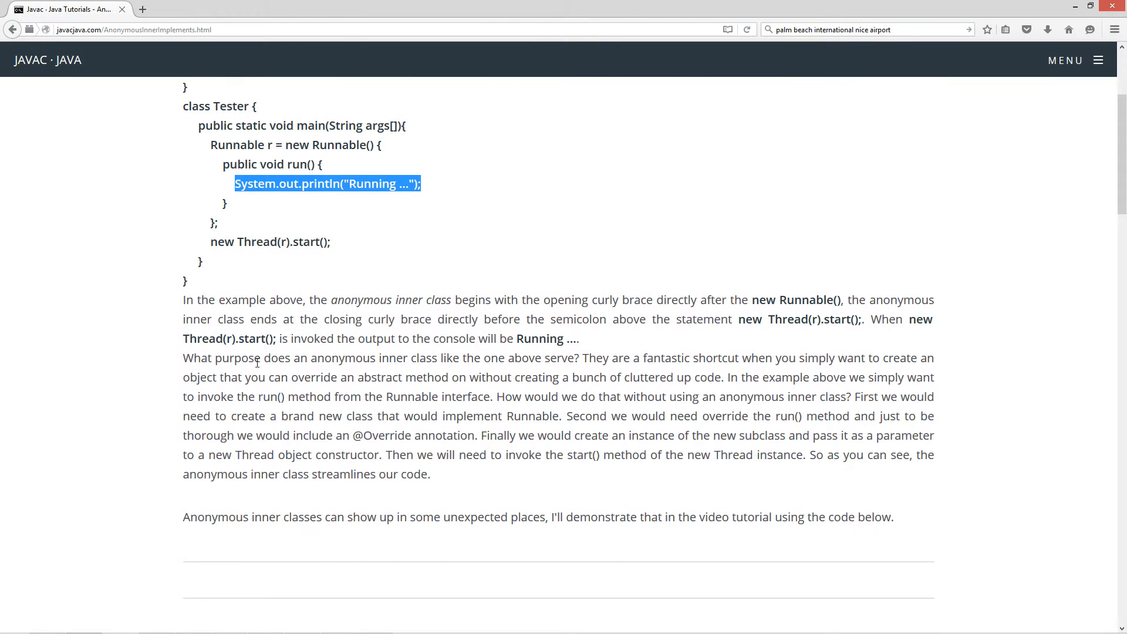
pyautogui.moveTo(516, 361)
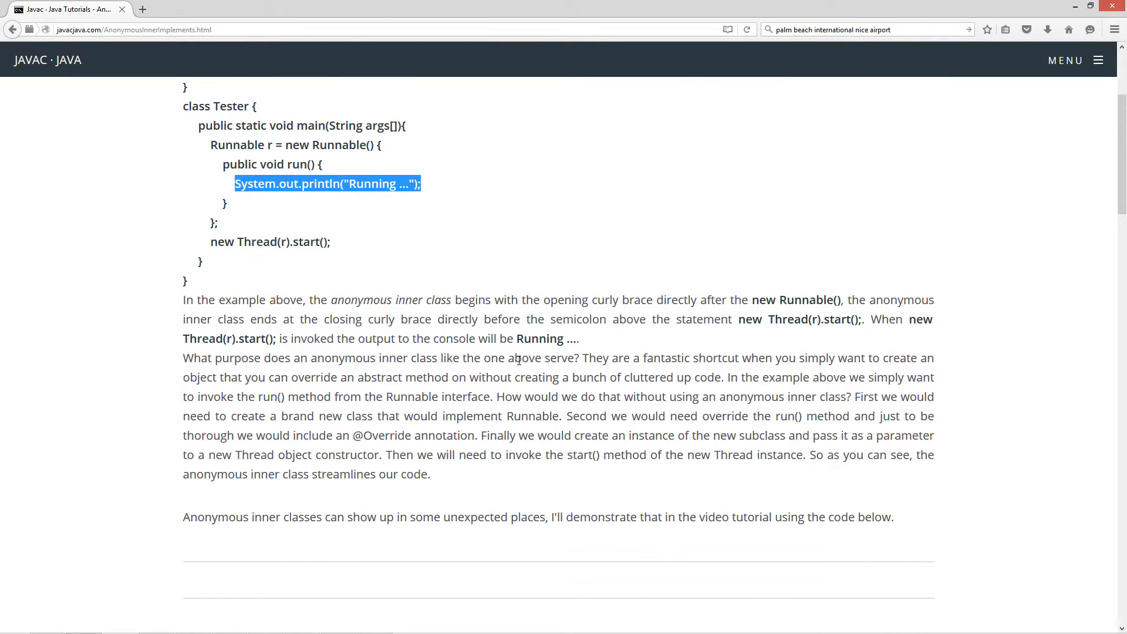
pyautogui.moveTo(652, 372)
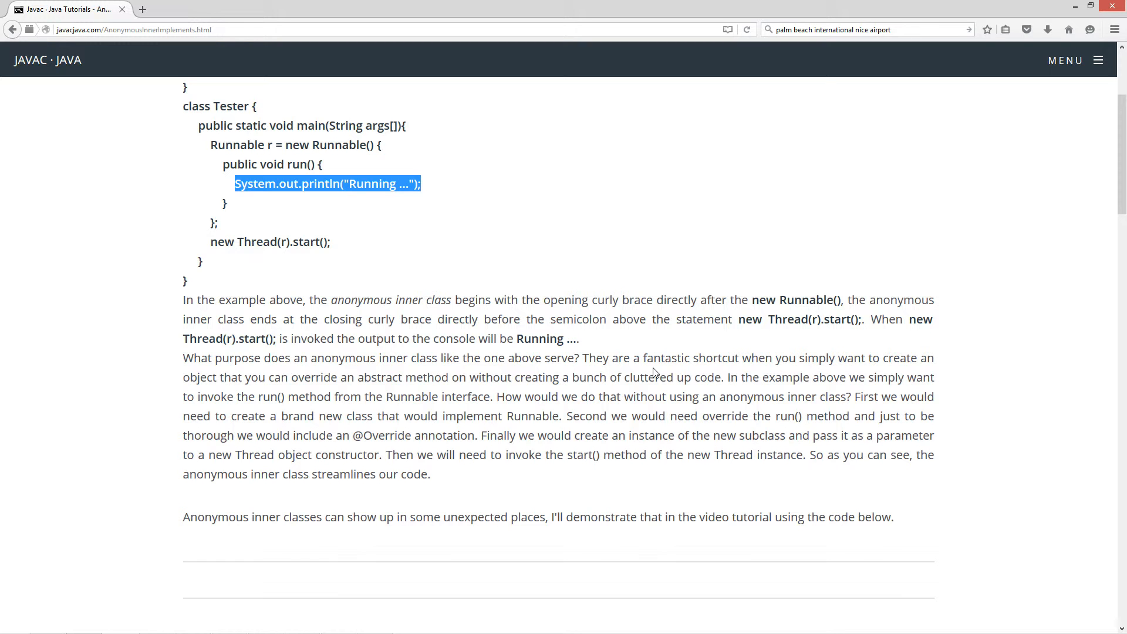
pyautogui.click(503, 414)
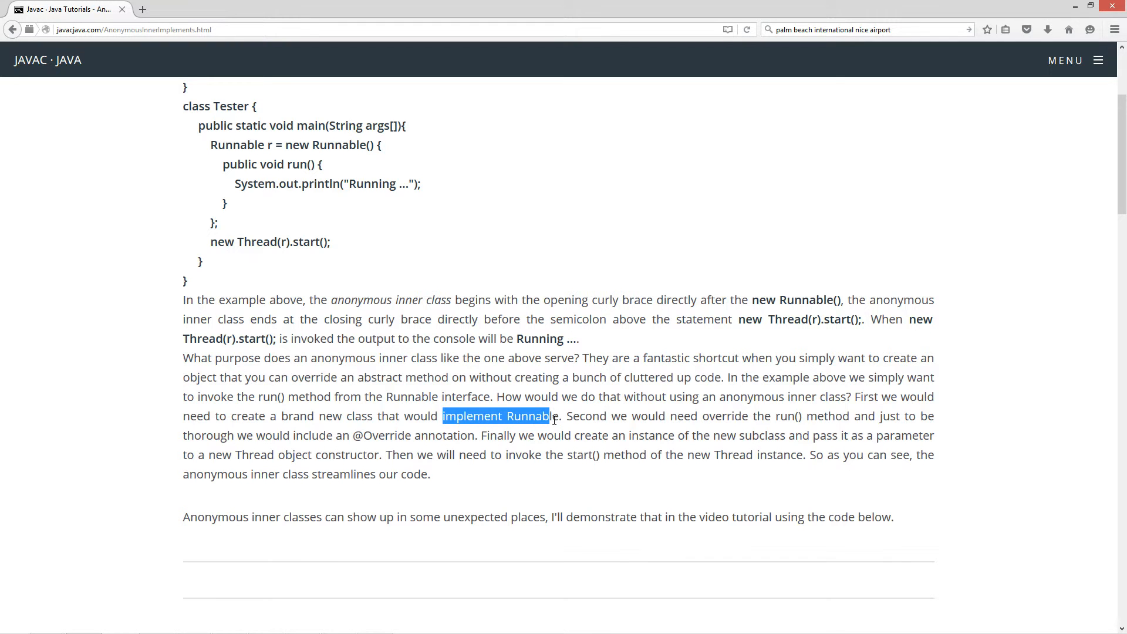
pyautogui.click(503, 415)
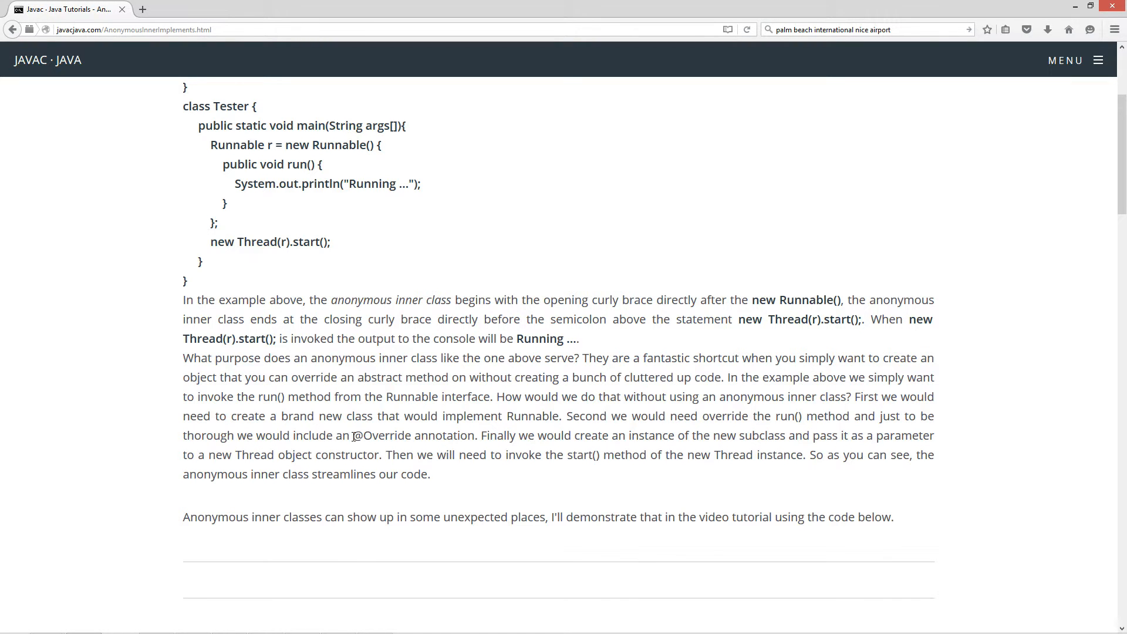
pyautogui.moveTo(495, 437)
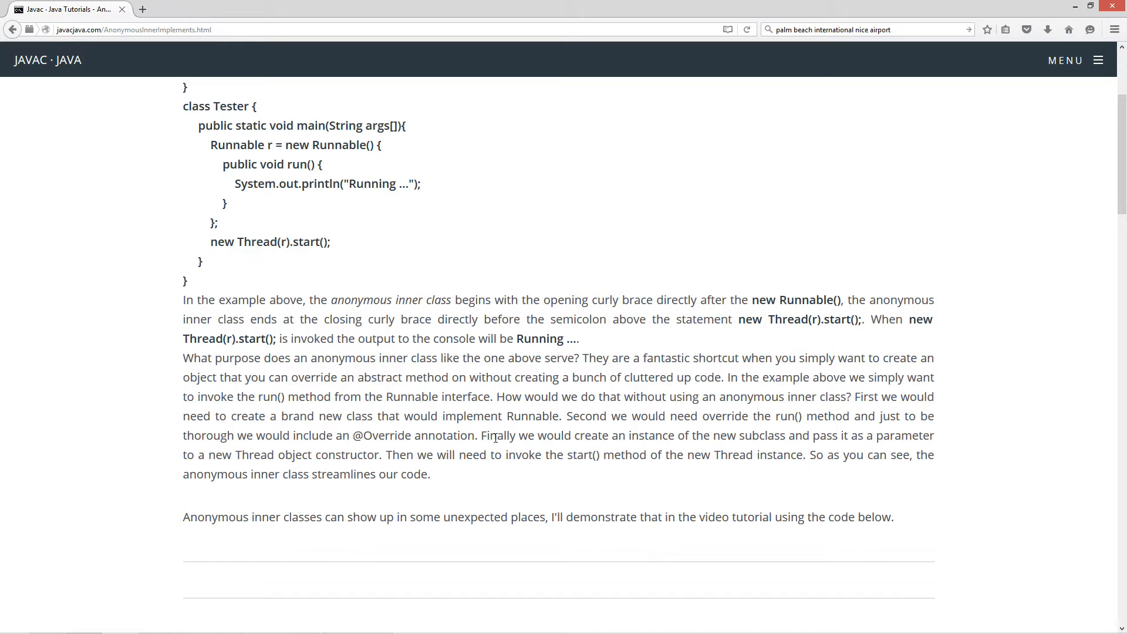
pyautogui.moveTo(716, 434)
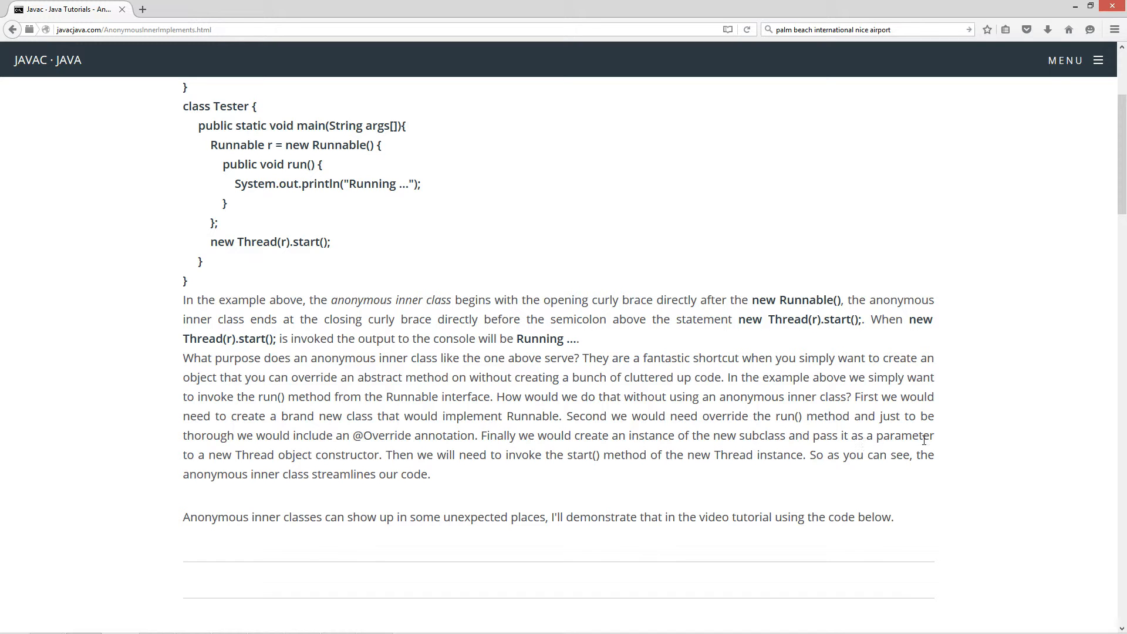
pyautogui.moveTo(321, 456)
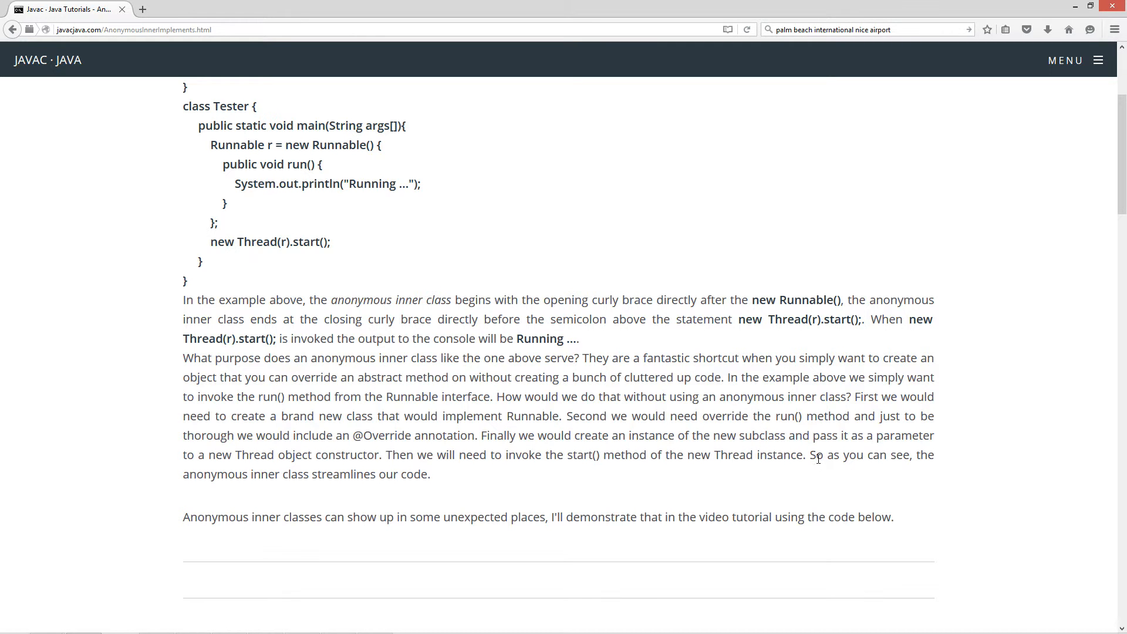
pyautogui.moveTo(433, 485)
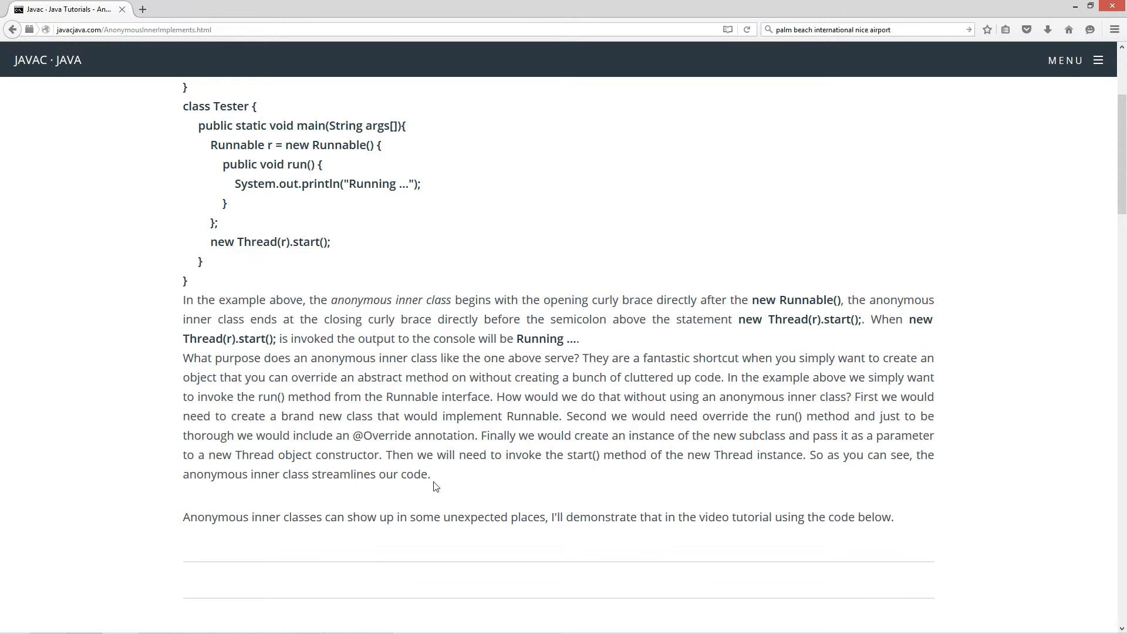
# Scroll to the Tester and Tester2 code box and clear the selection highlight over it.
pyautogui.scroll(-3)
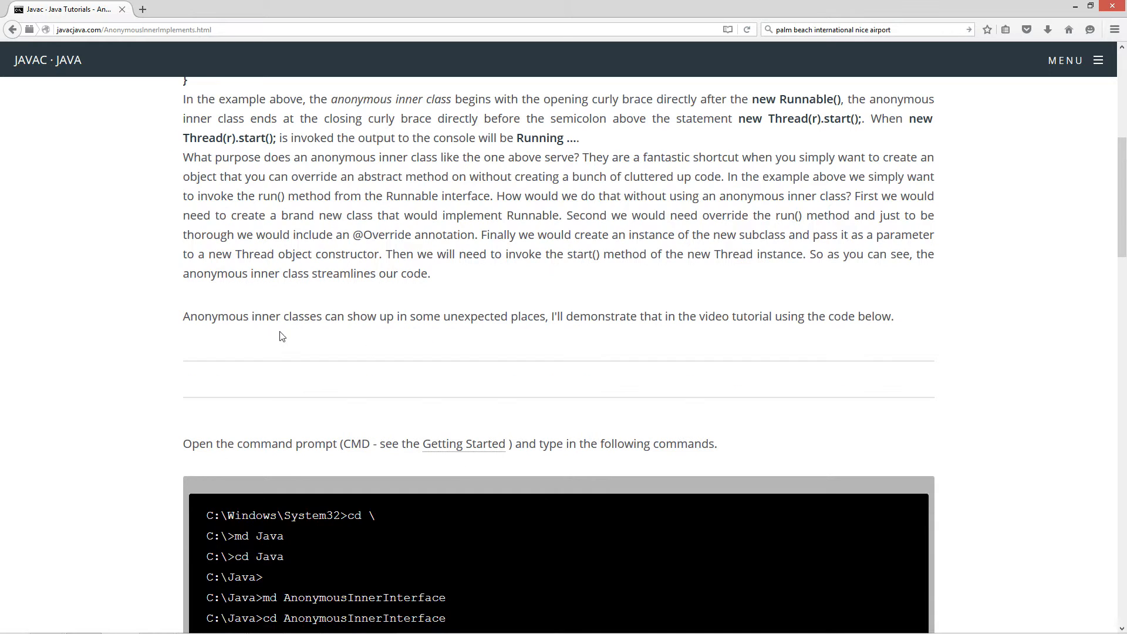
pyautogui.moveTo(498, 329)
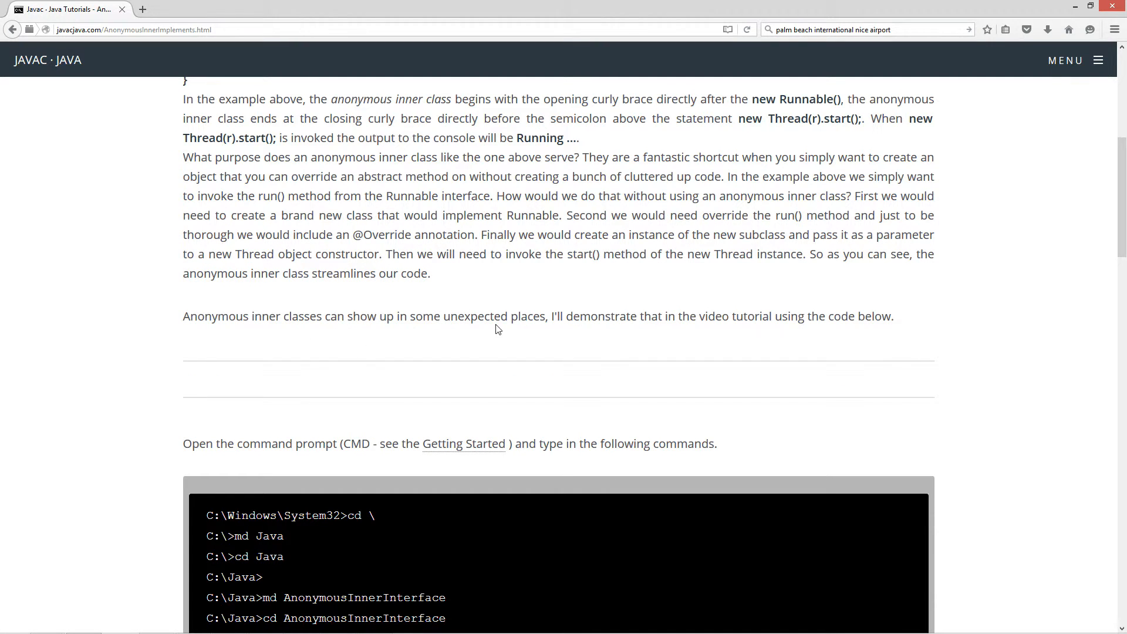
pyautogui.moveTo(721, 331)
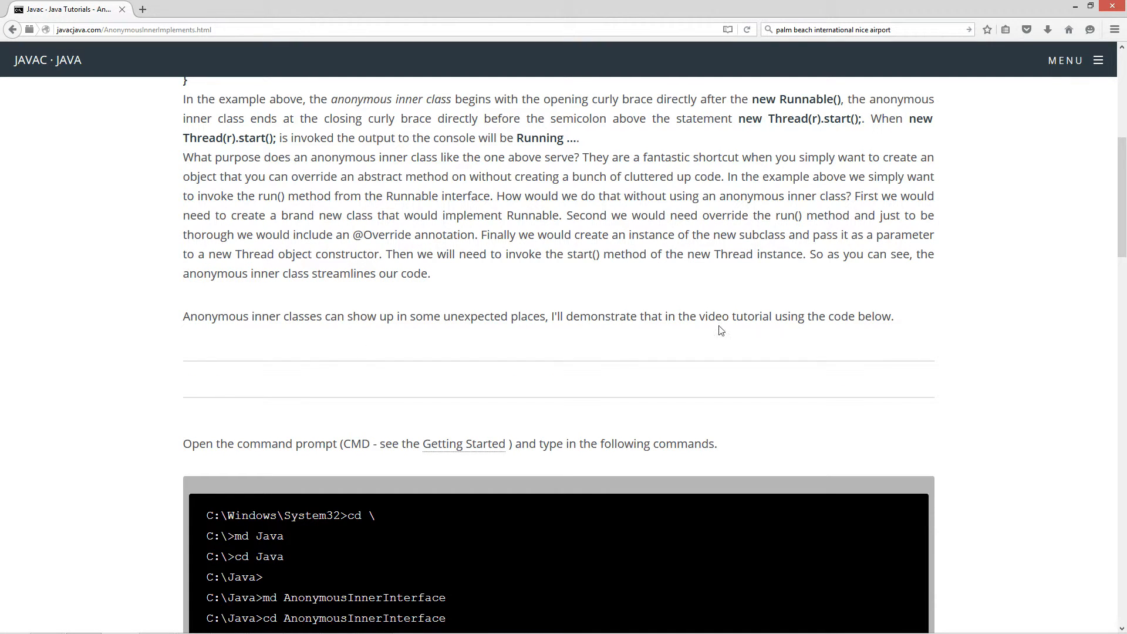
pyautogui.scroll(-3)
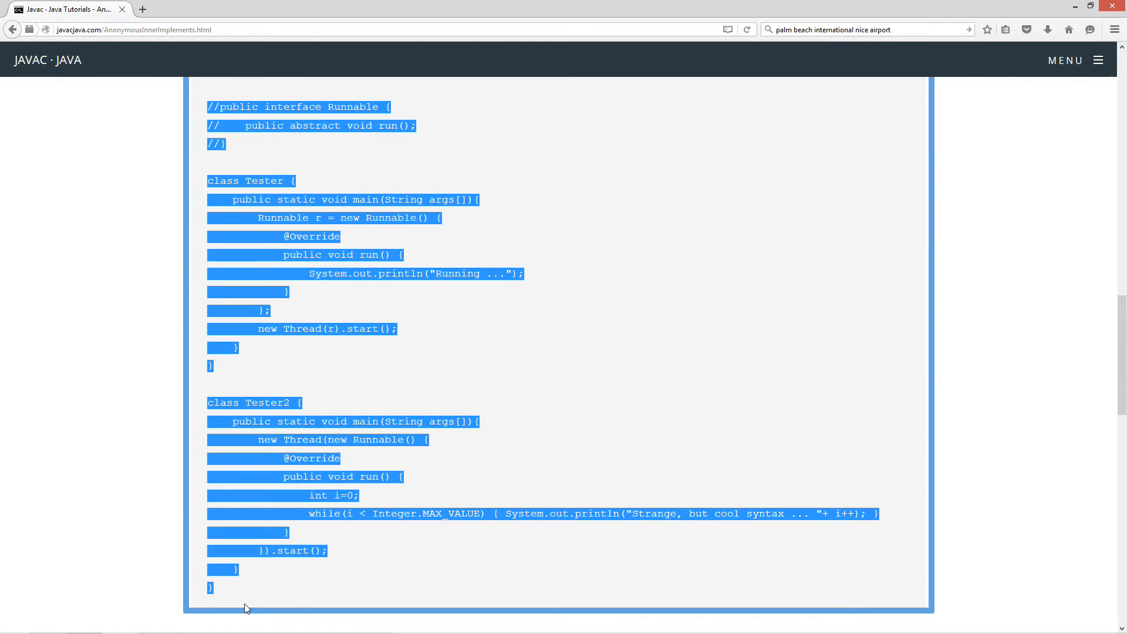
pyautogui.moveTo(412, 410)
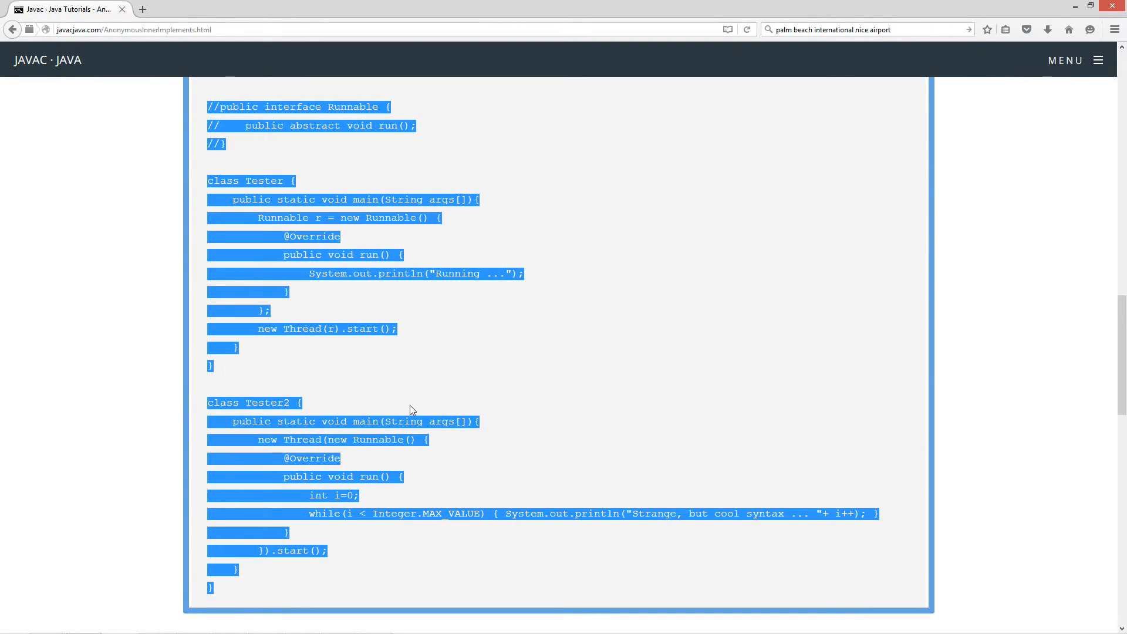
pyautogui.click(706, 297)
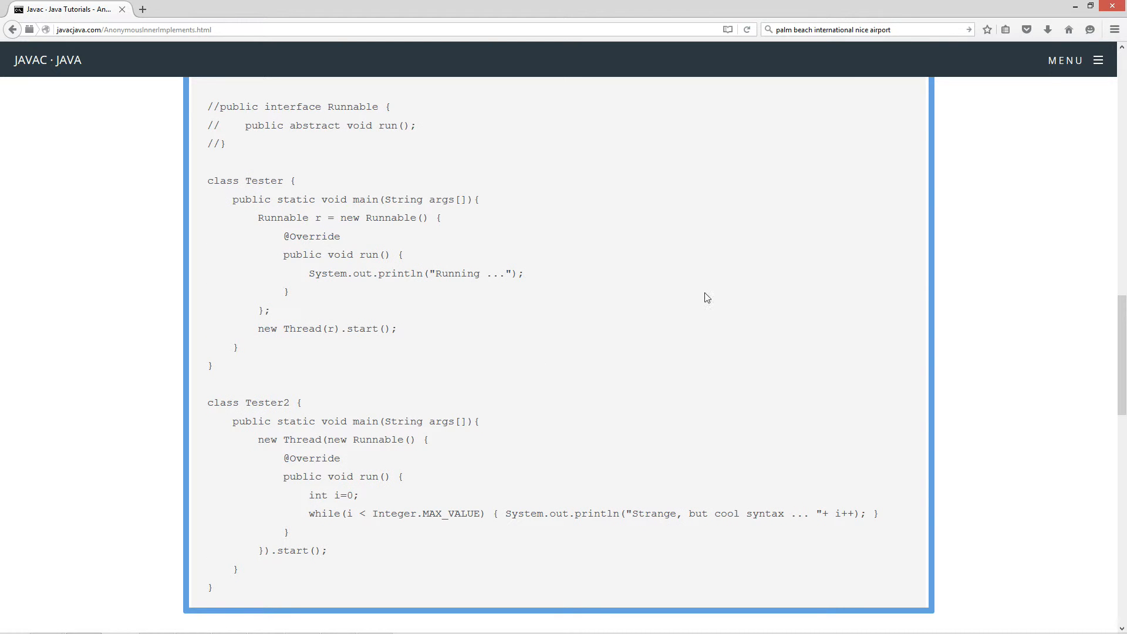
pyautogui.click(1094, 7)
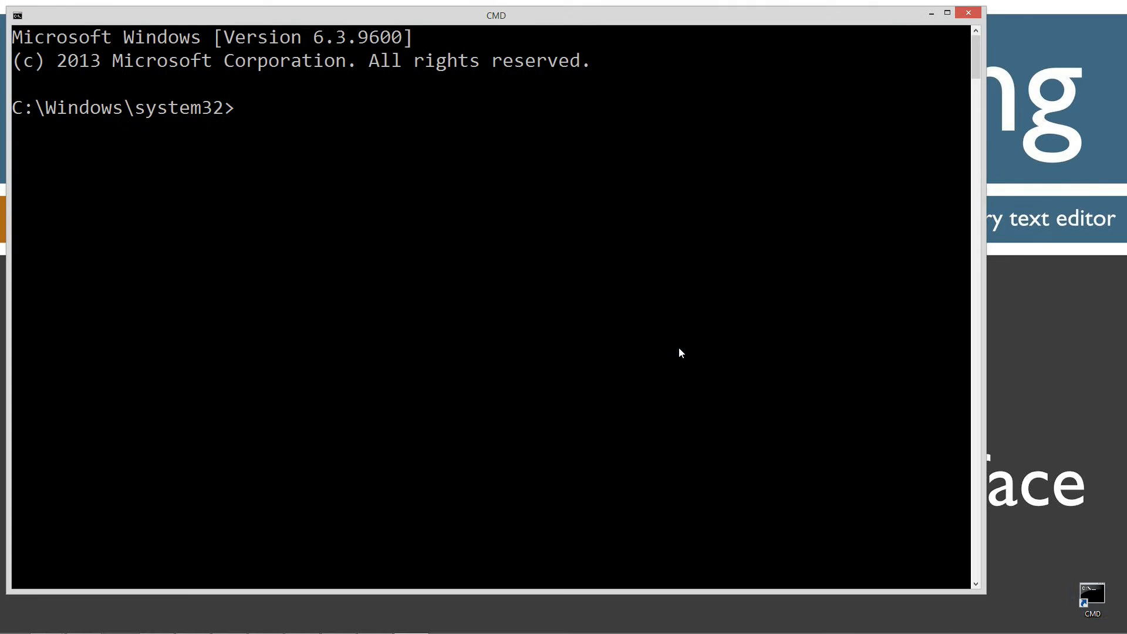
# Run javac with no arguments so it prints its list of usage options.
pyautogui.write('javac')
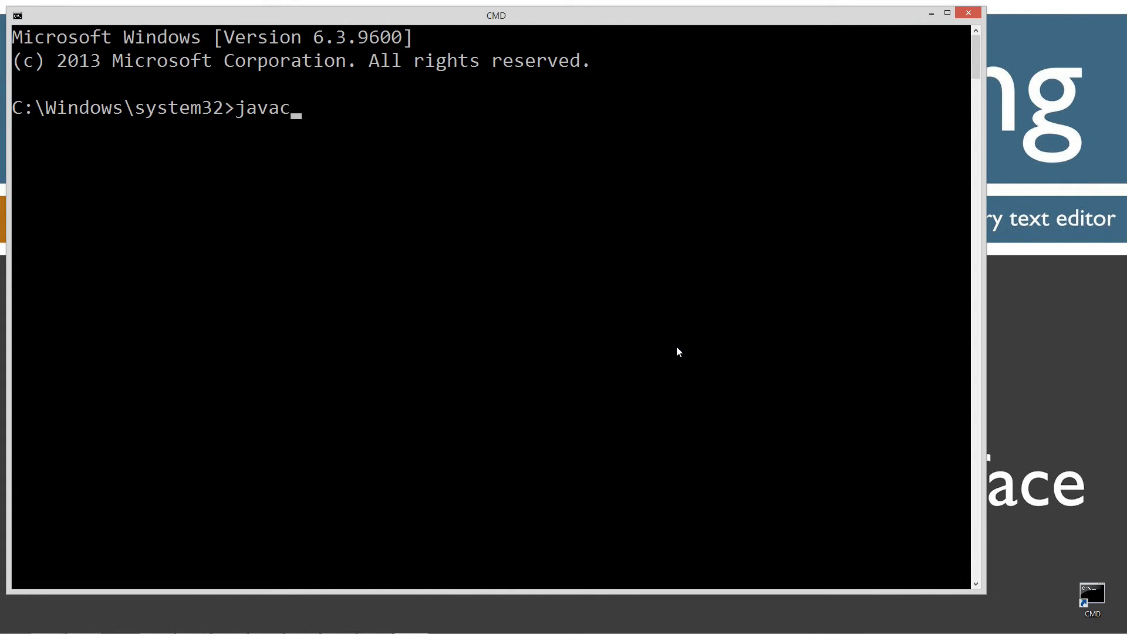
pyautogui.press('Return')
pyautogui.write('cls')
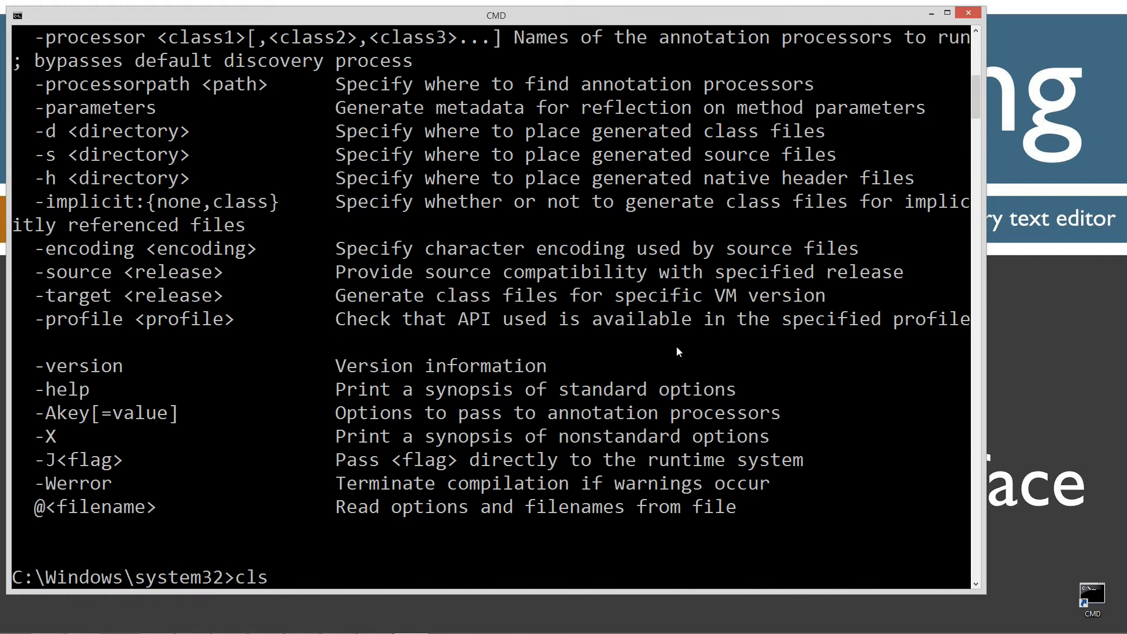
pyautogui.moveTo(372, 375)
pyautogui.write('cd \\')
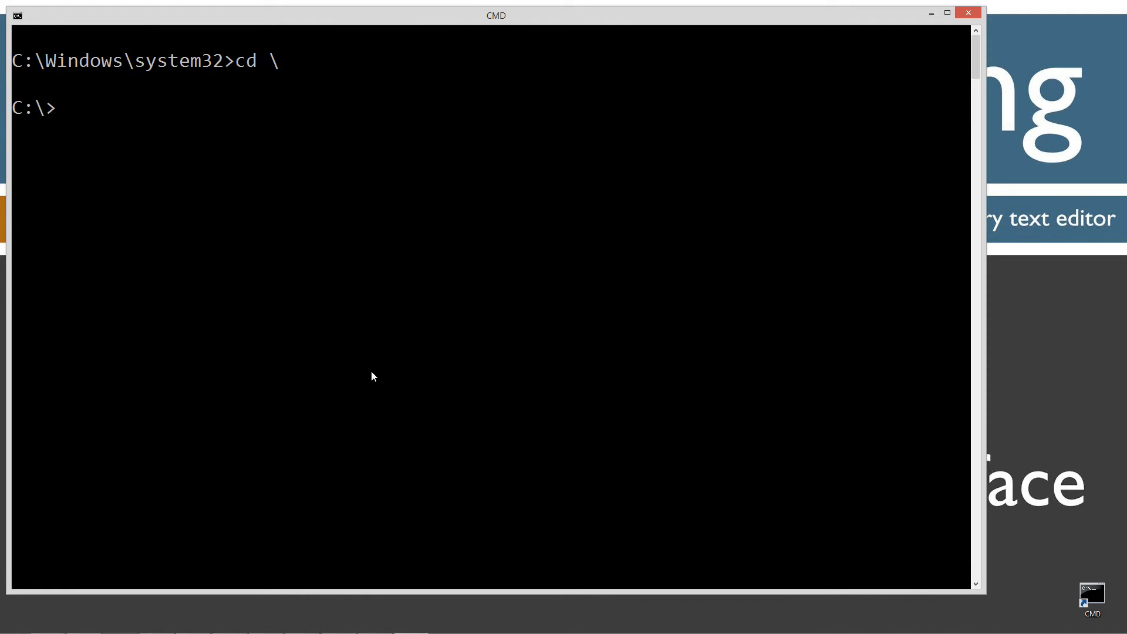
# Make an AnonymousInnerInterface folder under C:\Java and change into it.
pyautogui.write('md Jav')
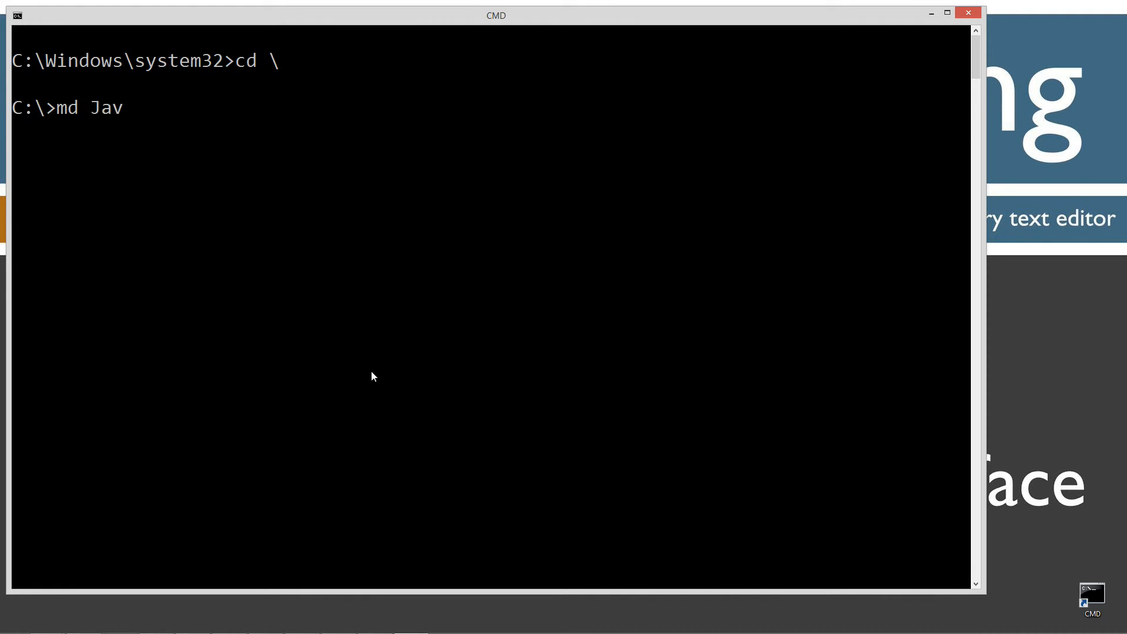
pyautogui.write('a')
pyautogui.write('cd Java')
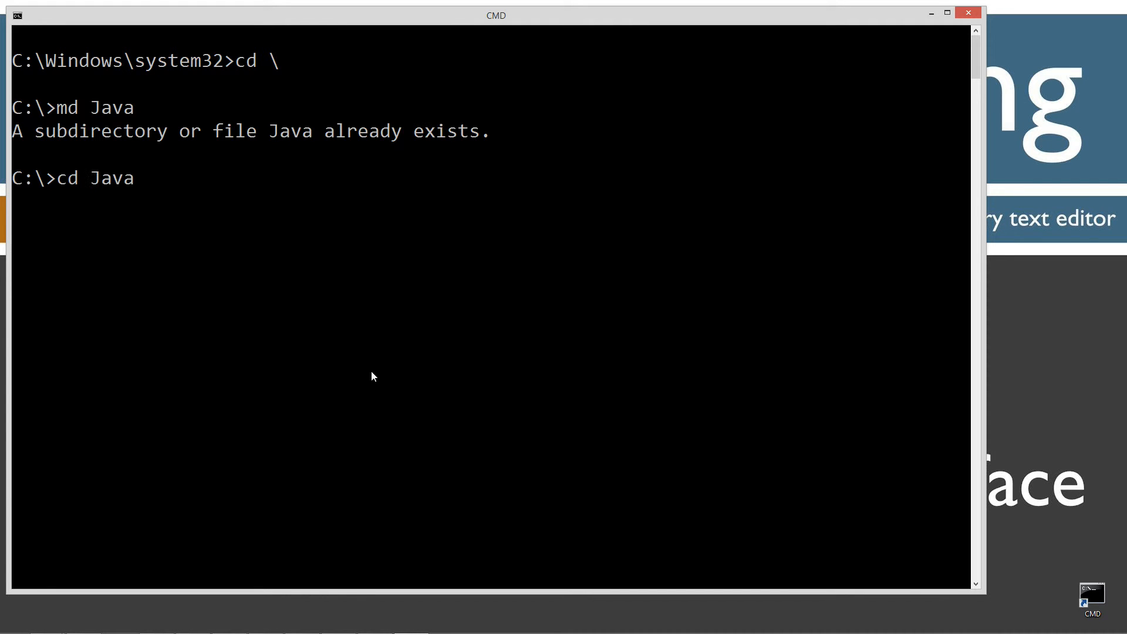
pyautogui.write('md')
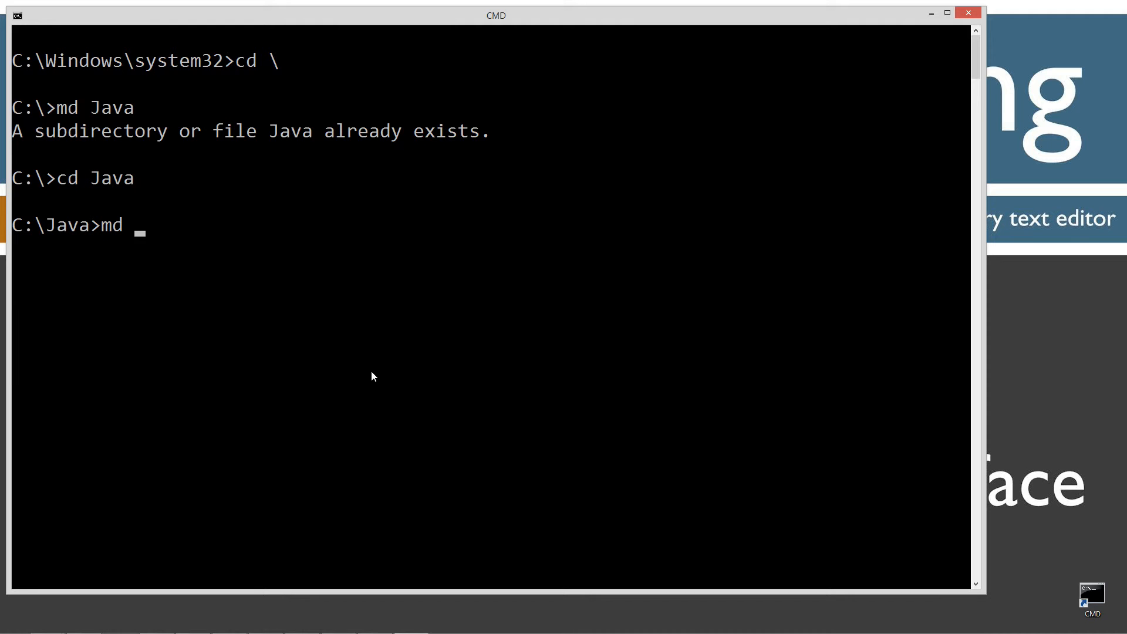
pyautogui.write('Anonym')
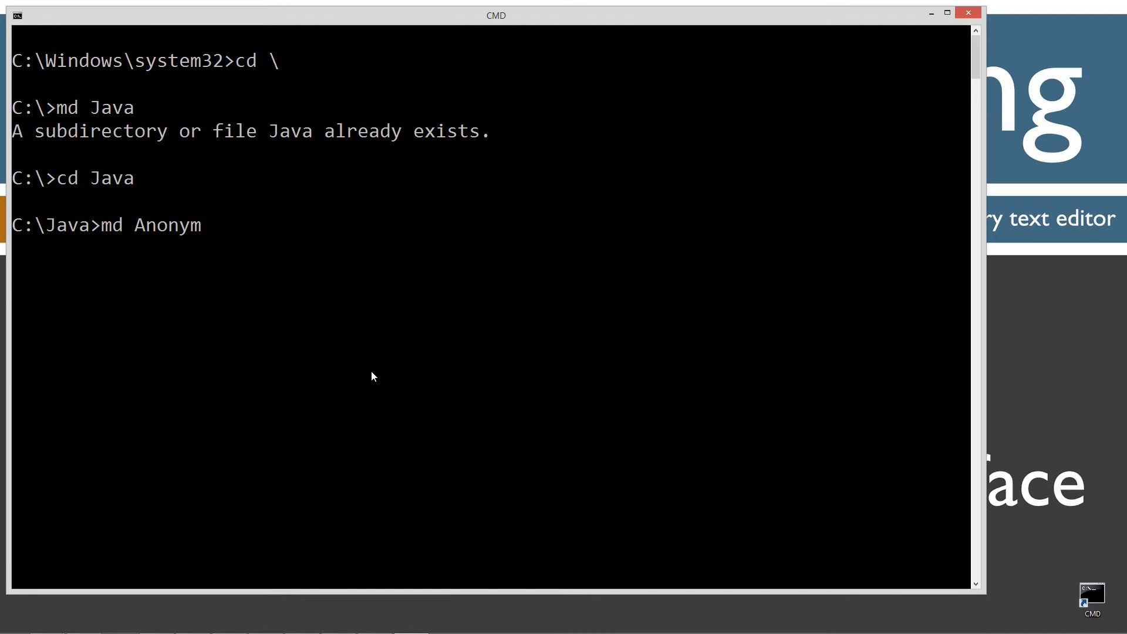
pyautogui.write('ousIn')
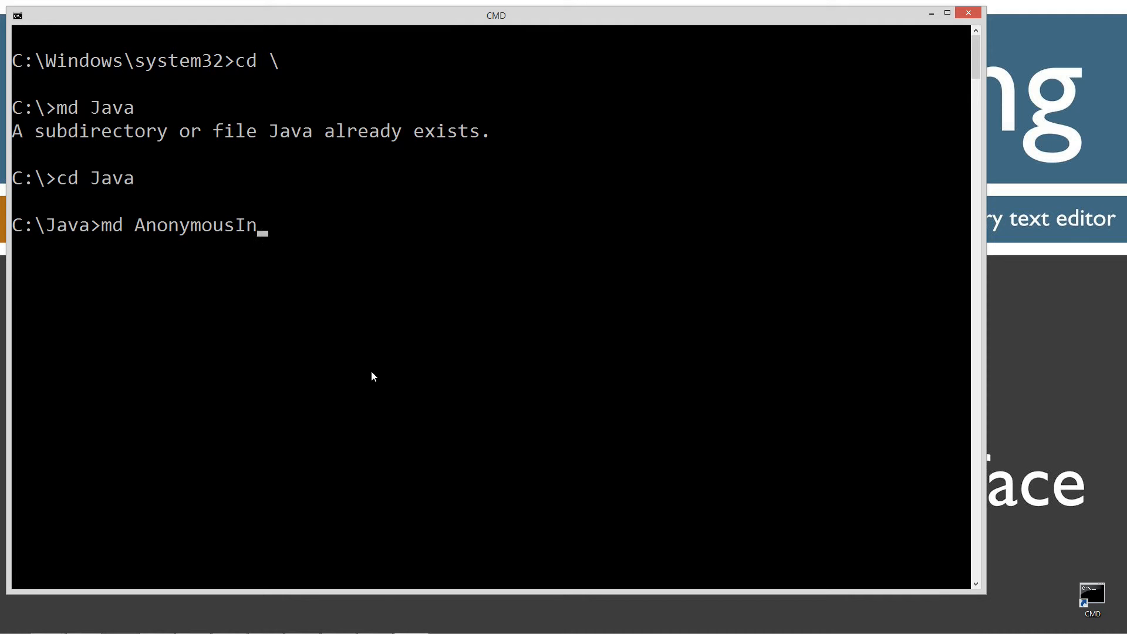
pyautogui.write('nerI')
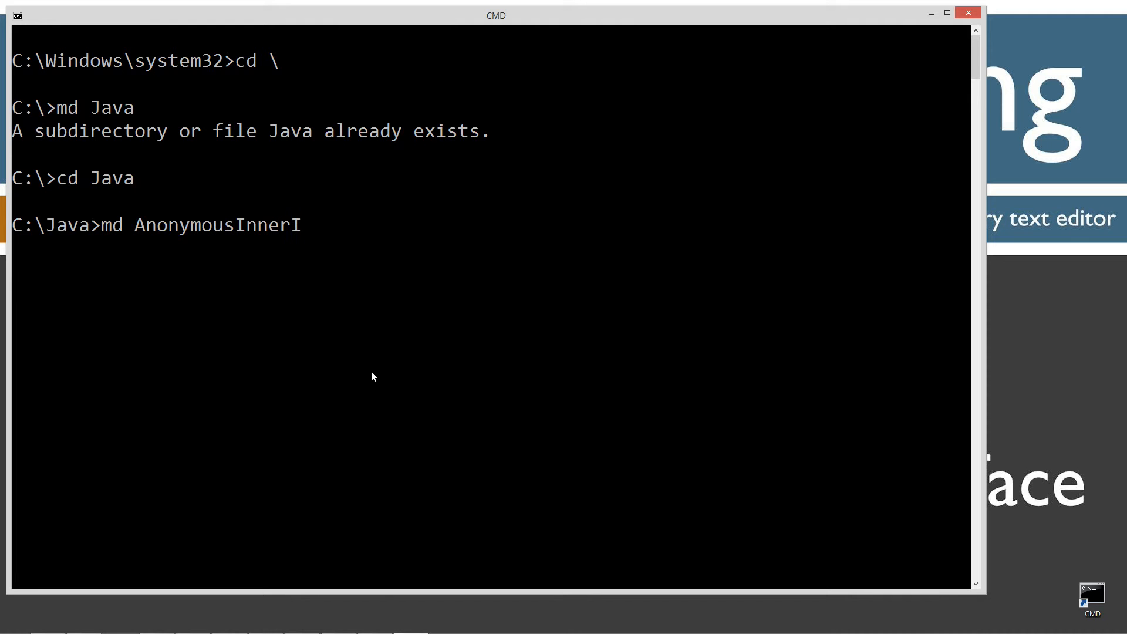
pyautogui.write('nterface')
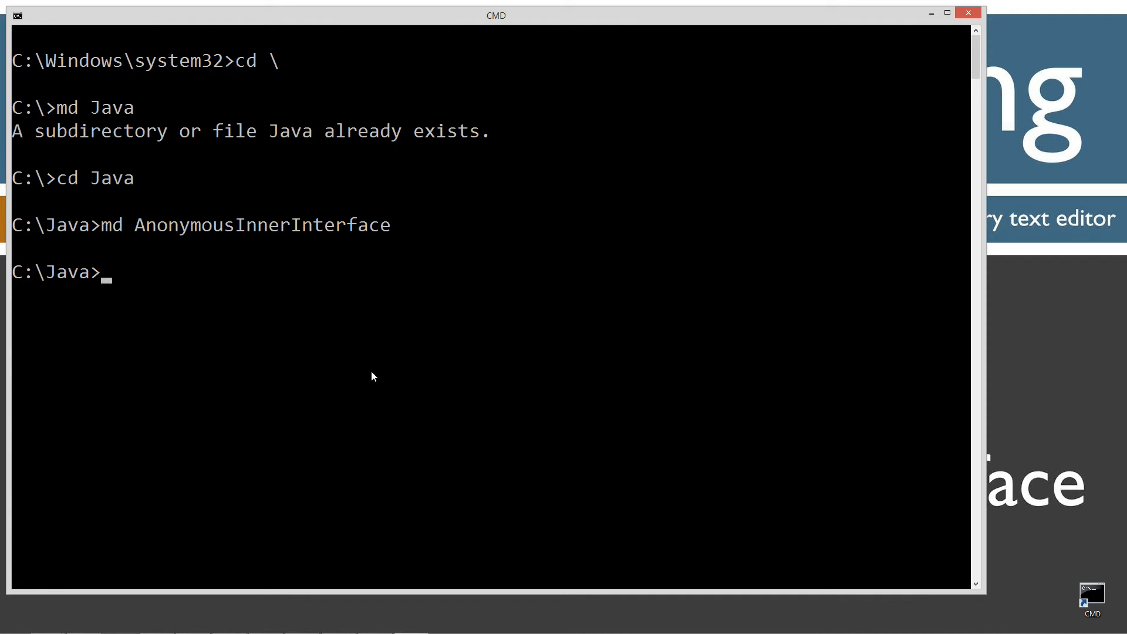
pyautogui.write('cd AnonymousInnerInterface')
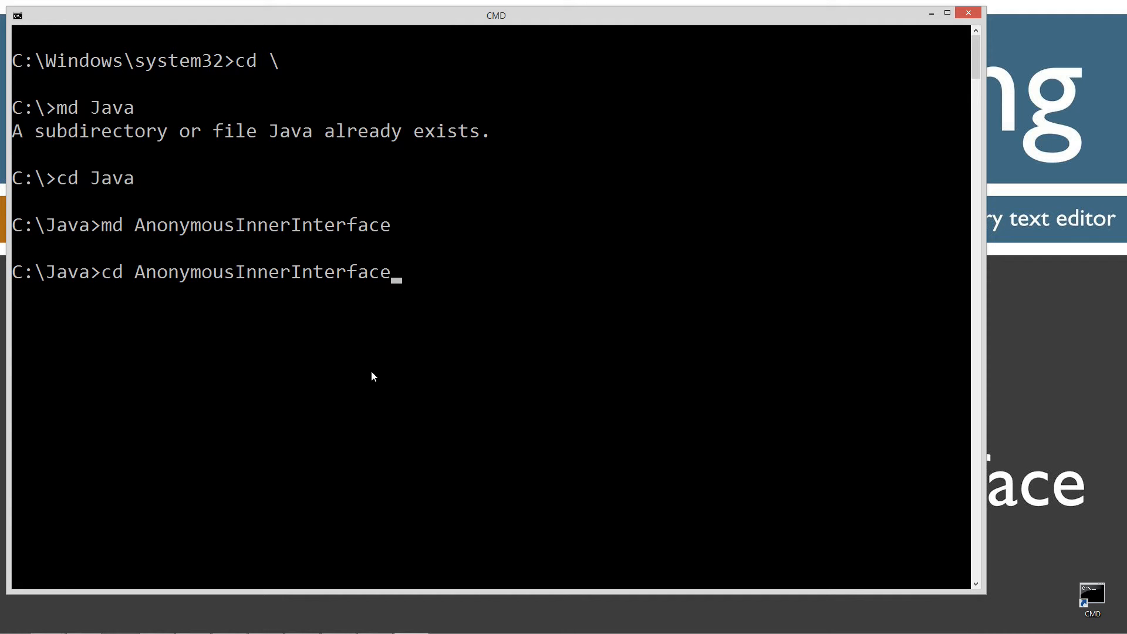
pyautogui.press('Return')
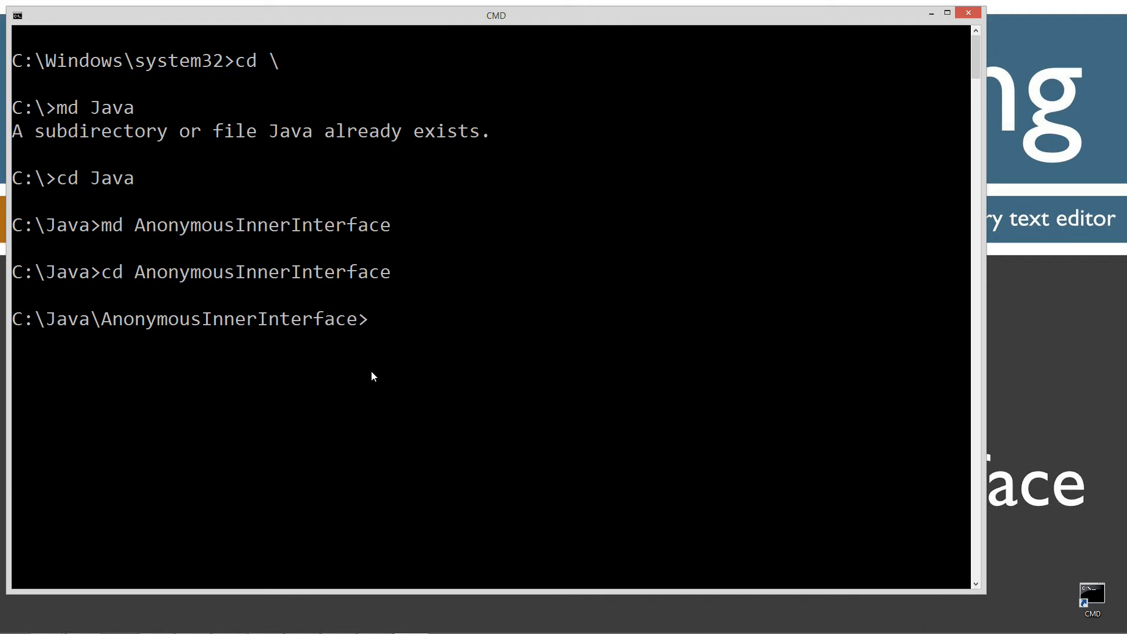
# Launch Notepad on a new Tester.java file in that folder.
pyautogui.write('notepad Tes')
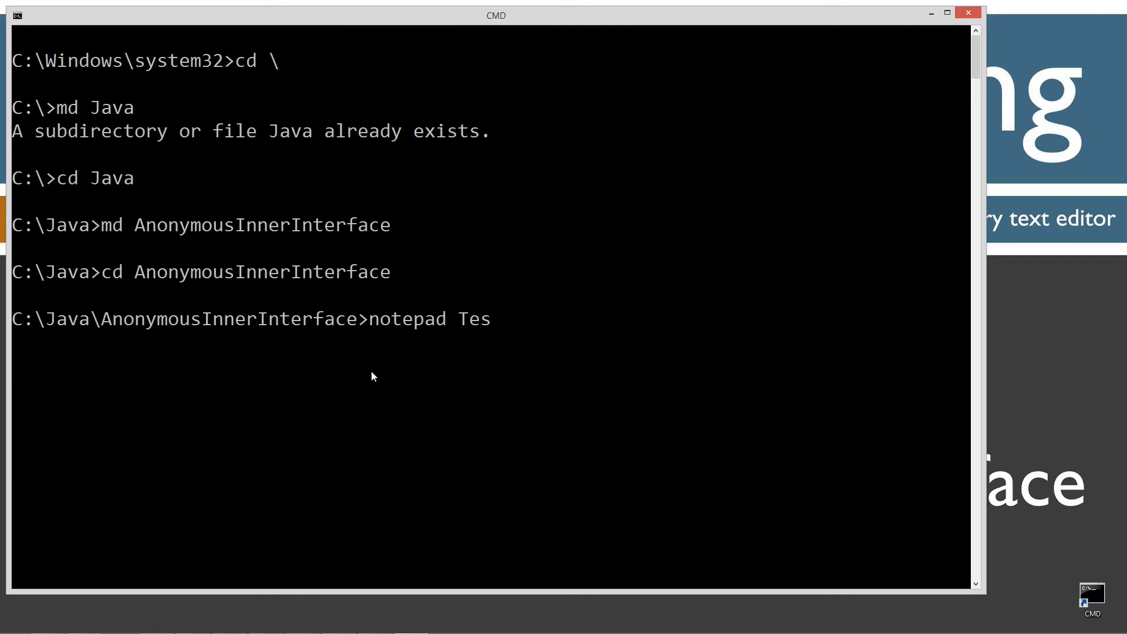
pyautogui.write('ter.java')
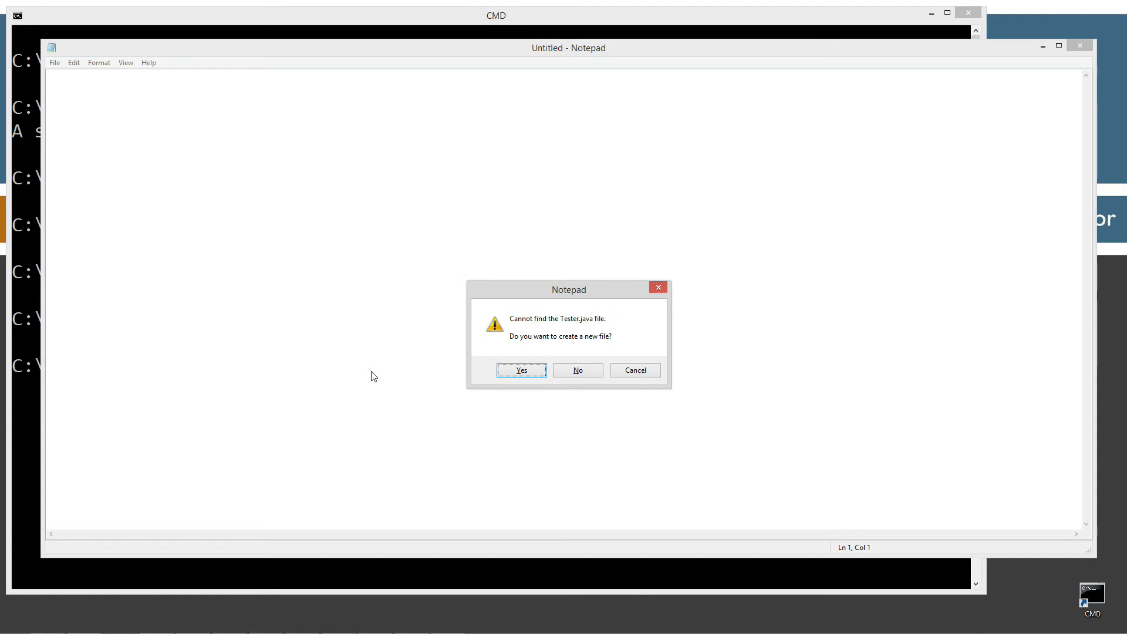
# Create Tester.java with the pasted Tester and Tester2 listing and review the commented Runnable interface lines.
pyautogui.click(520, 370)
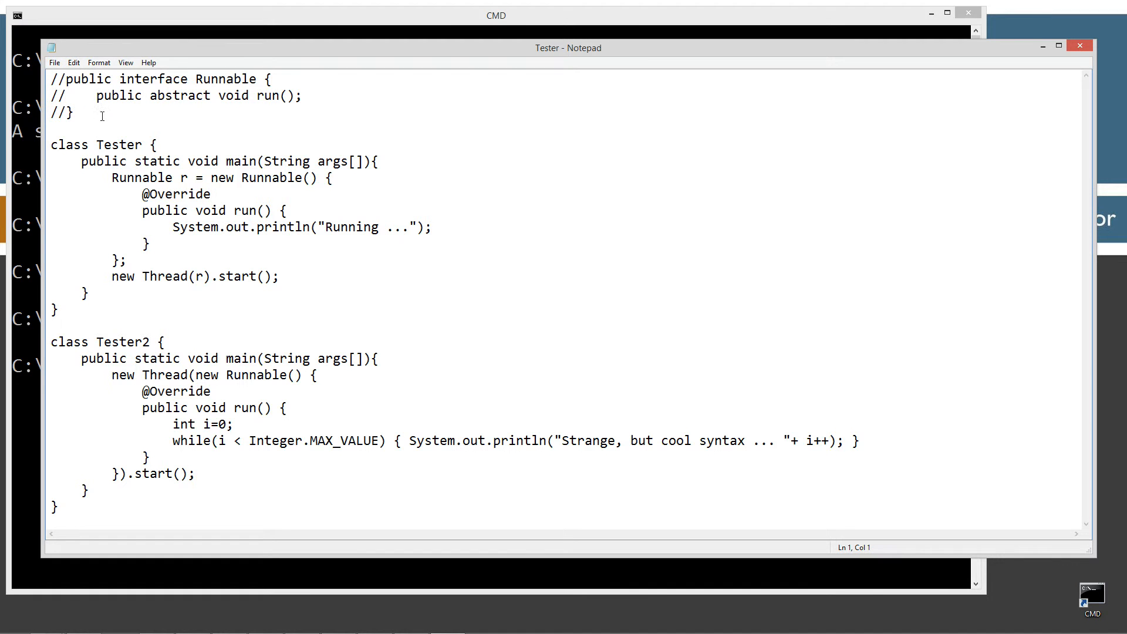
pyautogui.moveTo(51, 79); pyautogui.dragTo(73, 113)
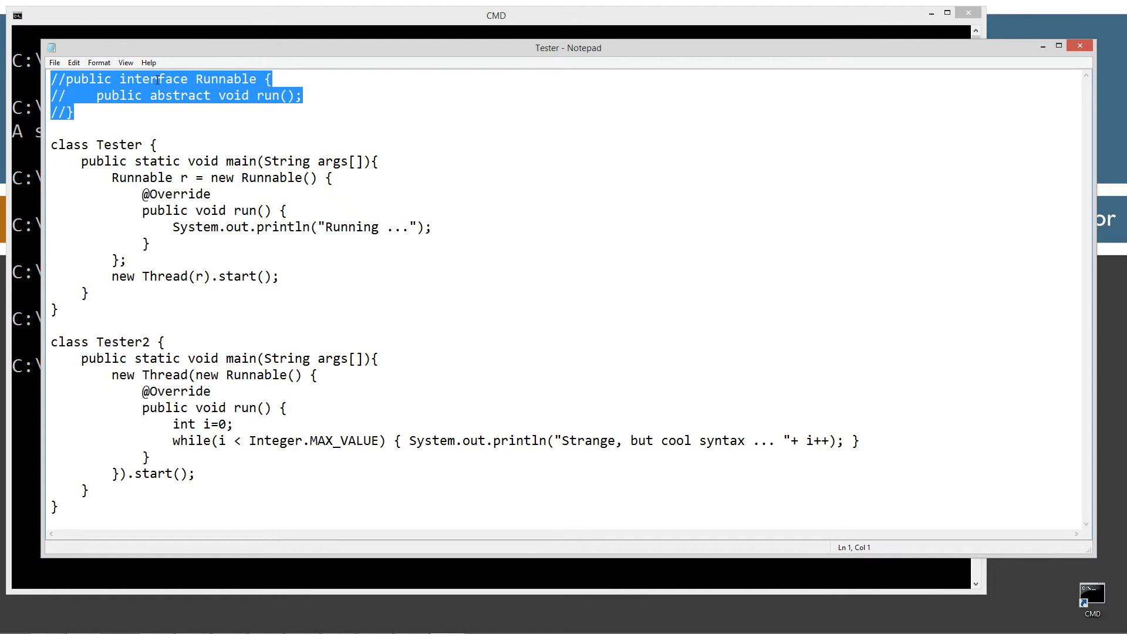
pyautogui.click(94, 95)
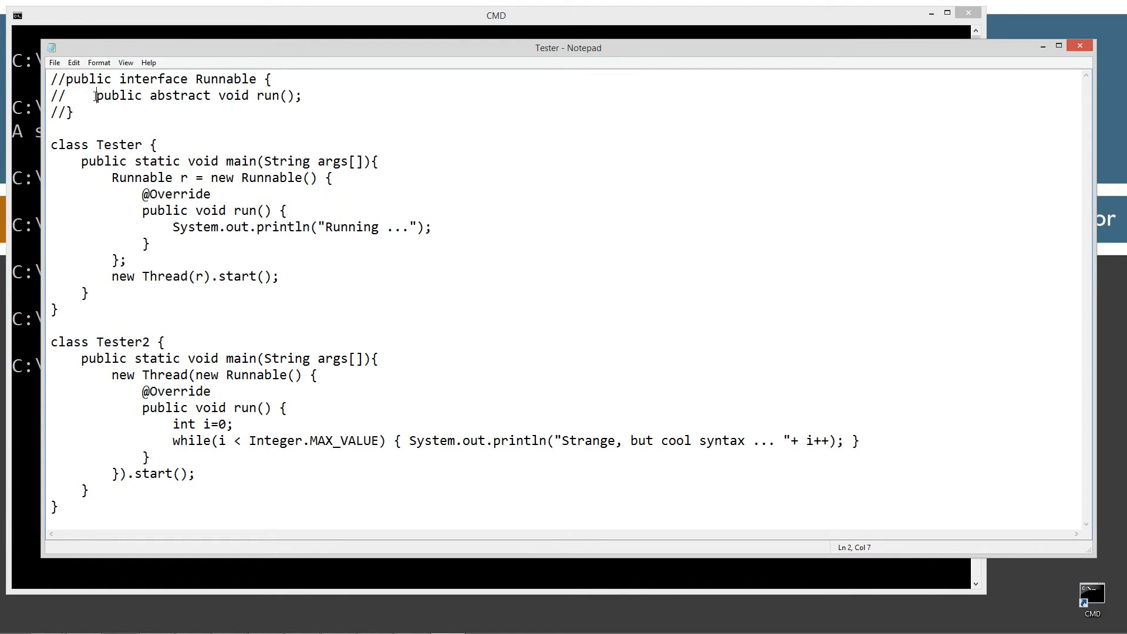
pyautogui.moveTo(143, 95); pyautogui.dragTo(302, 95)
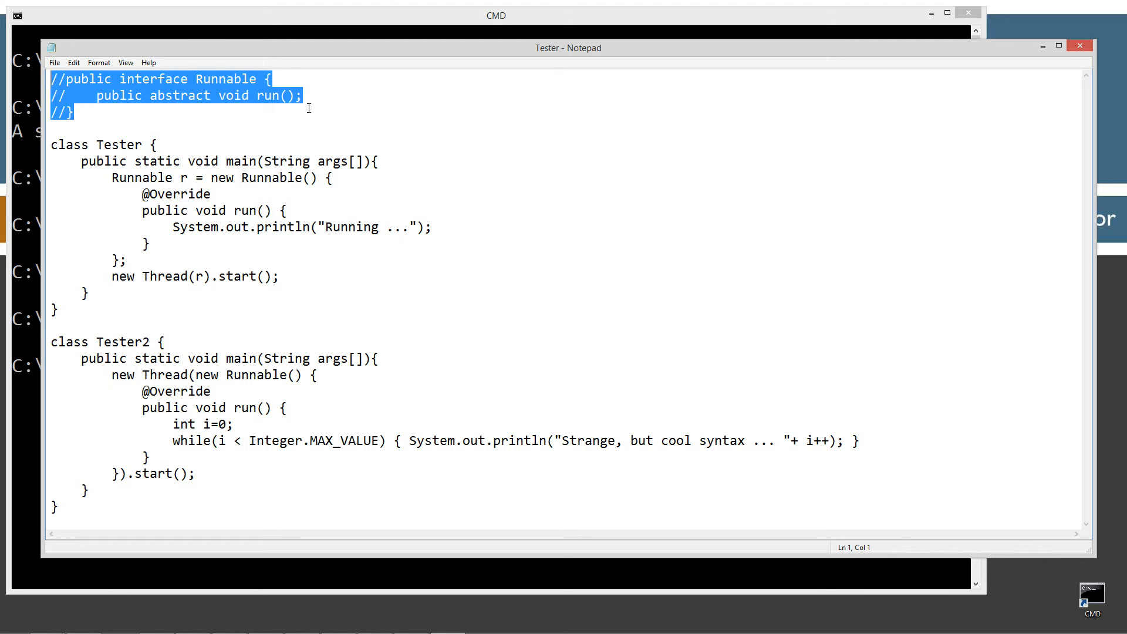
pyautogui.moveTo(210, 113)
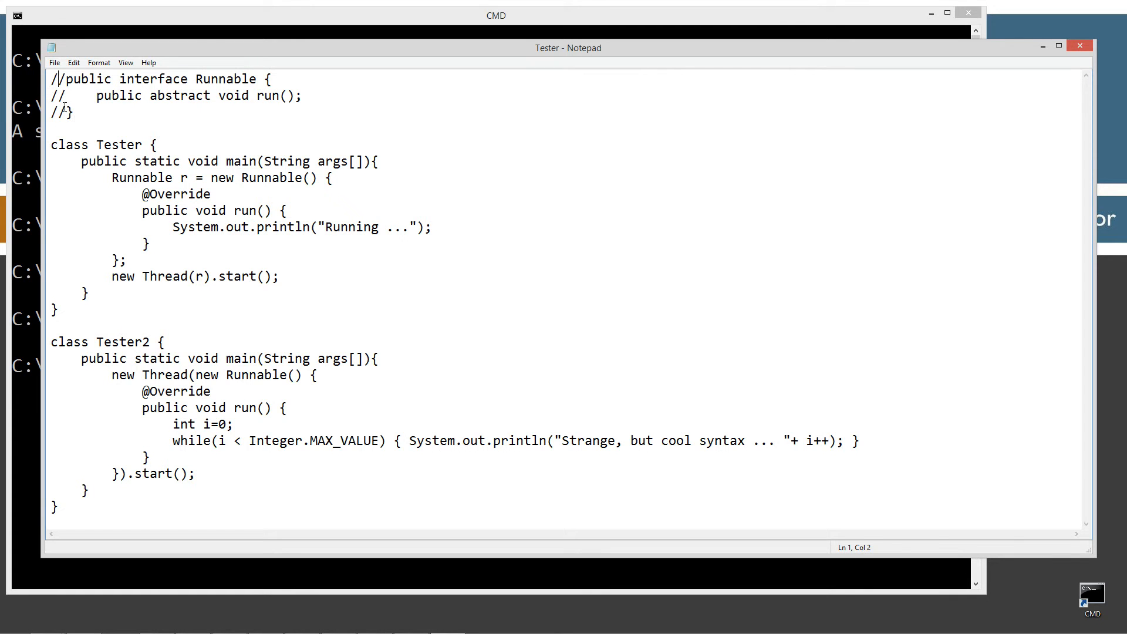
pyautogui.moveTo(188, 132)
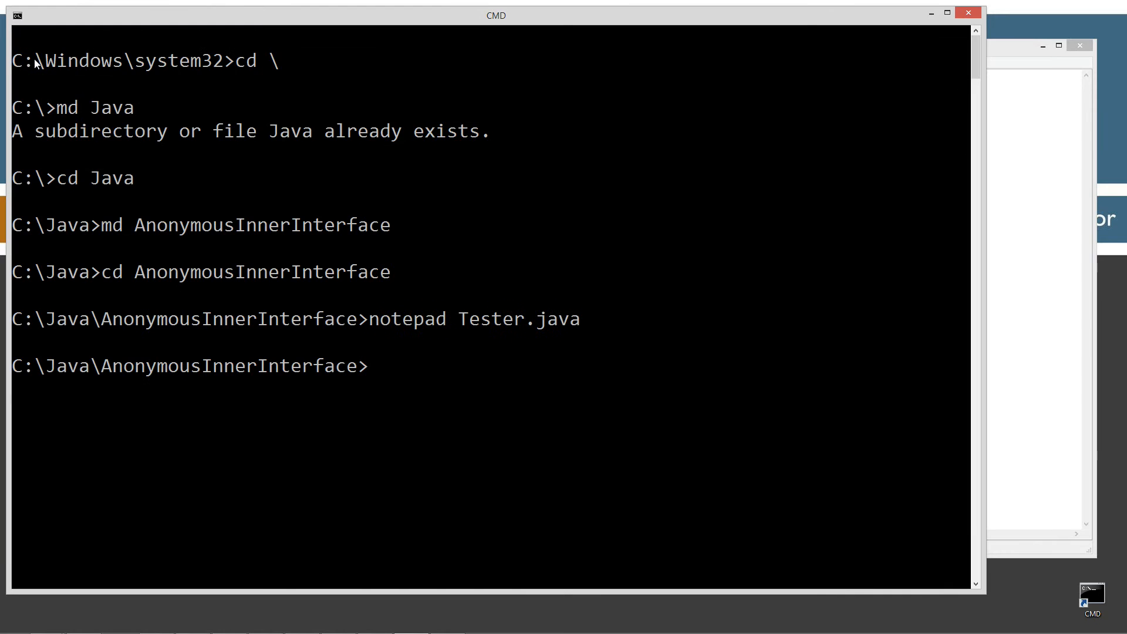
# Enter the javac Tester.java compile command for the new file.
pyautogui.write('javac')
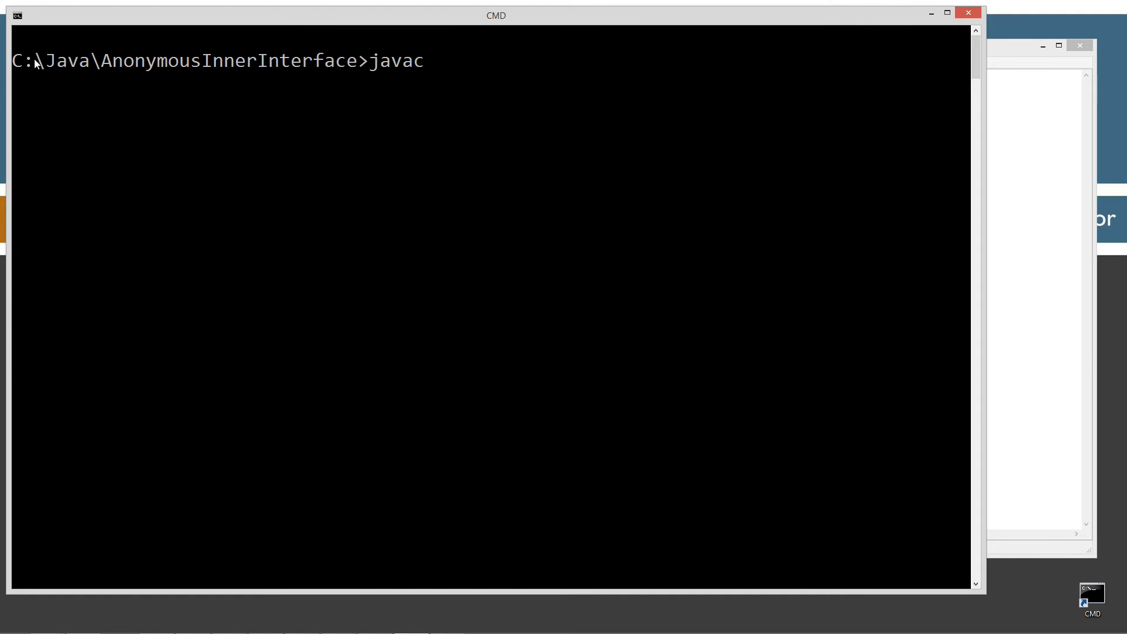
pyautogui.write('Tester.java')
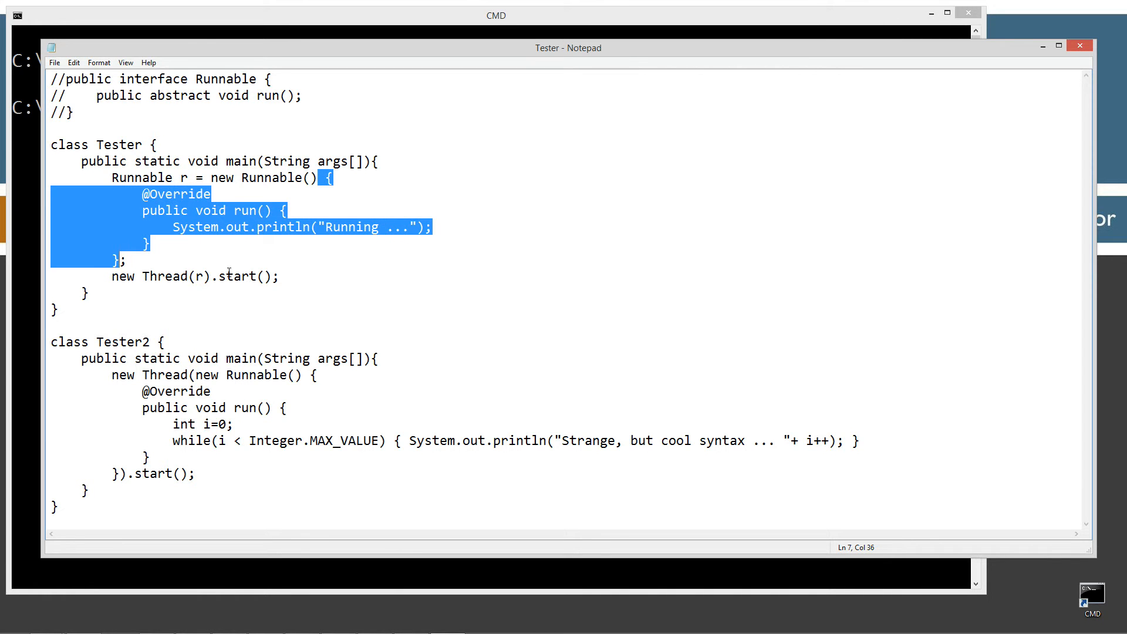
# Delete the anonymous class body so Tester declares Runnable r = new Runnable();.
pyautogui.press('Delete')
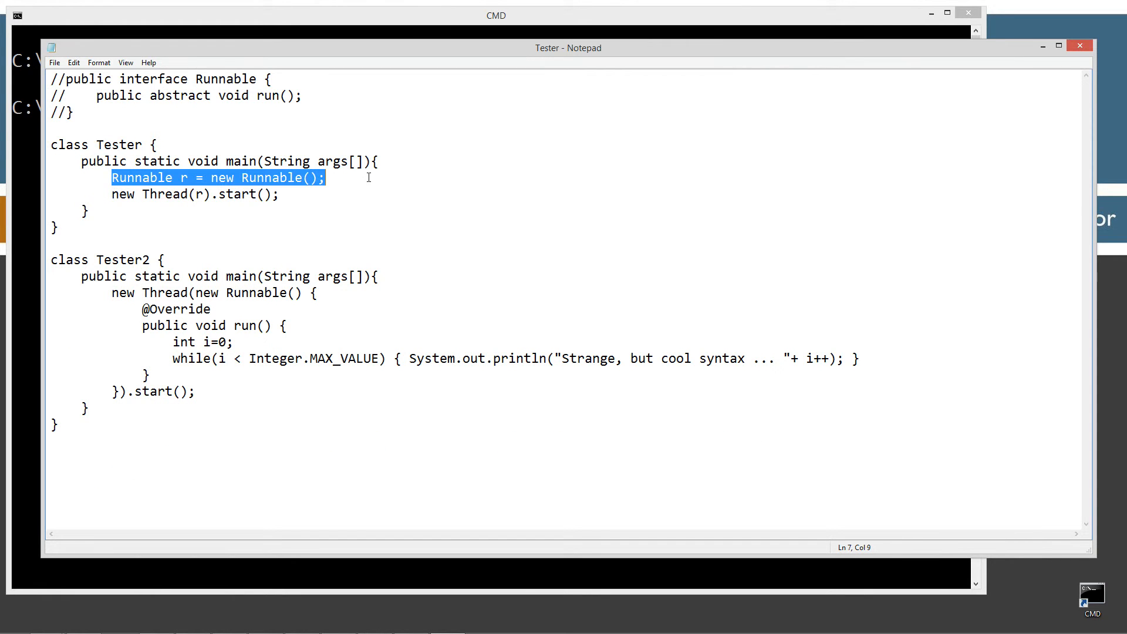
pyautogui.moveTo(332, 183)
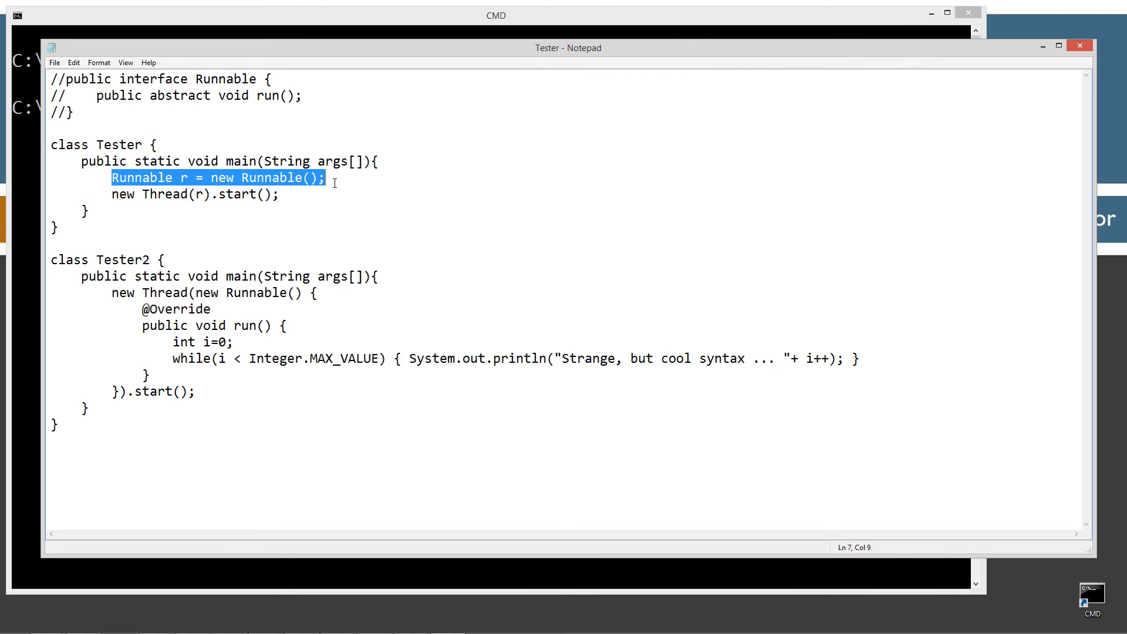
pyautogui.click(142, 177)
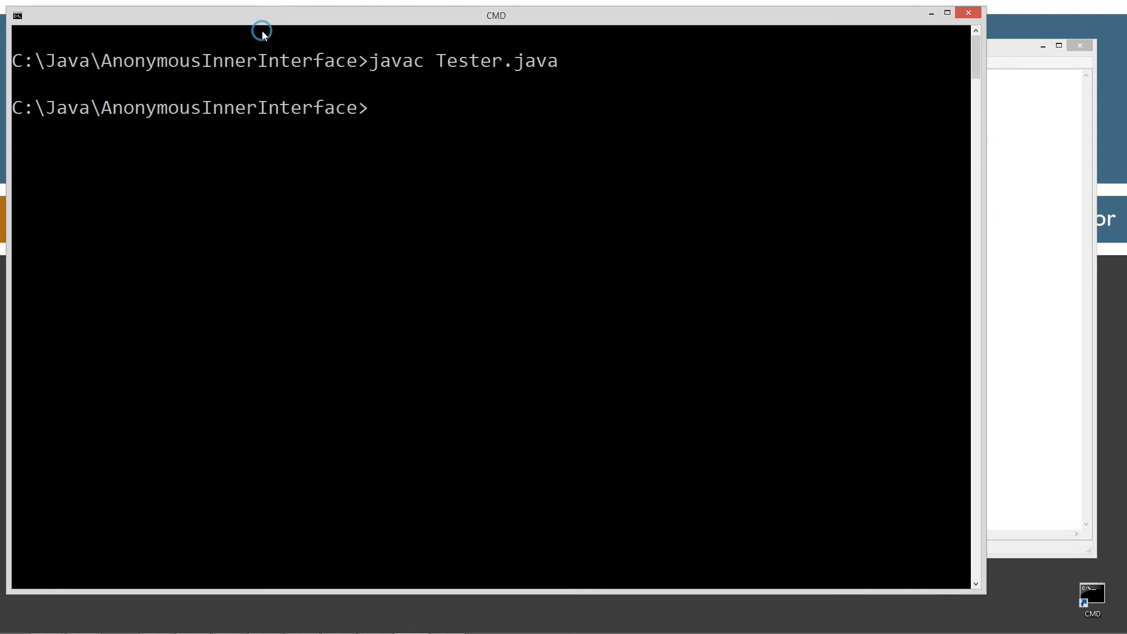
# Recompile Tester.java, getting the 'Runnable is abstract; cannot be instantiated' error.
pyautogui.write('javac Tester.java')
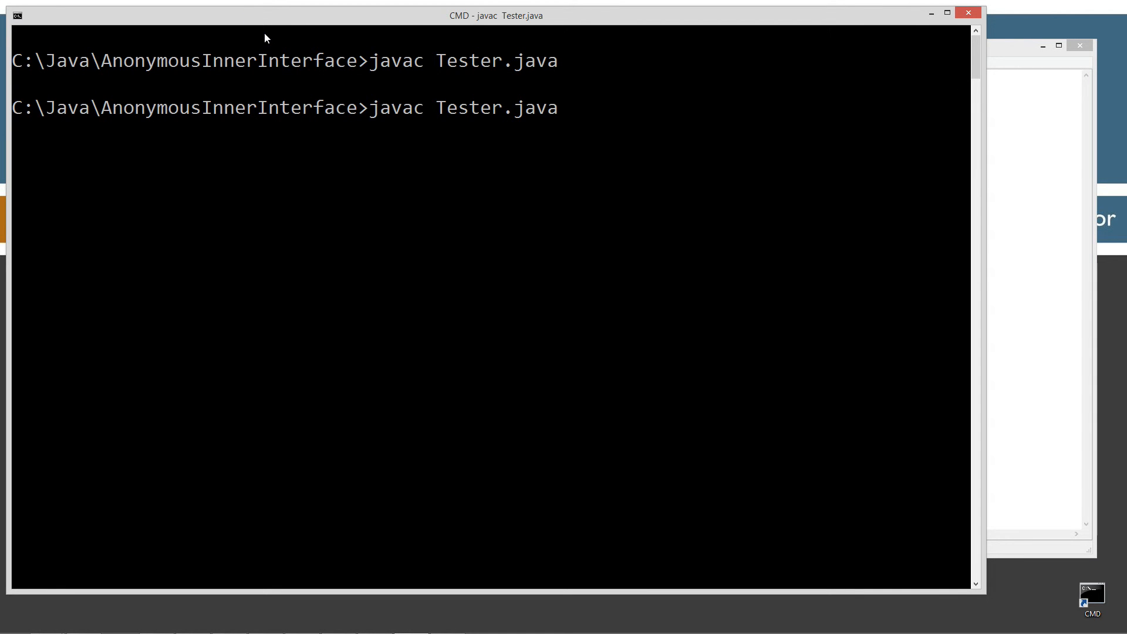
pyautogui.press('Return')
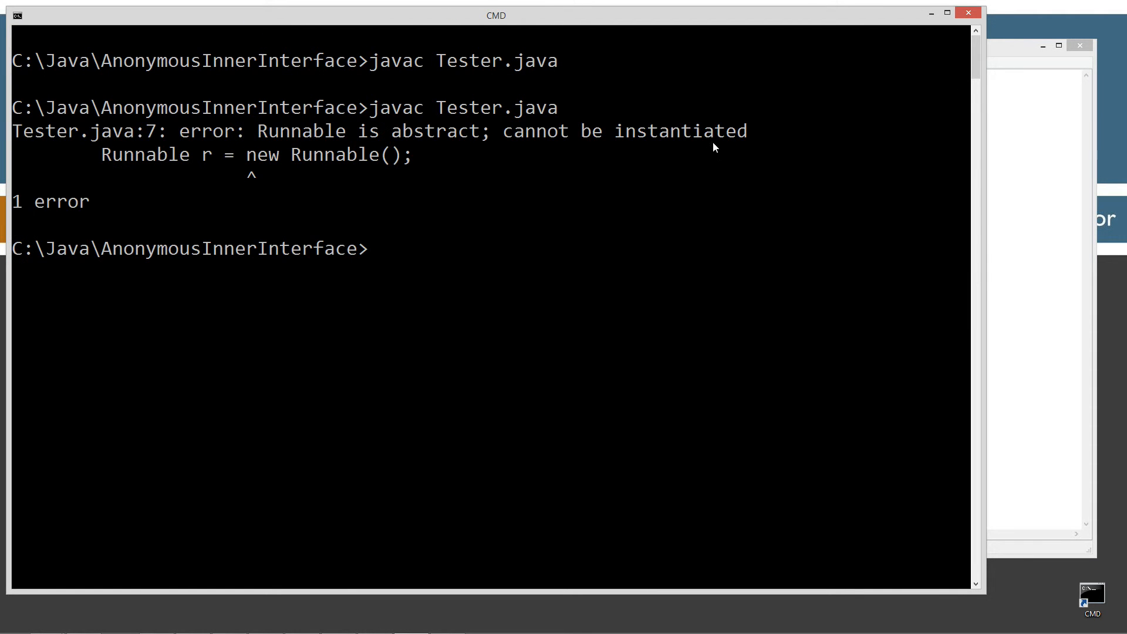
pyautogui.moveTo(959, 209)
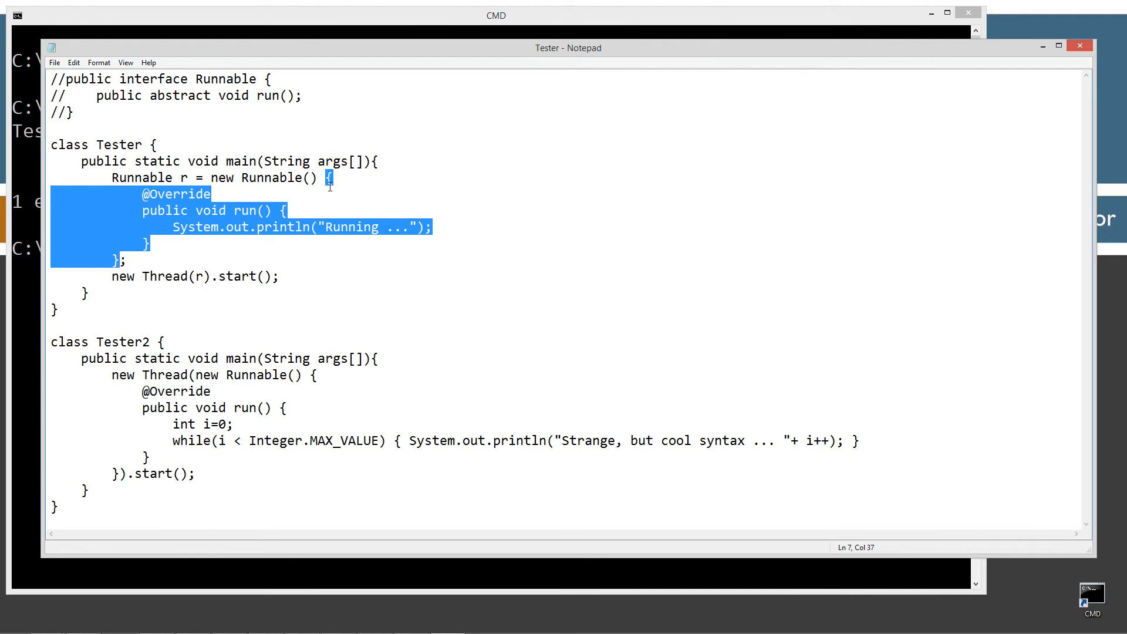
pyautogui.doubleClick(222, 178)
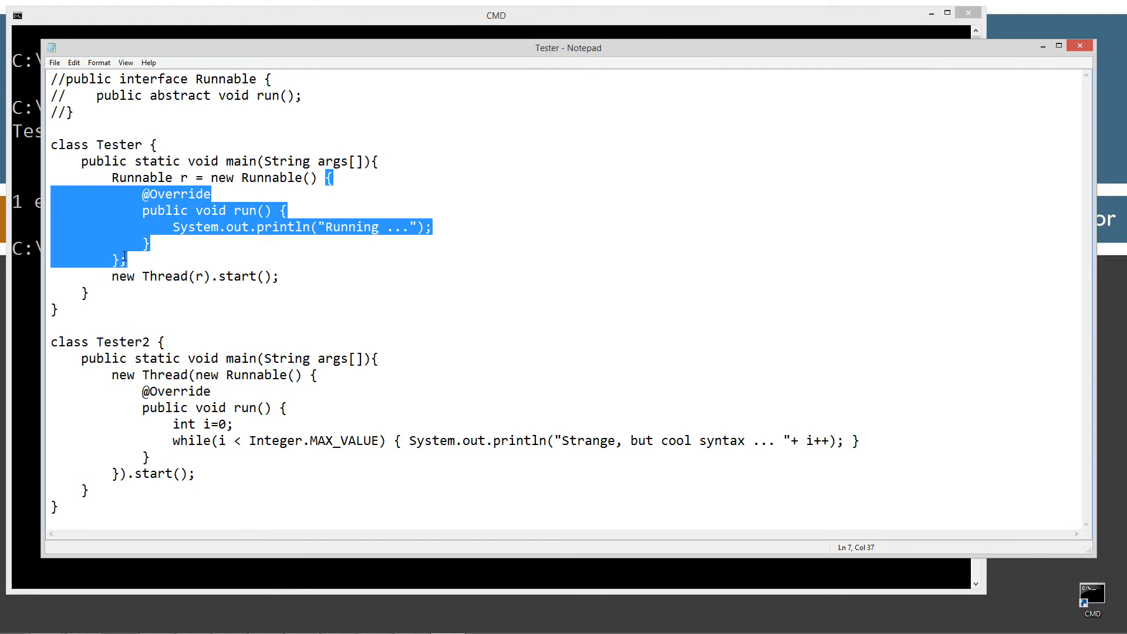
pyautogui.click(181, 177)
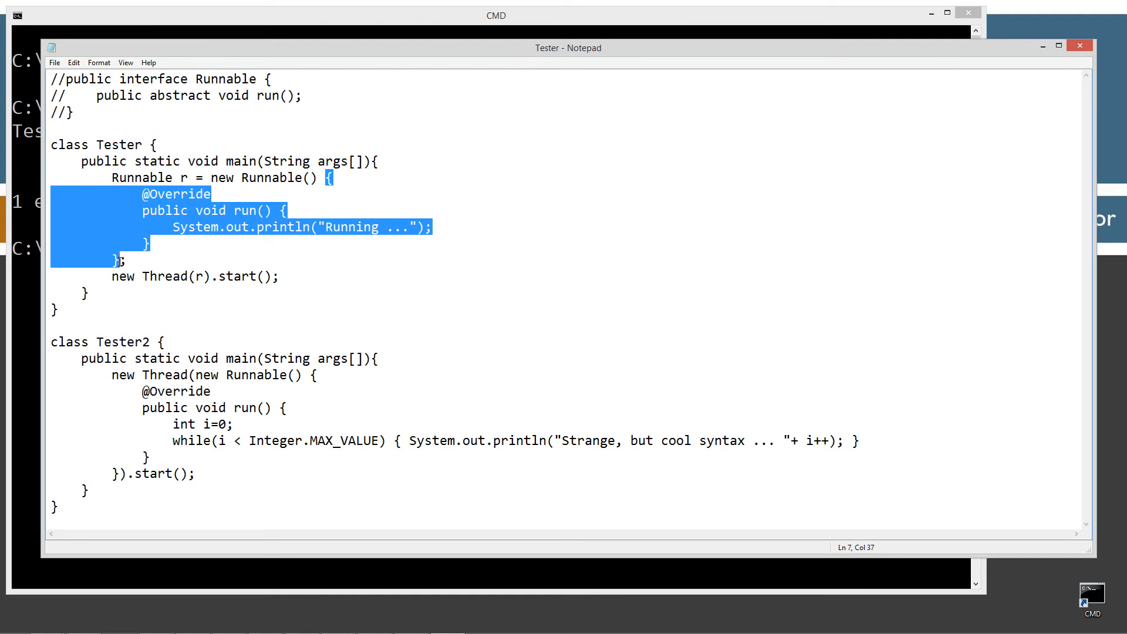
pyautogui.moveTo(234, 171)
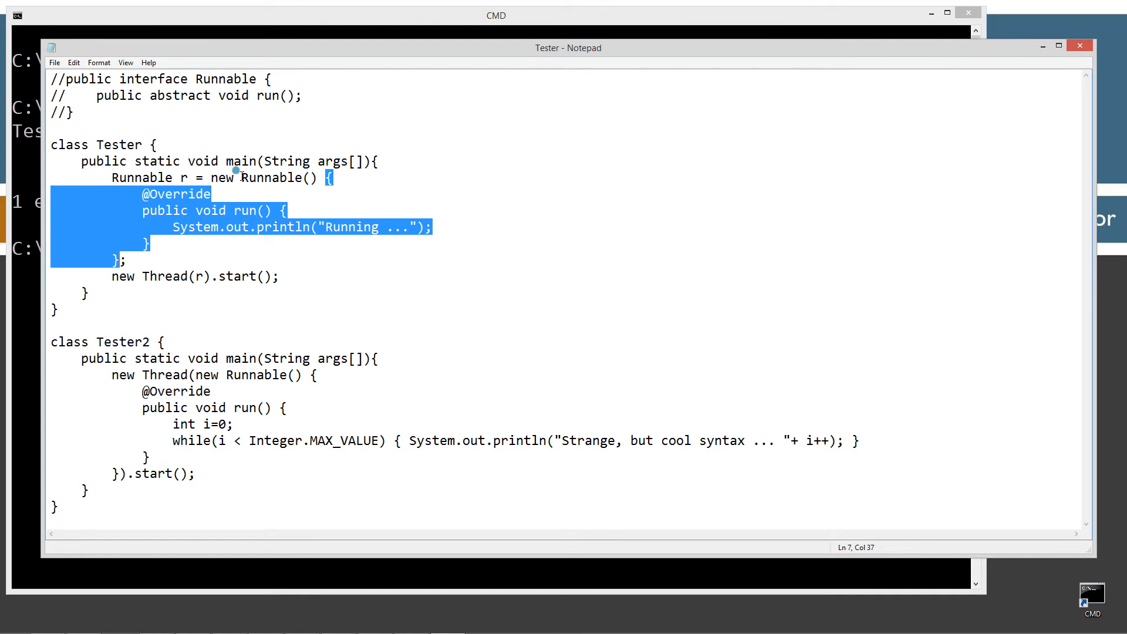
pyautogui.doubleClick(280, 177)
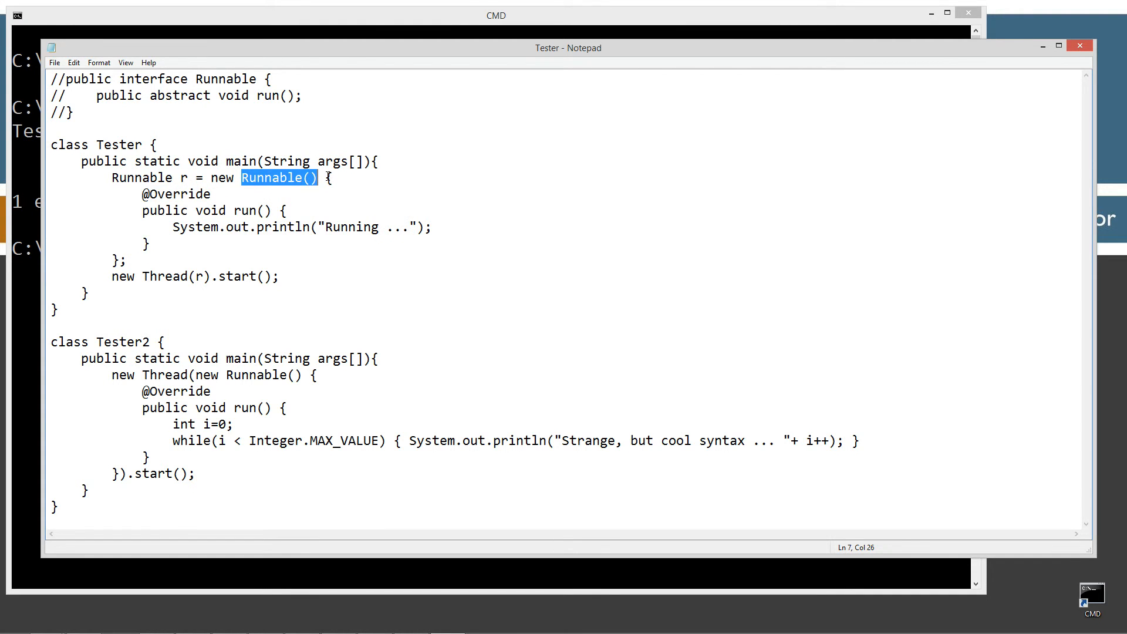
pyautogui.moveTo(325, 178); pyautogui.dragTo(125, 259)
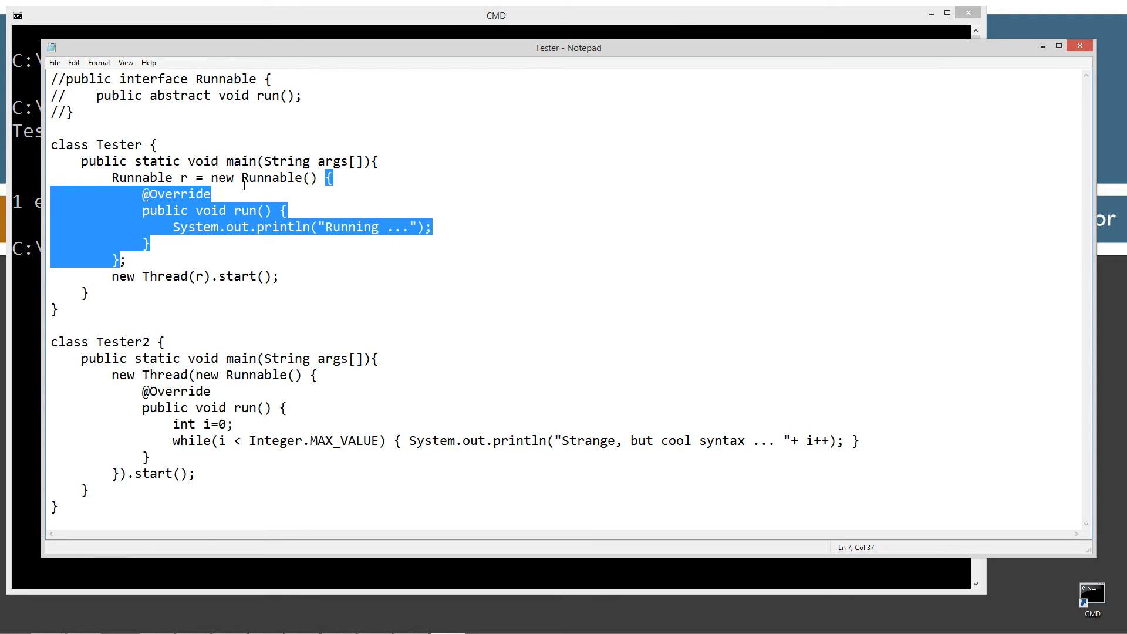
pyautogui.moveTo(313, 187)
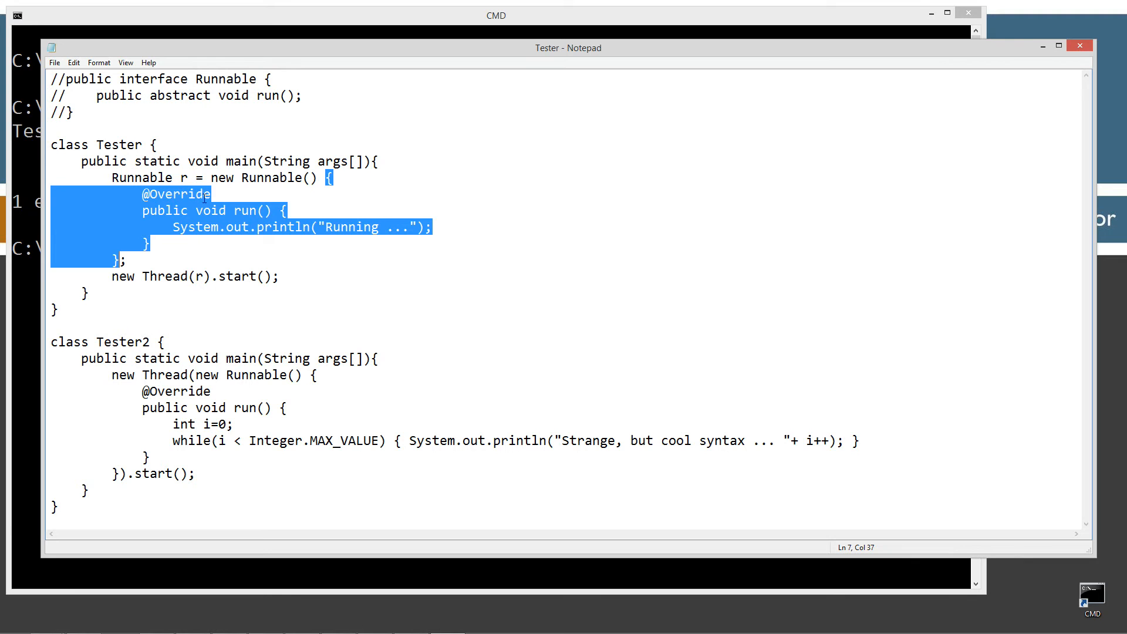
pyautogui.doubleClick(176, 194)
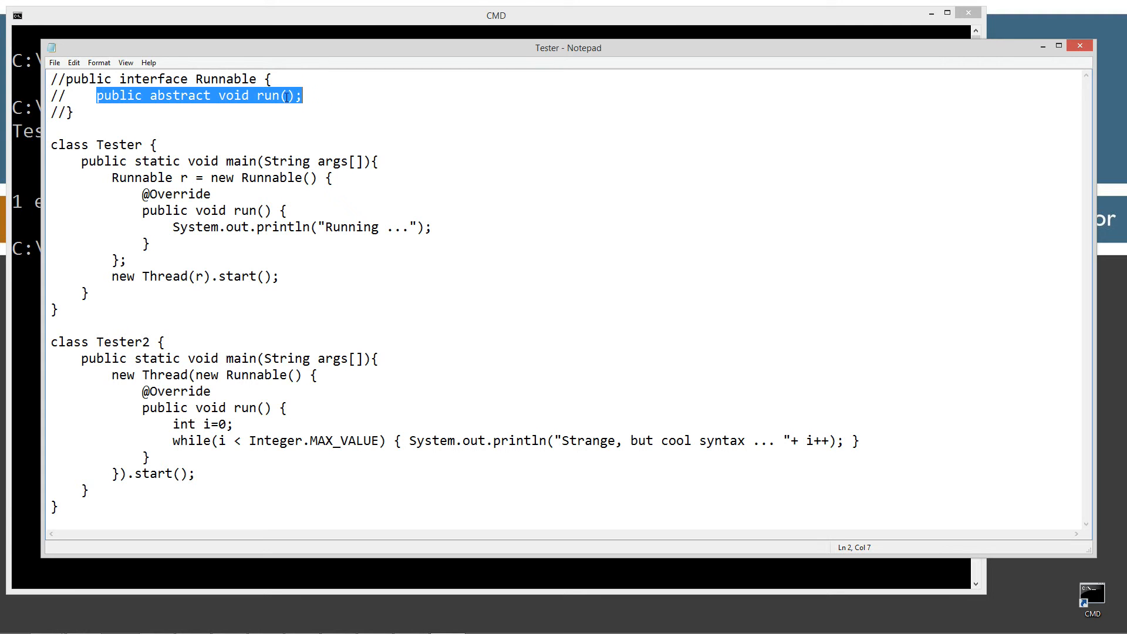
pyautogui.click(135, 210)
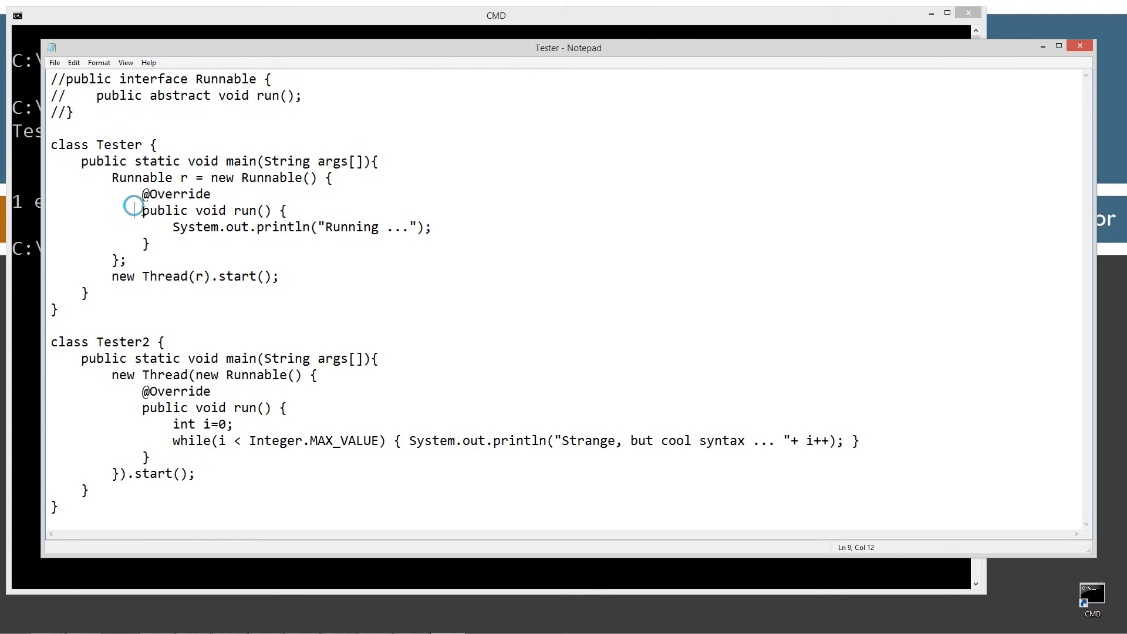
pyautogui.click(189, 226)
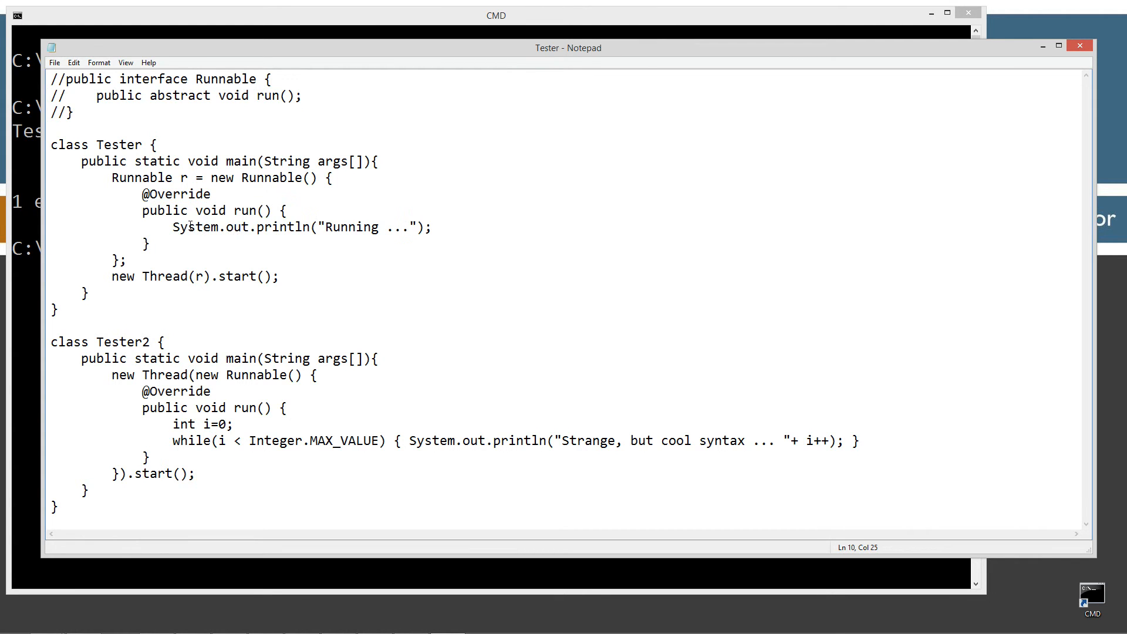
pyautogui.tripleClick(302, 227)
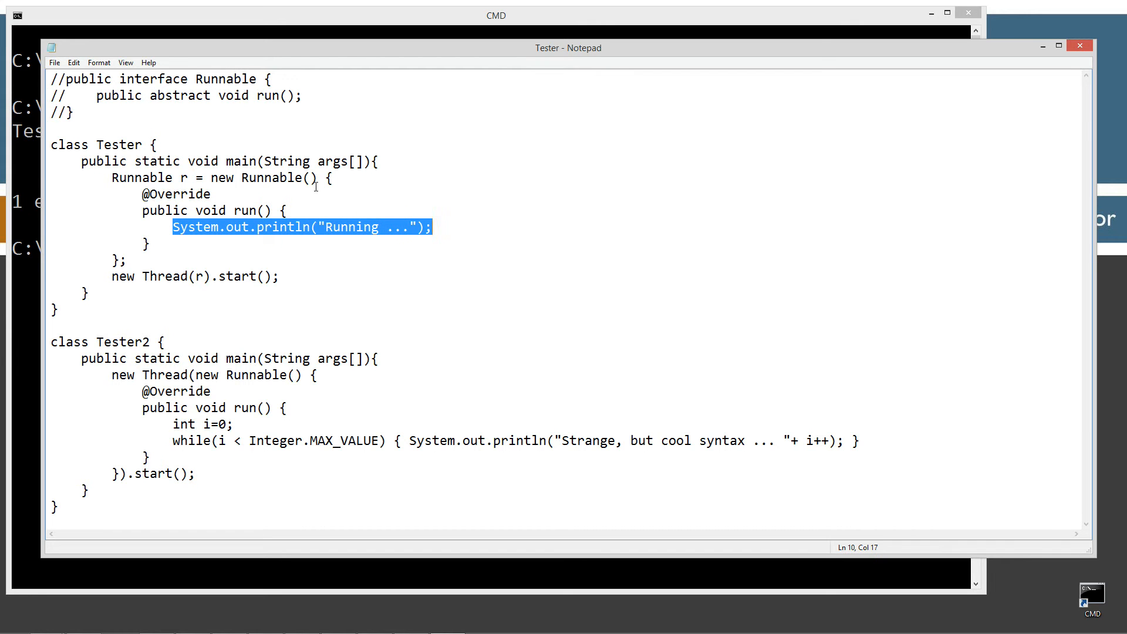
pyautogui.doubleClick(184, 177)
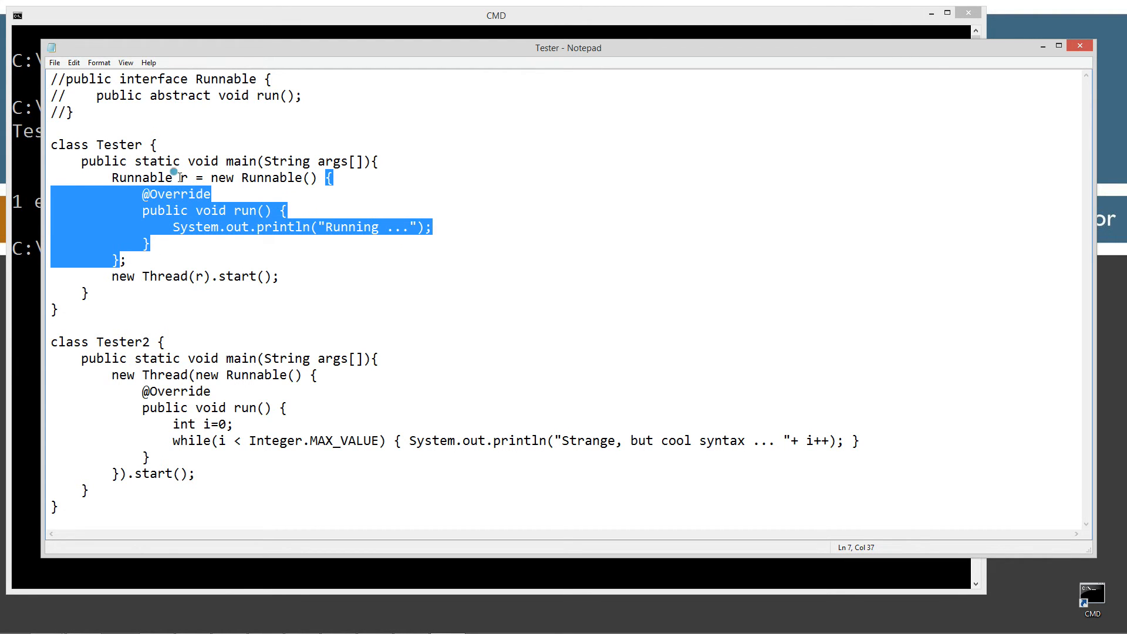
pyautogui.doubleClick(200, 275)
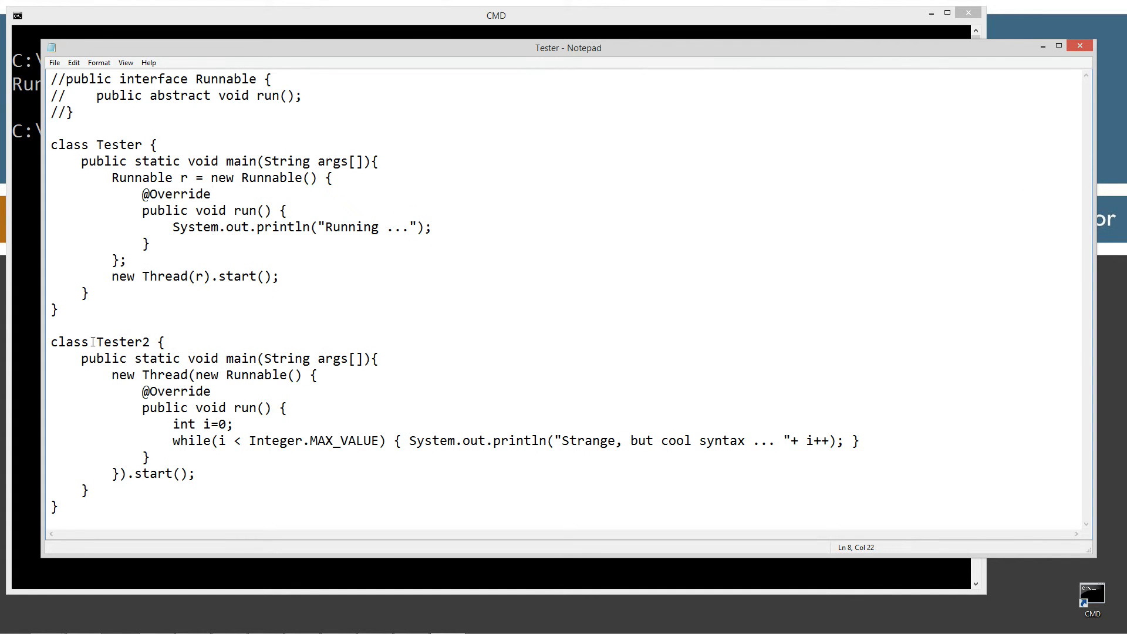
pyautogui.moveTo(280, 250)
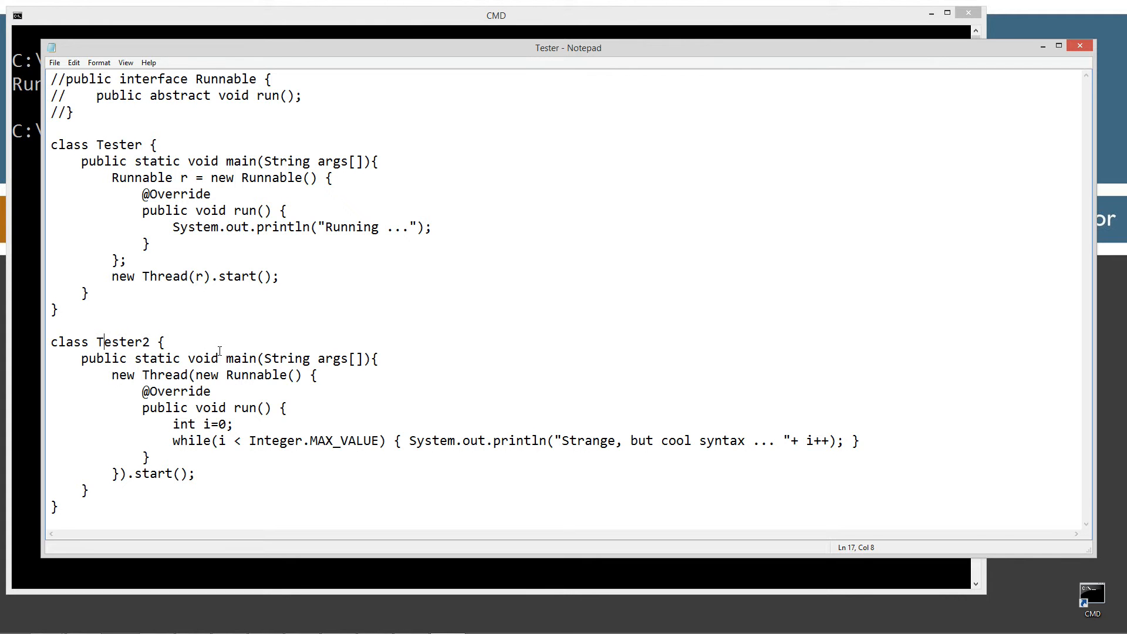
pyautogui.tripleClick(193, 276)
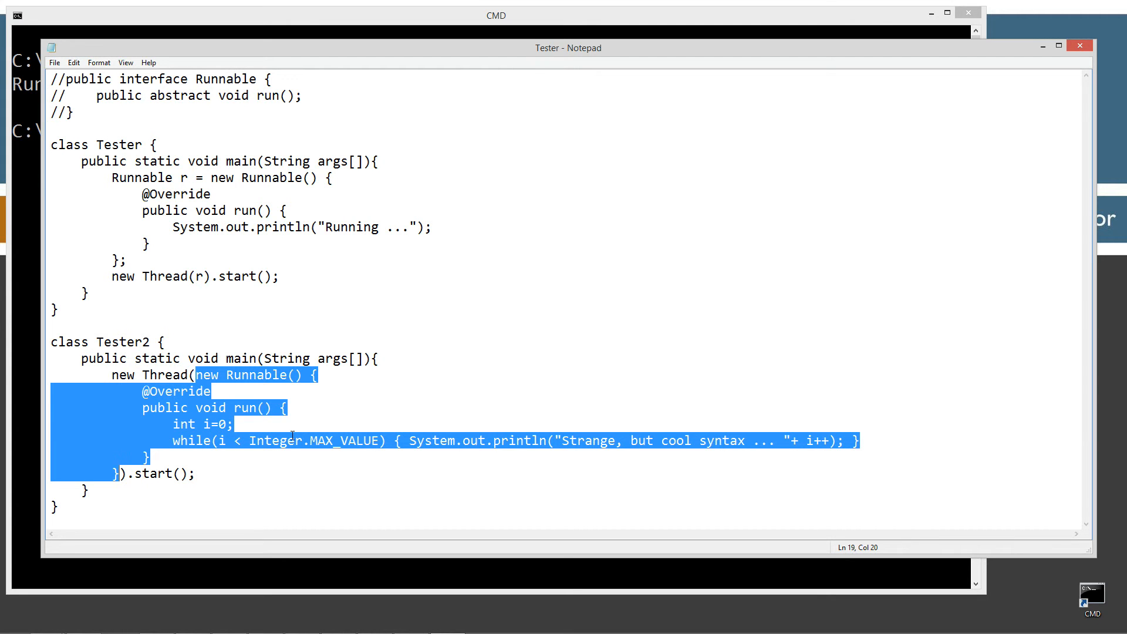
pyautogui.press('Delete')
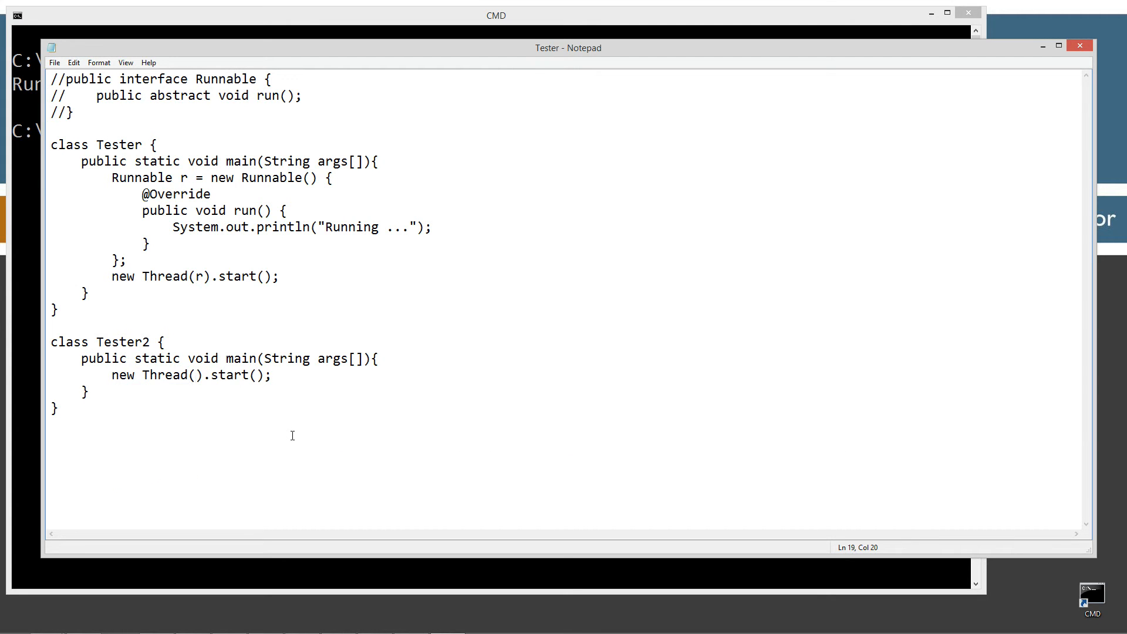
pyautogui.click(194, 375)
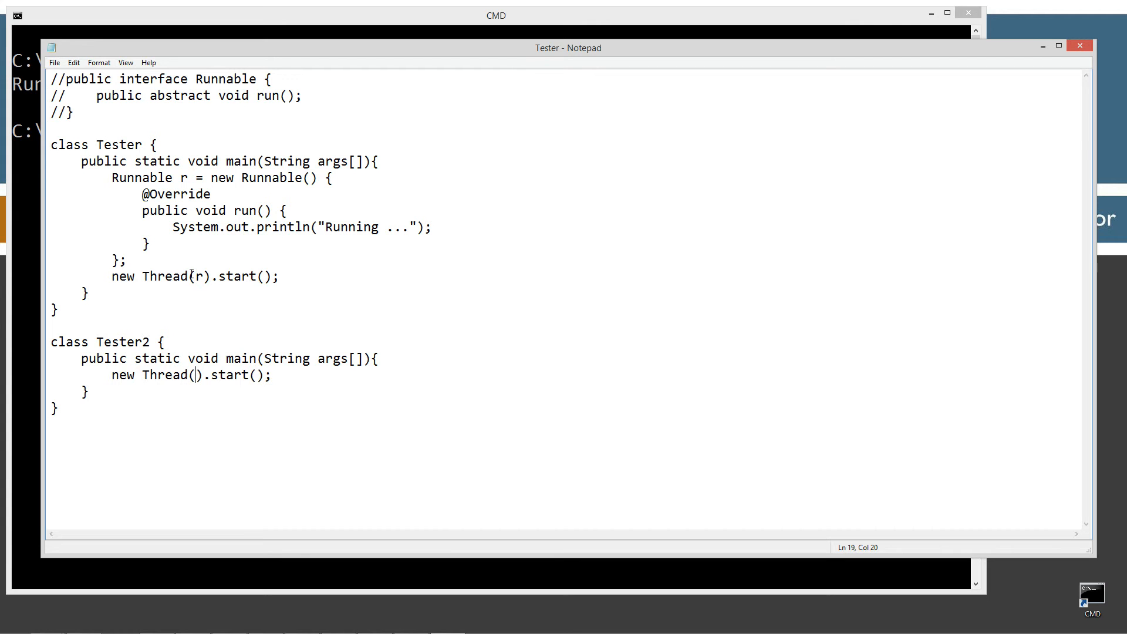
pyautogui.tripleClick(194, 276)
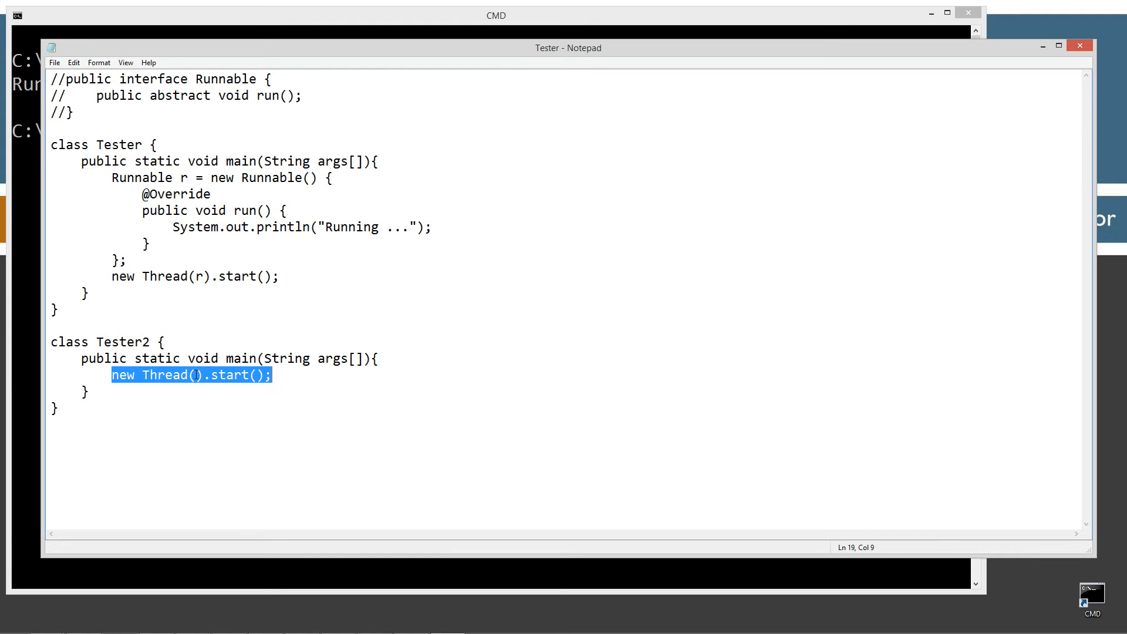
pyautogui.click(424, 390)
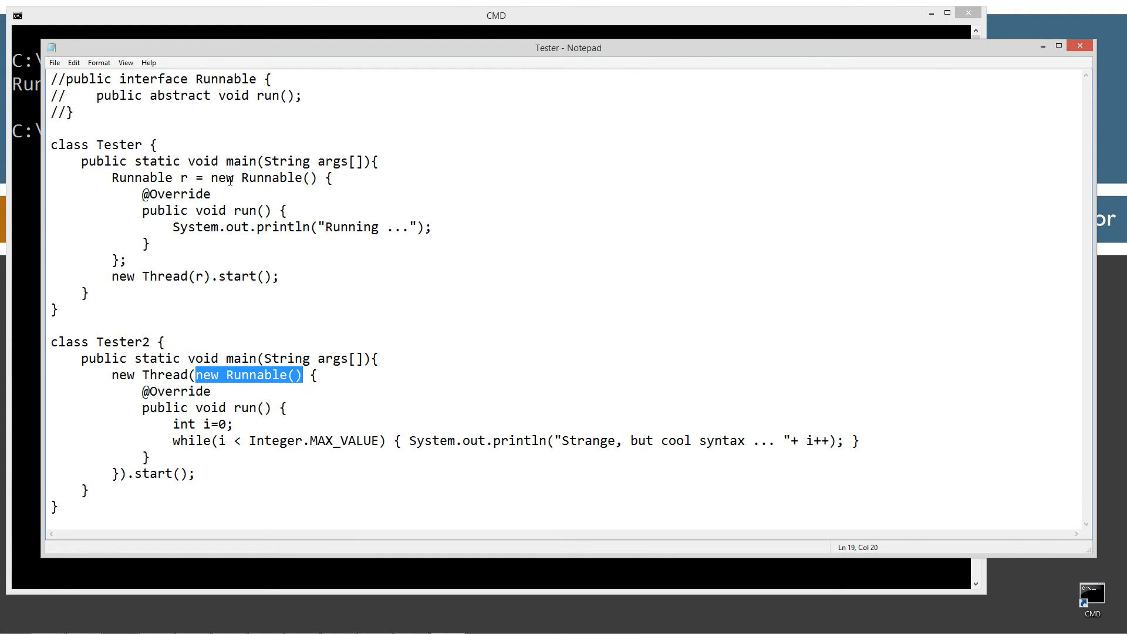
pyautogui.moveTo(211, 177); pyautogui.dragTo(129, 259)
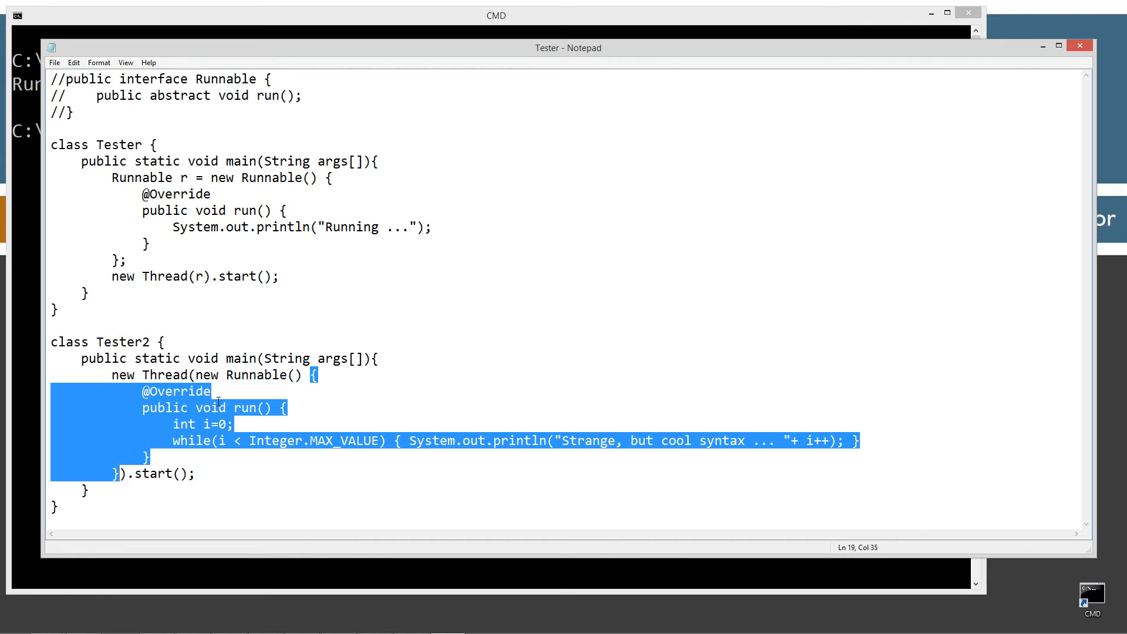
pyautogui.doubleClick(263, 374)
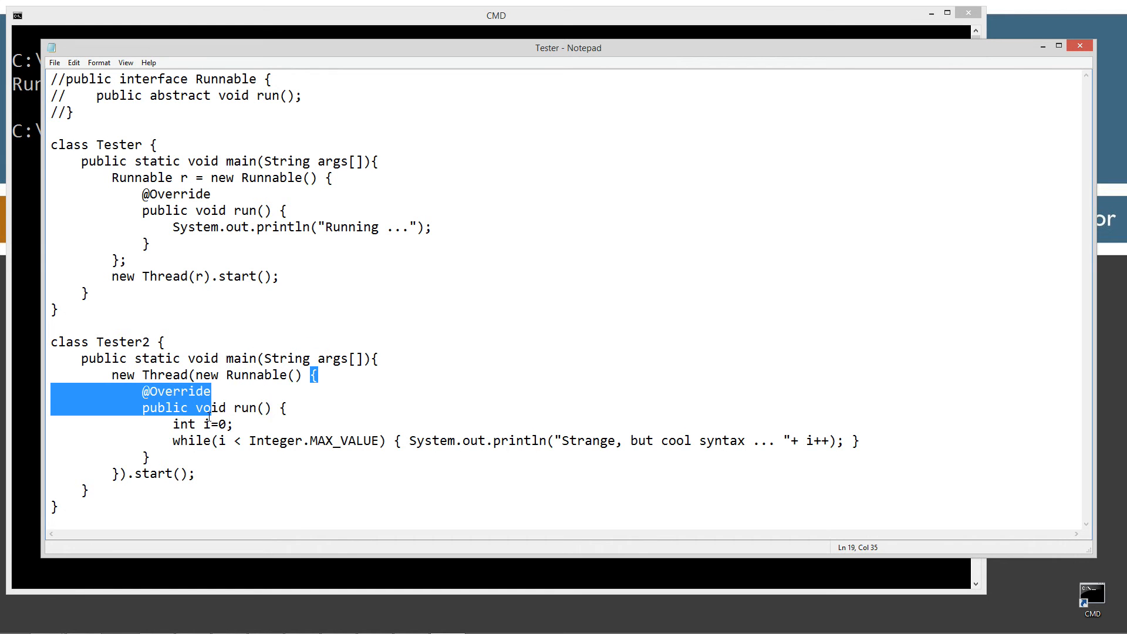
pyautogui.click(194, 401)
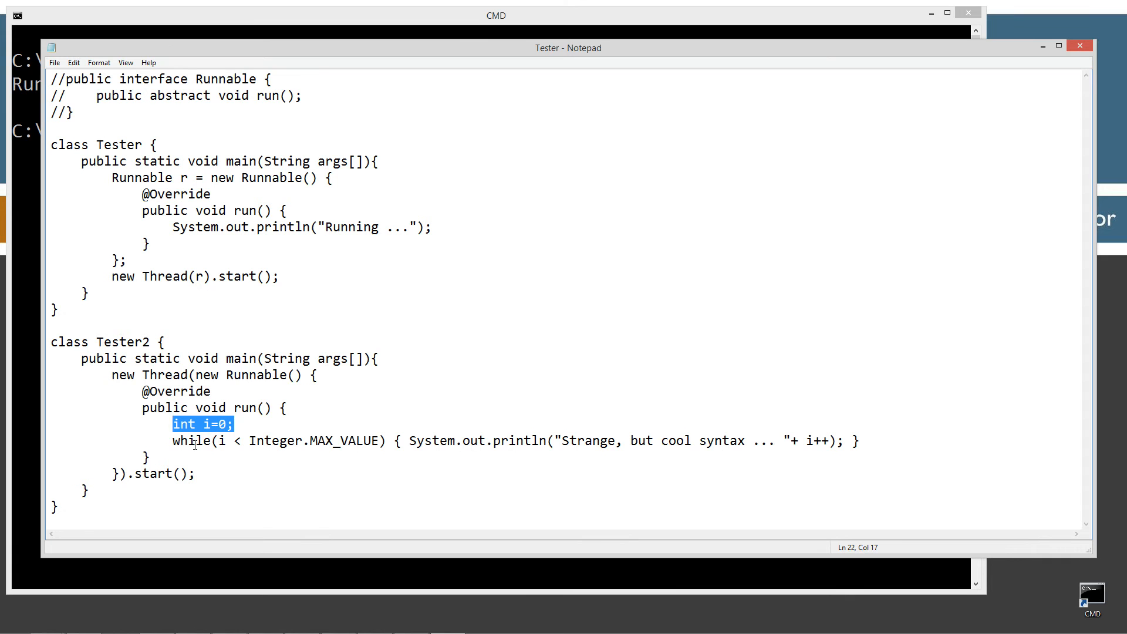
pyautogui.click(219, 441)
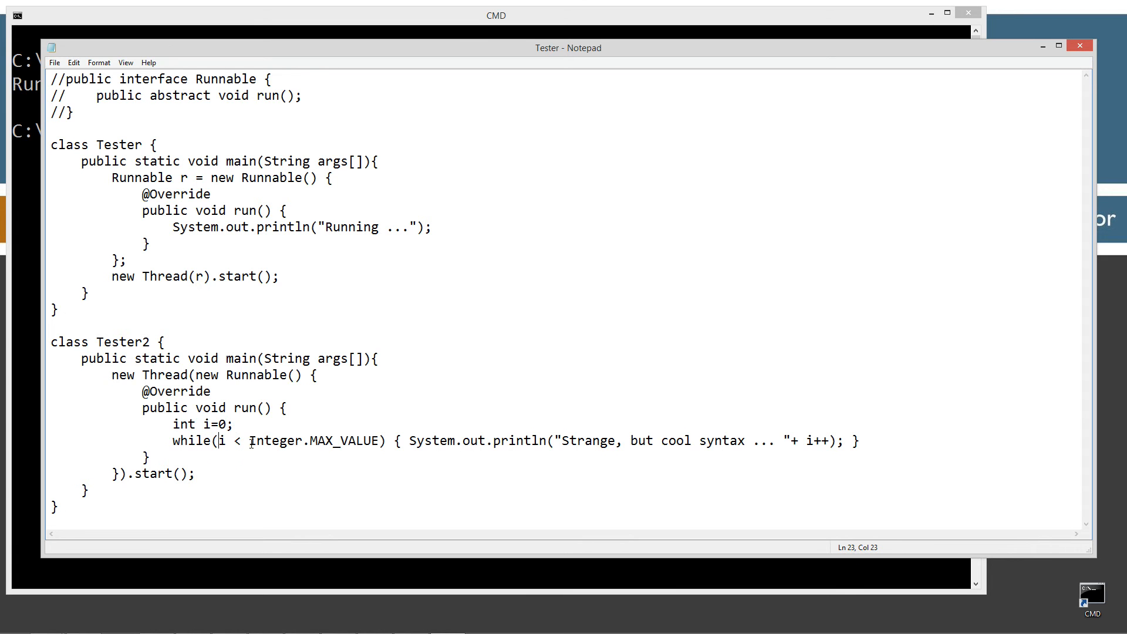
pyautogui.doubleClick(312, 440)
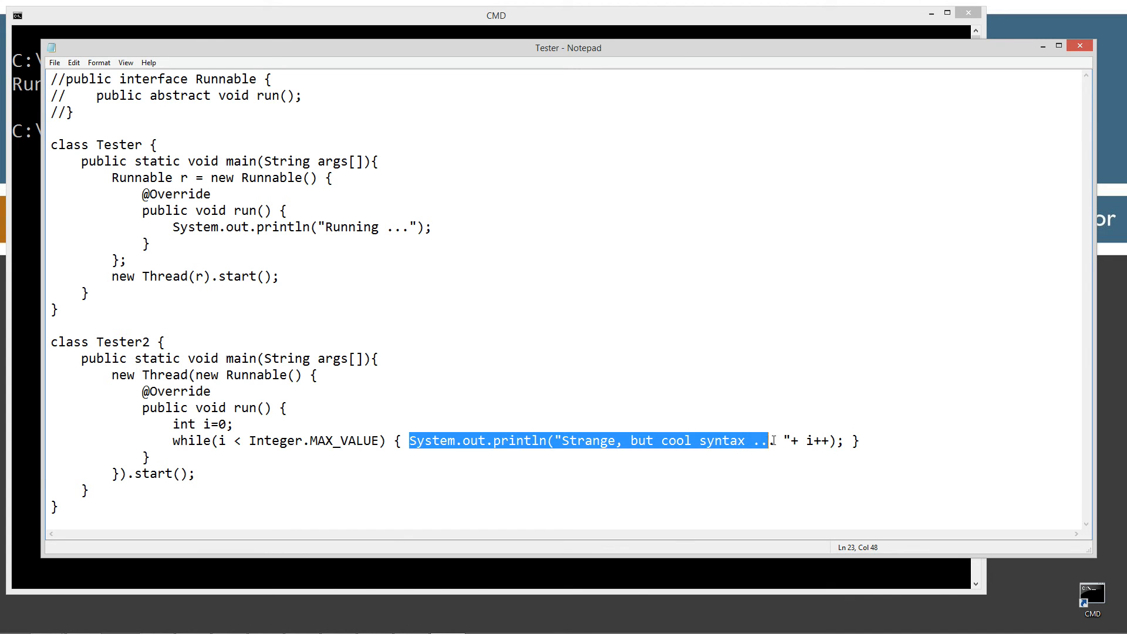
pyautogui.click(564, 440)
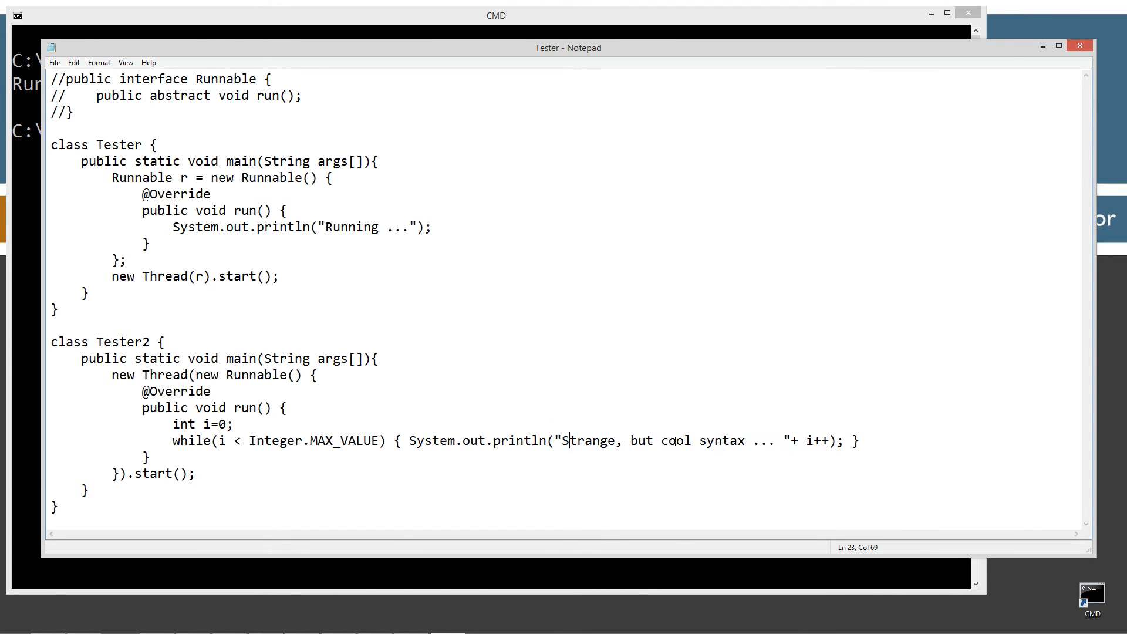
pyautogui.doubleClick(816, 441)
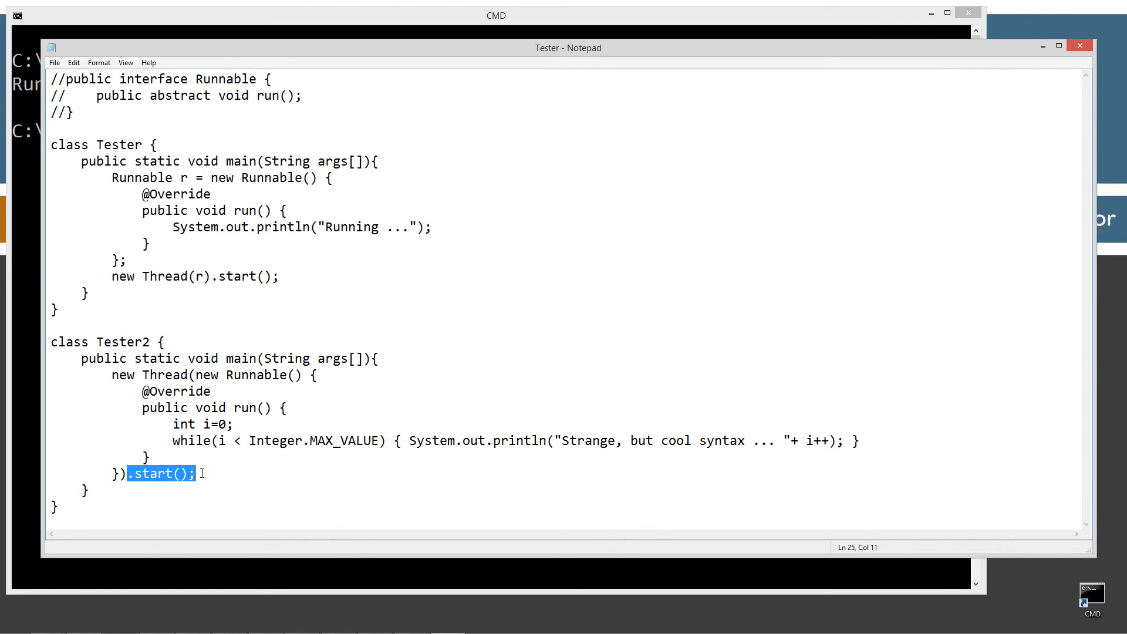
pyautogui.click(173, 374)
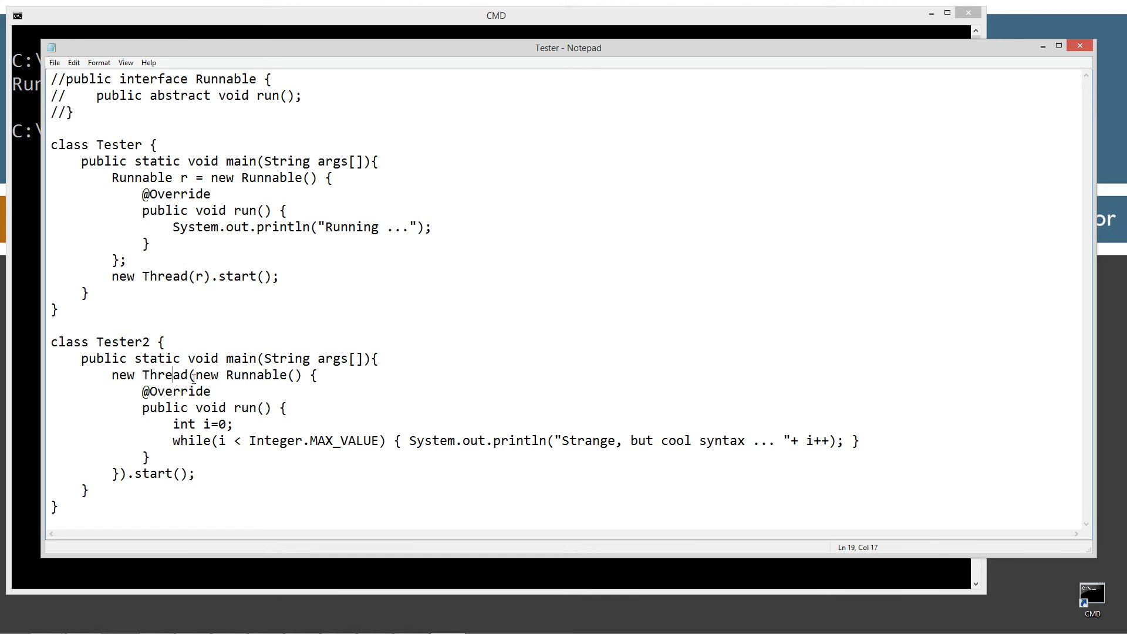
pyautogui.click(116, 473)
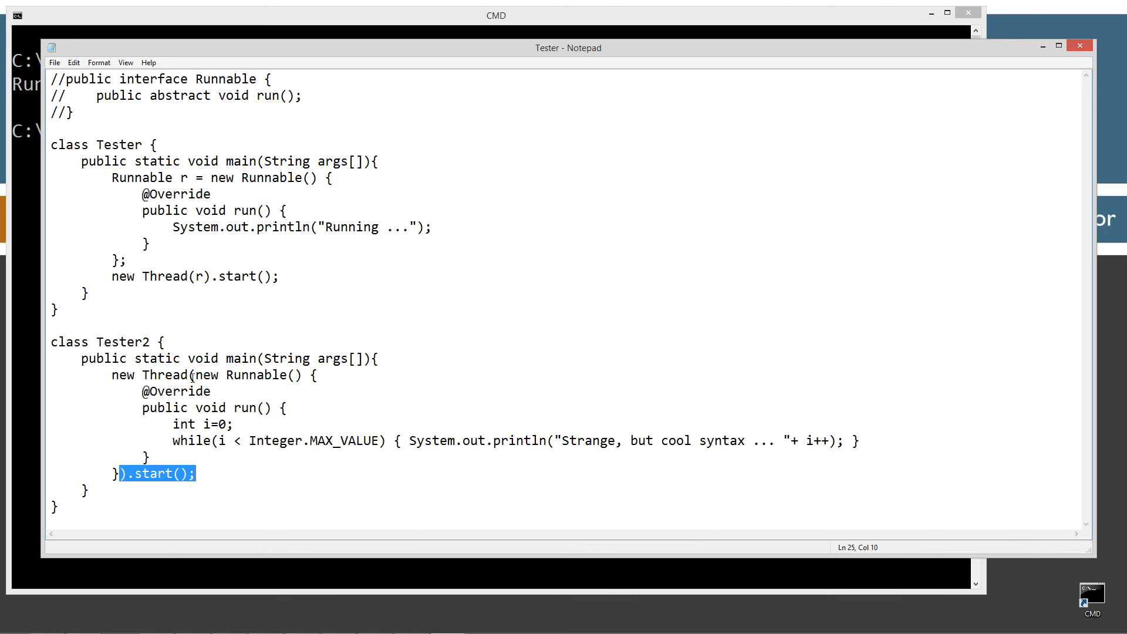
pyautogui.click(191, 374)
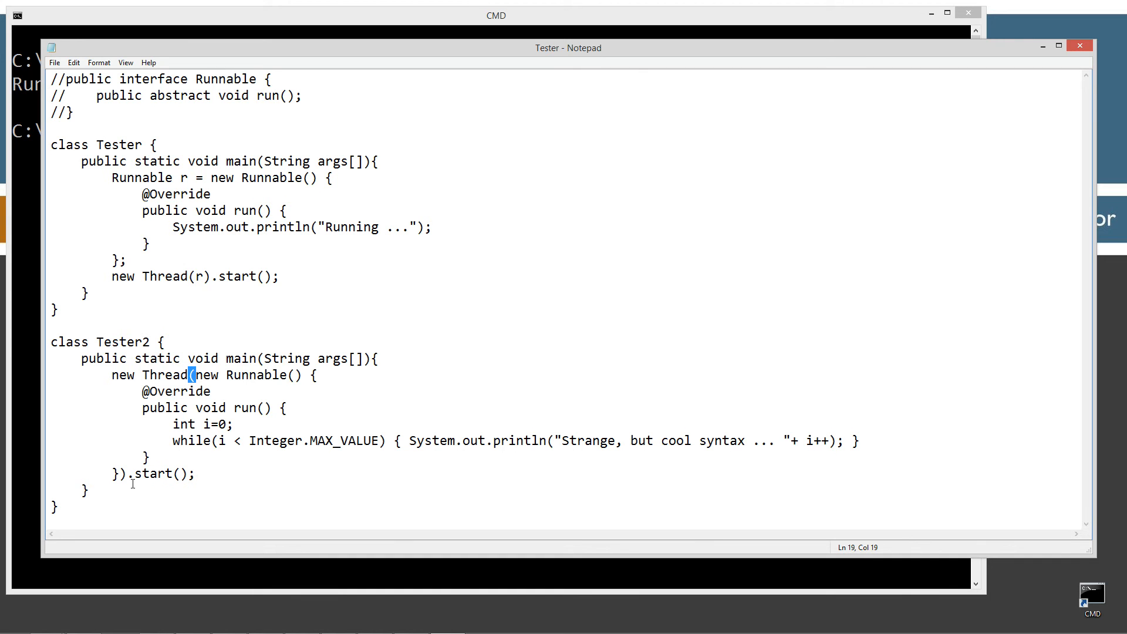
pyautogui.click(199, 276)
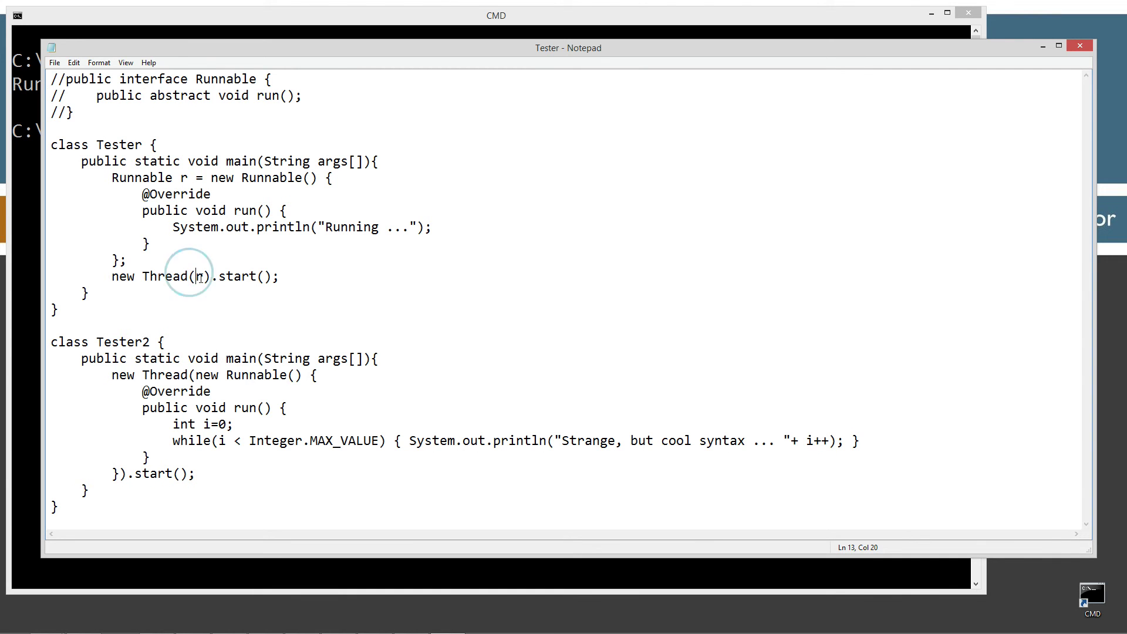
pyautogui.doubleClick(199, 276)
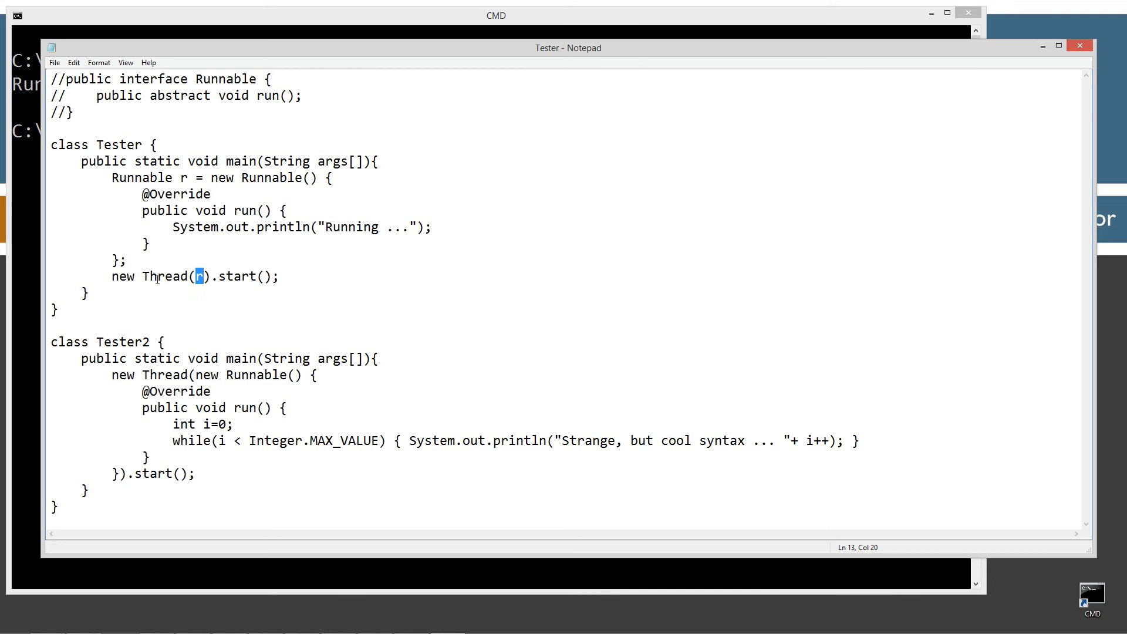
pyautogui.moveTo(200, 374)
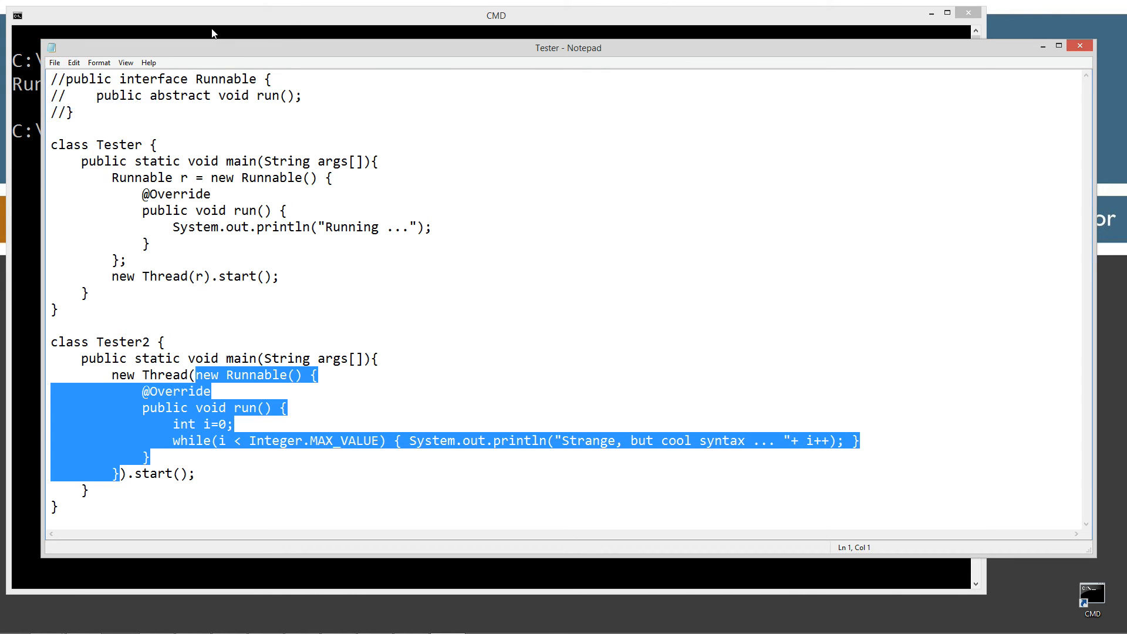
# Clear the console with cls and run java Tester2.
pyautogui.click(495, 15)
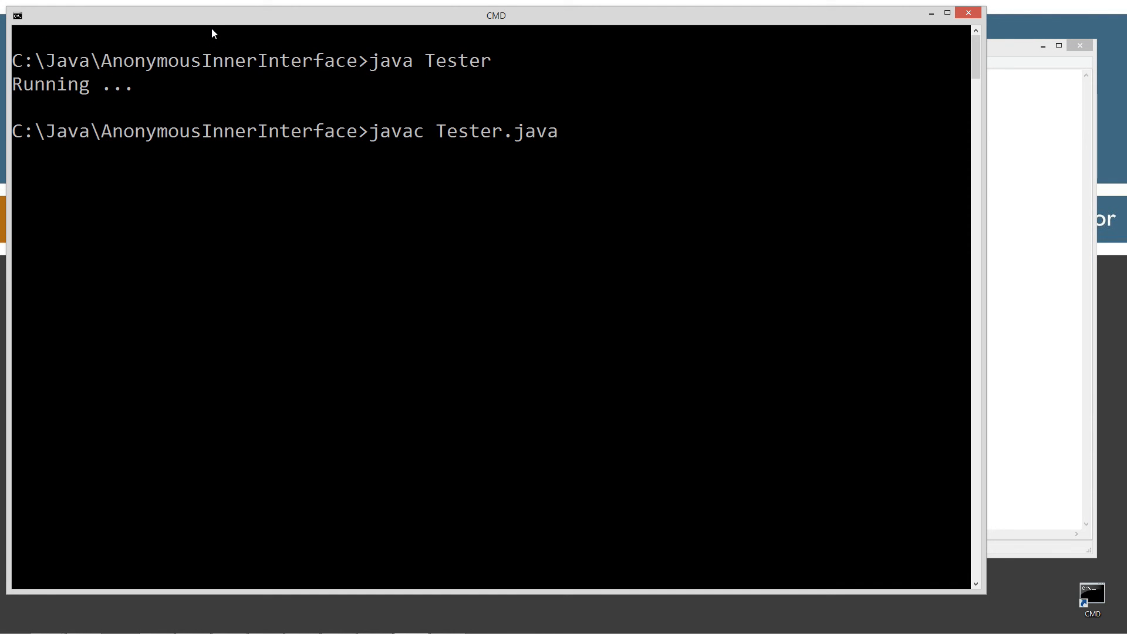
pyautogui.write('cls')
pyautogui.write('java Tes')
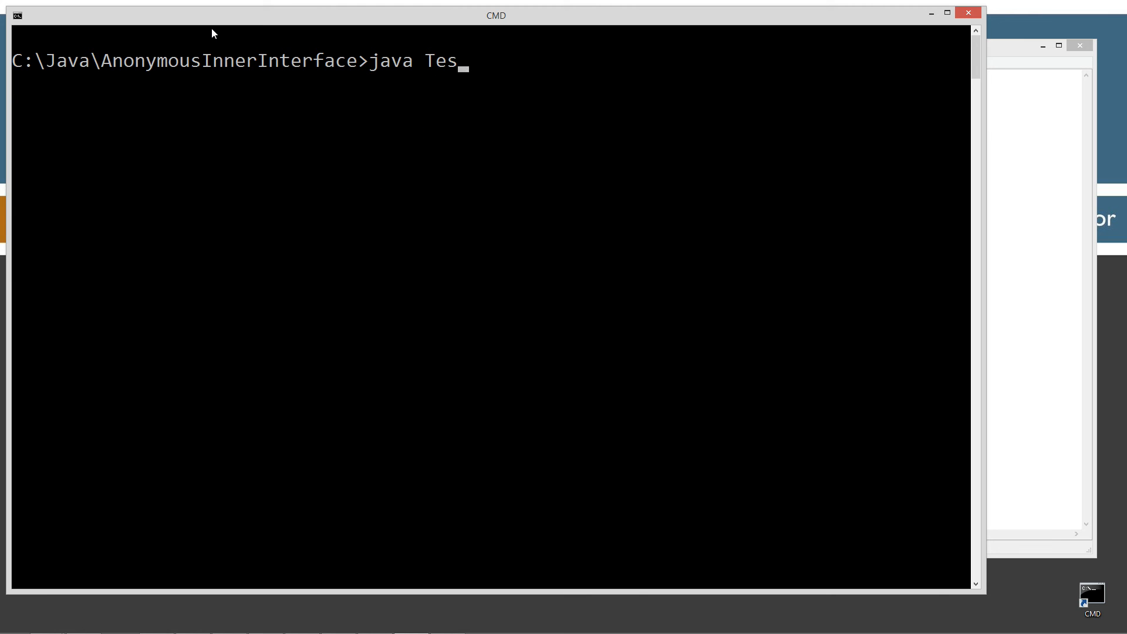
pyautogui.write('ter')
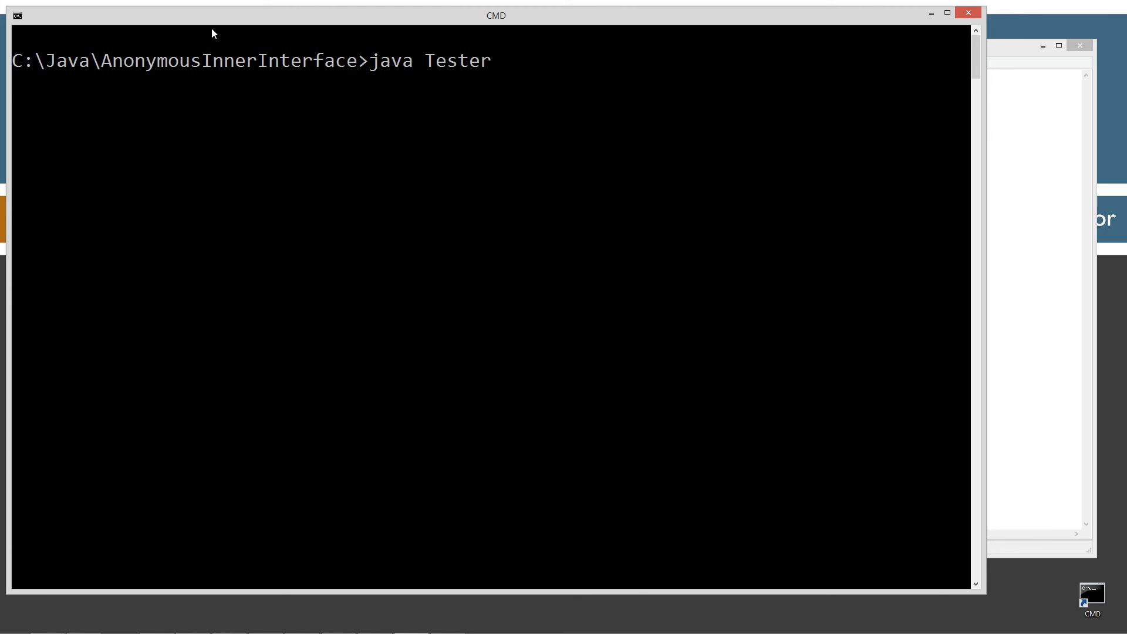
pyautogui.write('2')
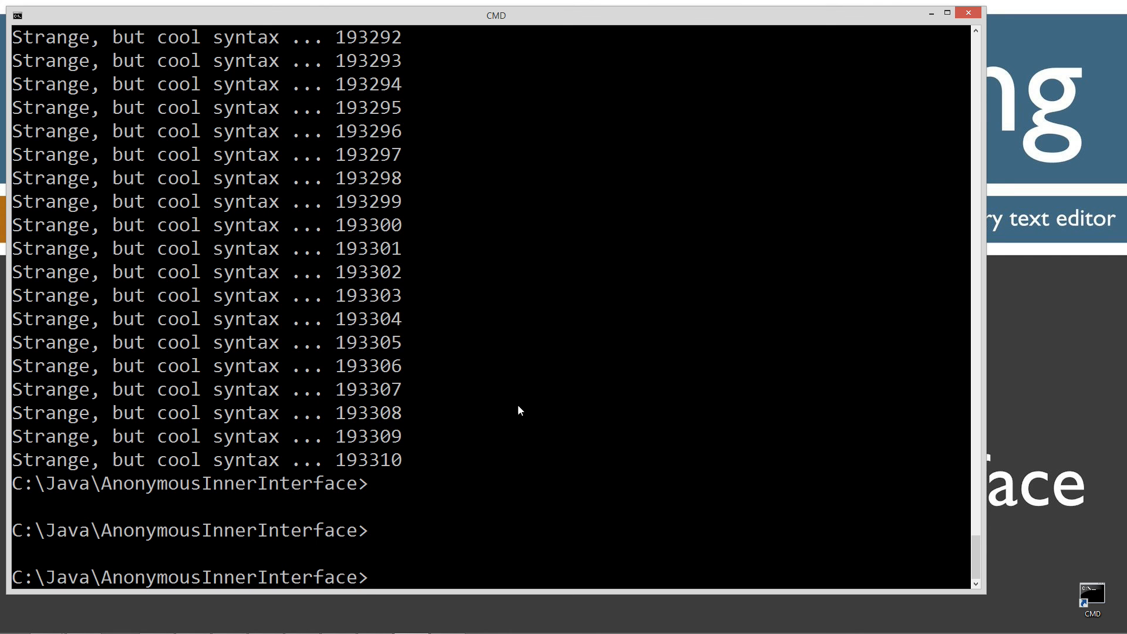
pyautogui.moveTo(478, 418)
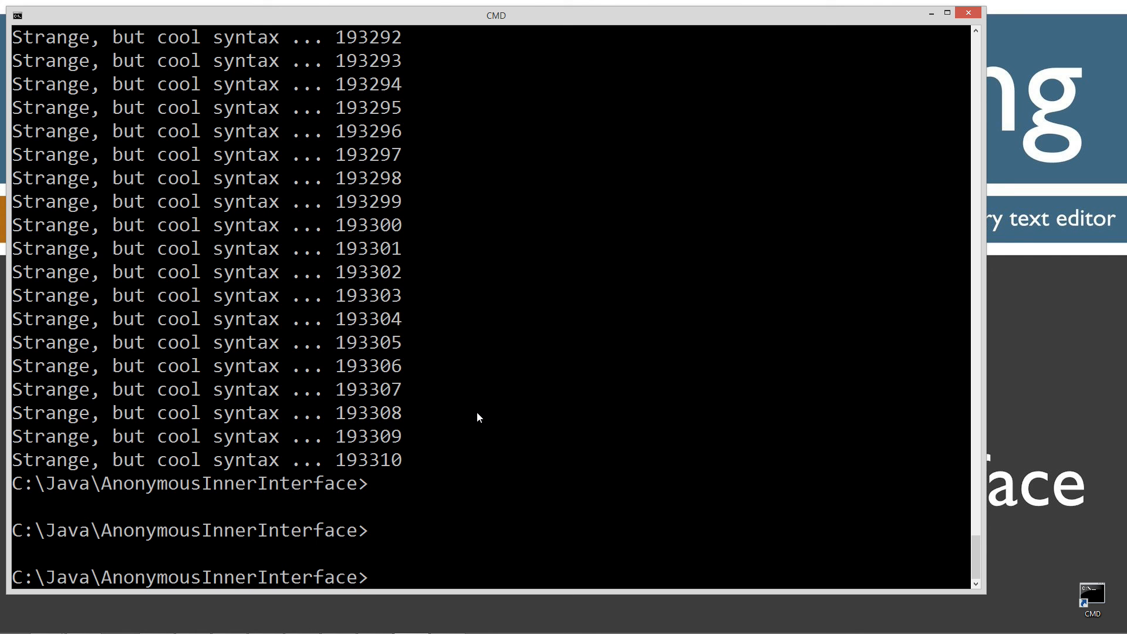